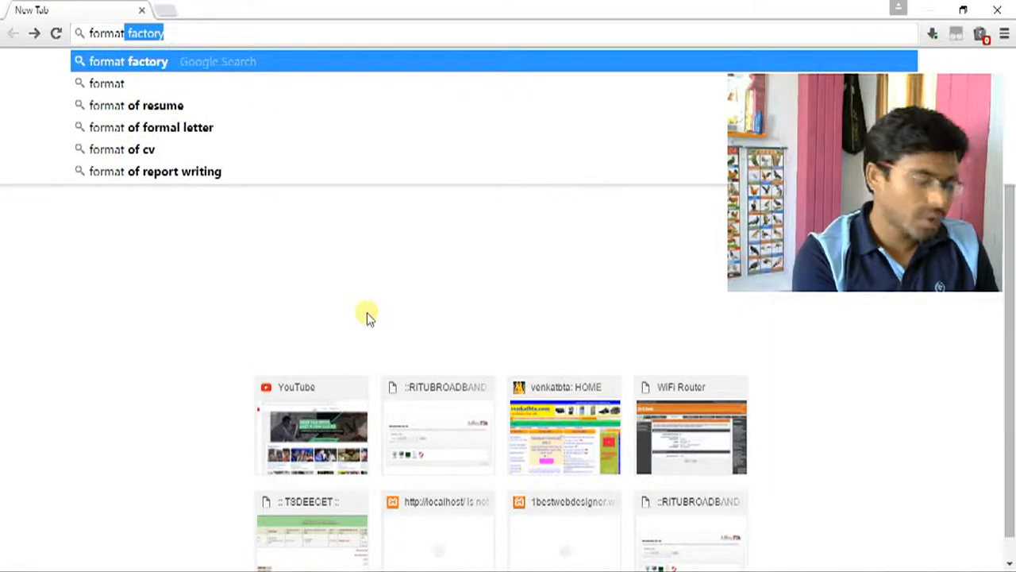
Step: Search Google for 'formatfactory' from the Chrome address bar
text(formatfac)
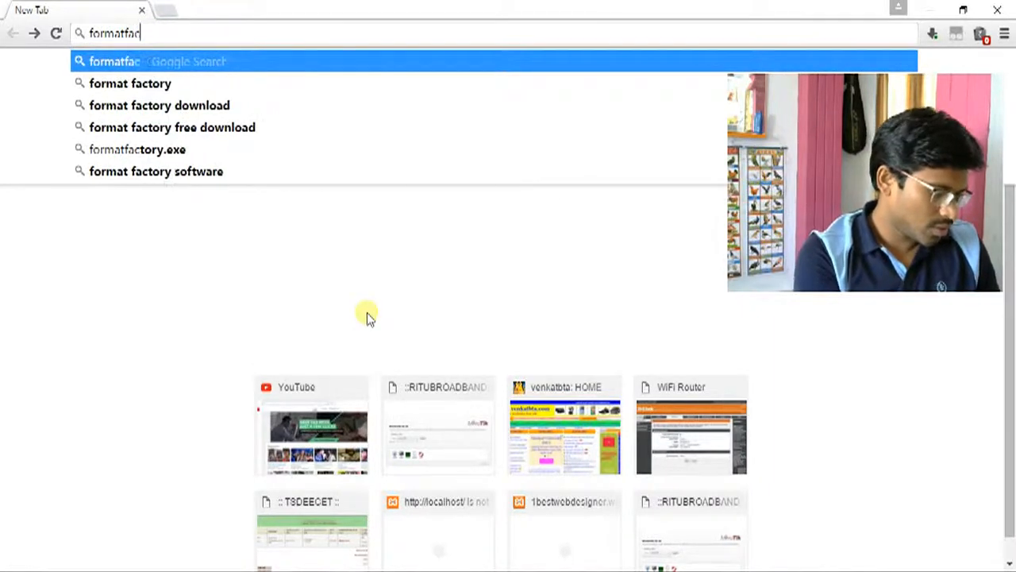
text(tory)
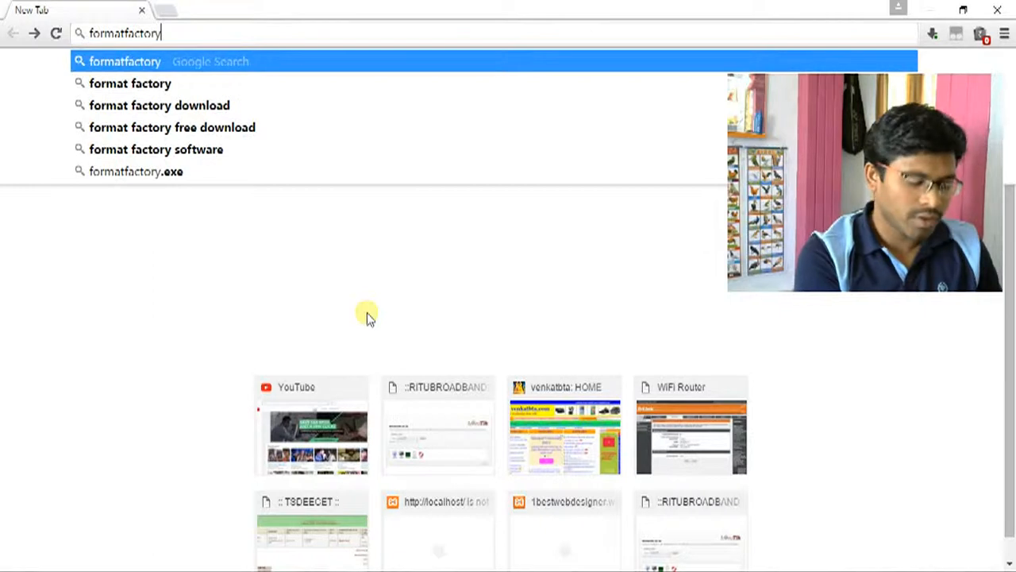
key(Return)
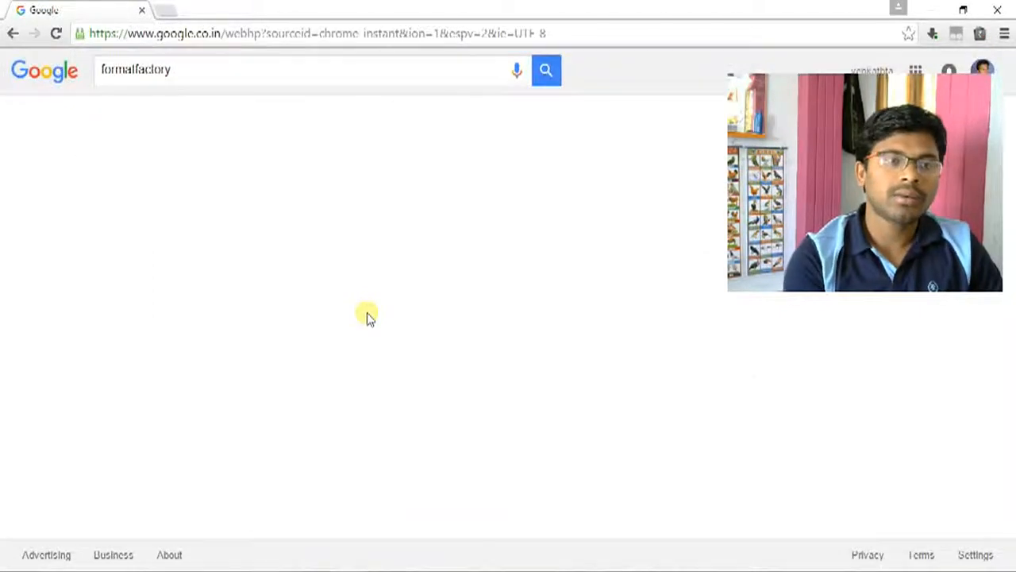
mouse_move(320, 119)
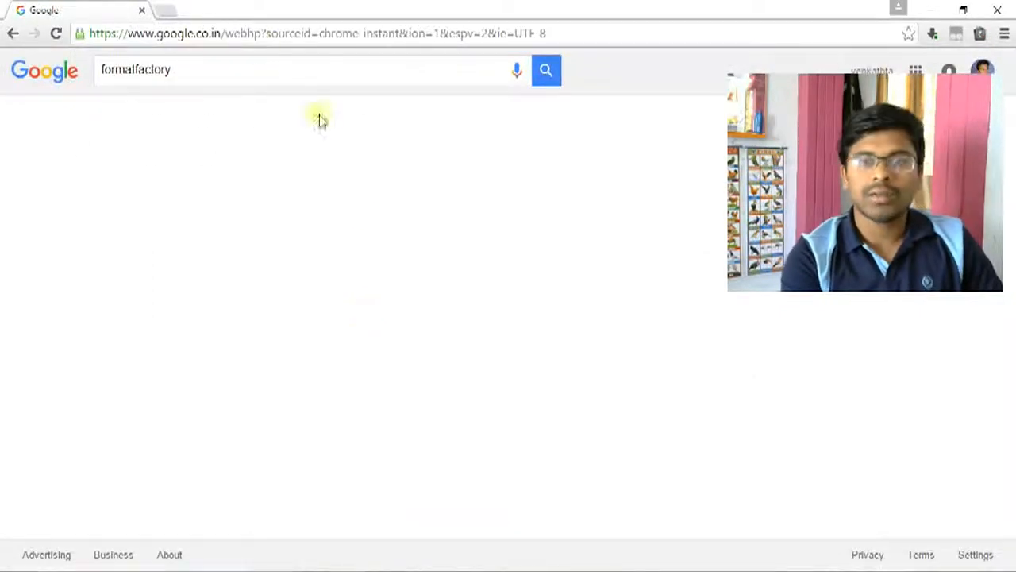
Step: Show the formatfactory results and look through the listed download sites
click(546, 70)
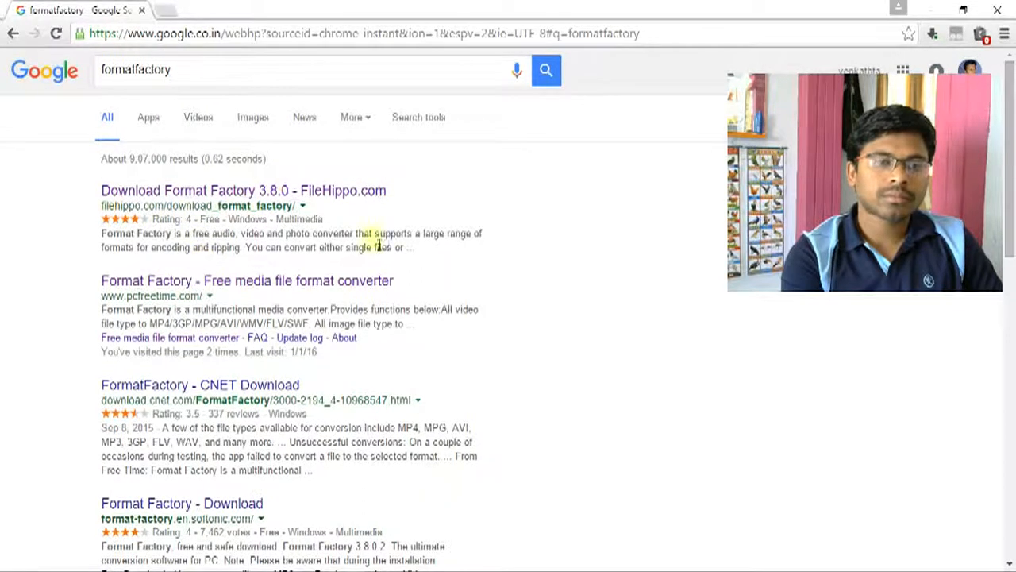
mouse_move(320, 324)
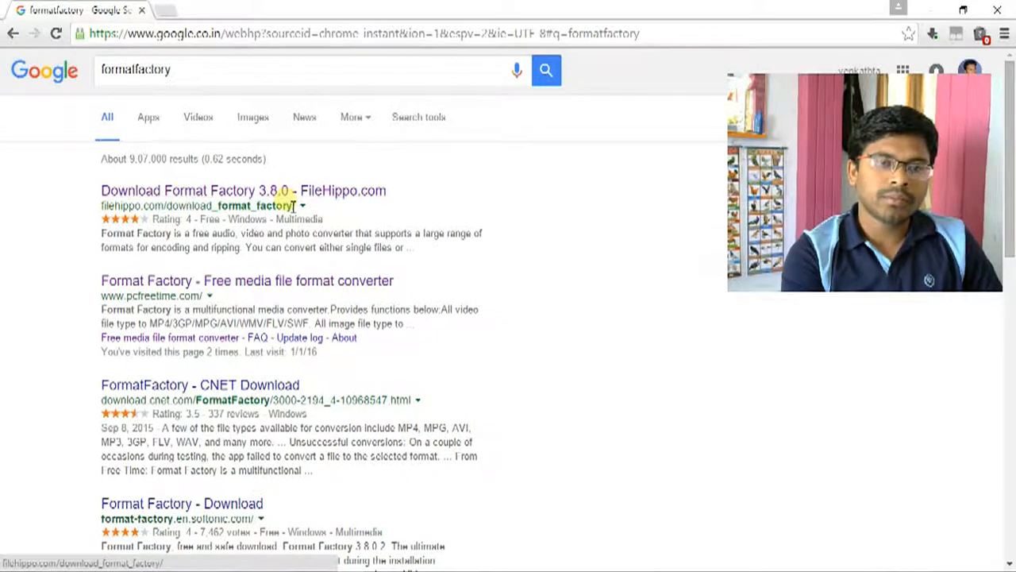
mouse_move(326, 357)
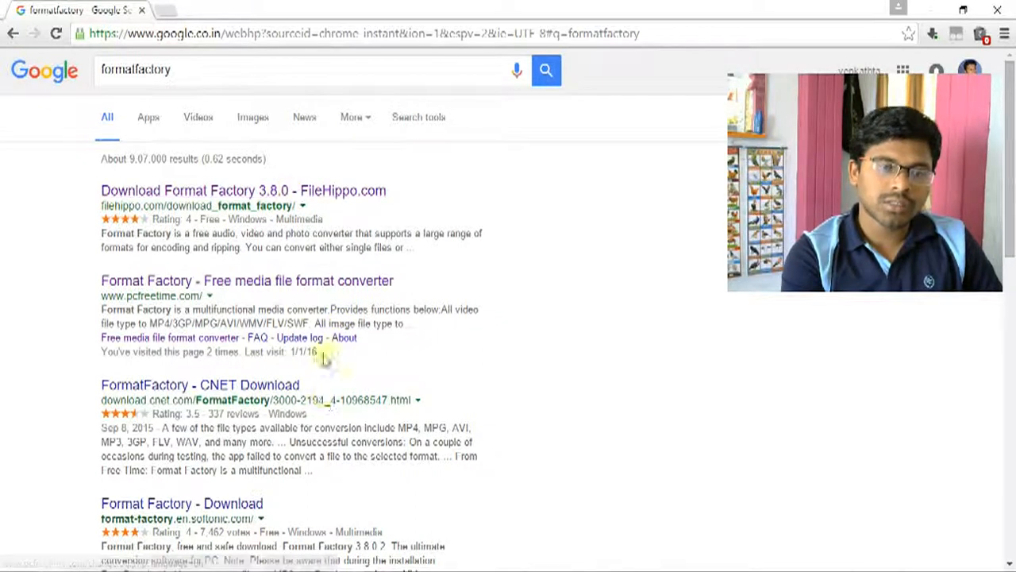
scroll(down, 3)
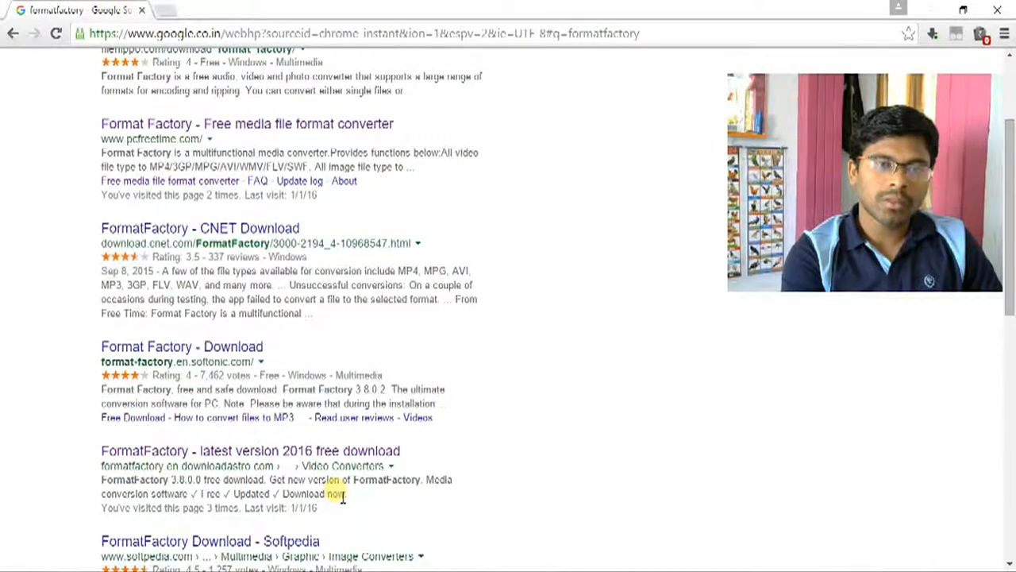
scroll(up, 3)
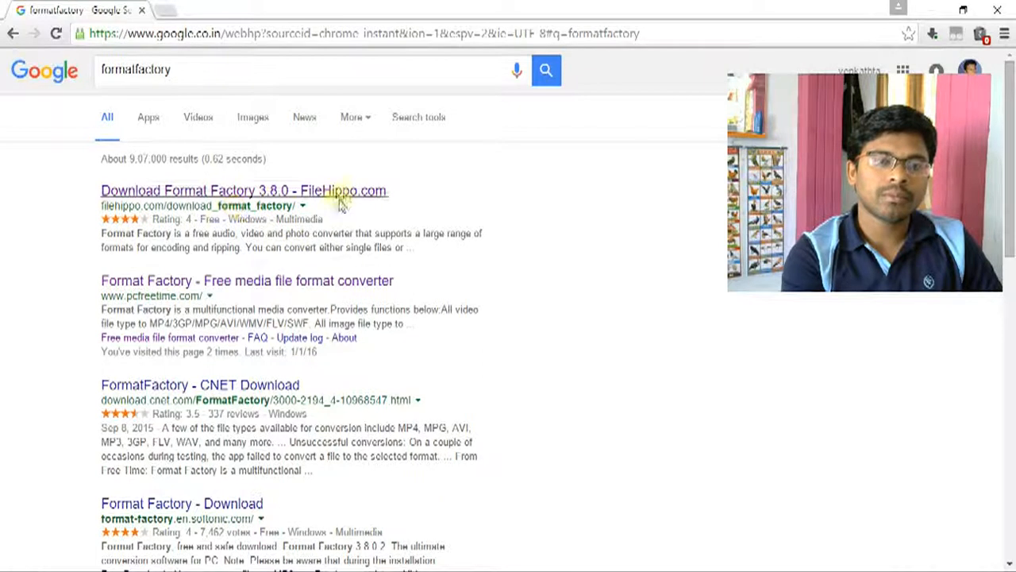
mouse_move(282, 190)
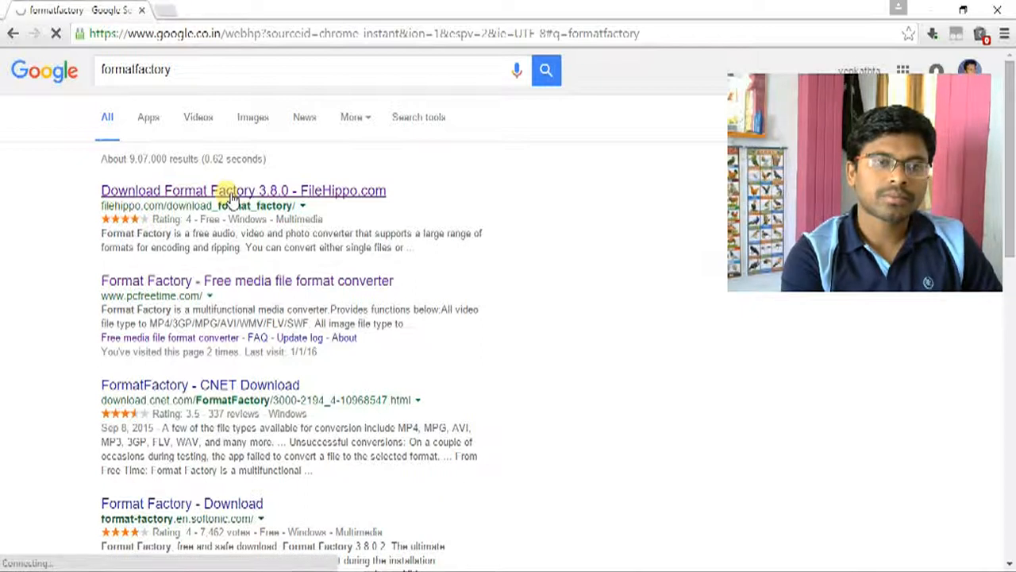
Step: Open FileHippo's Format Factory 3.8.0 page and review its description and older versions
click(243, 191)
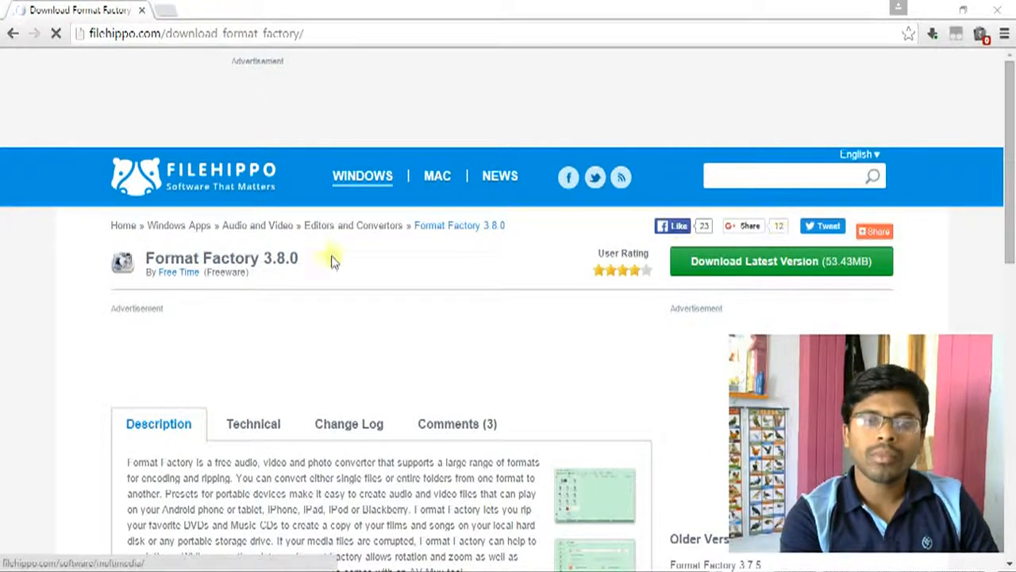
mouse_move(262, 309)
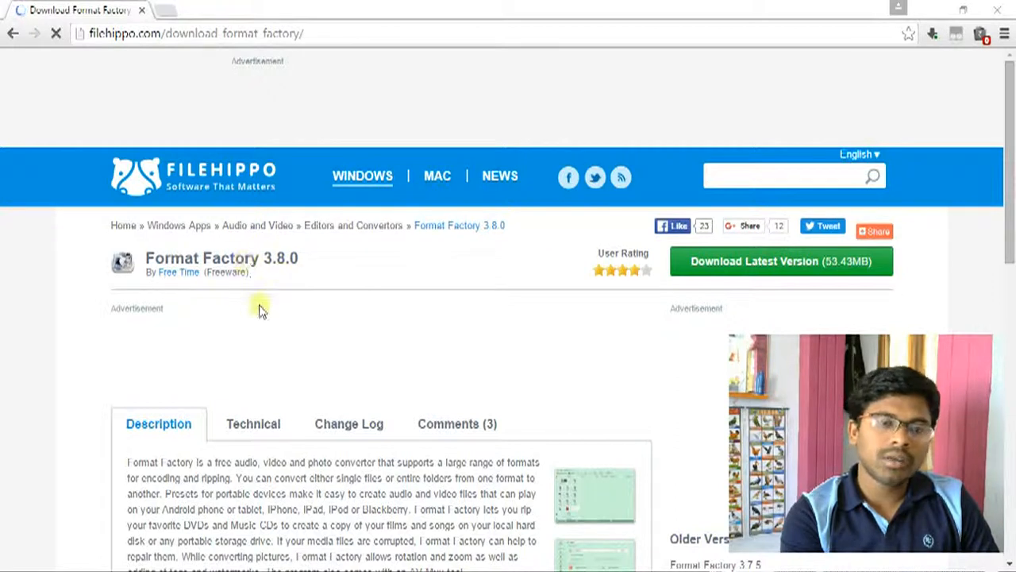
mouse_move(321, 320)
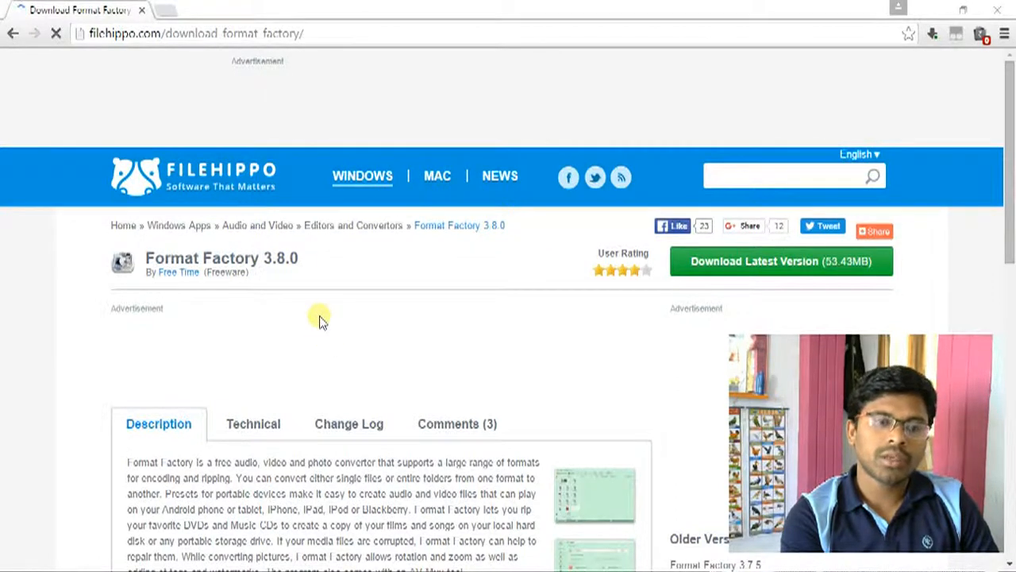
mouse_move(337, 305)
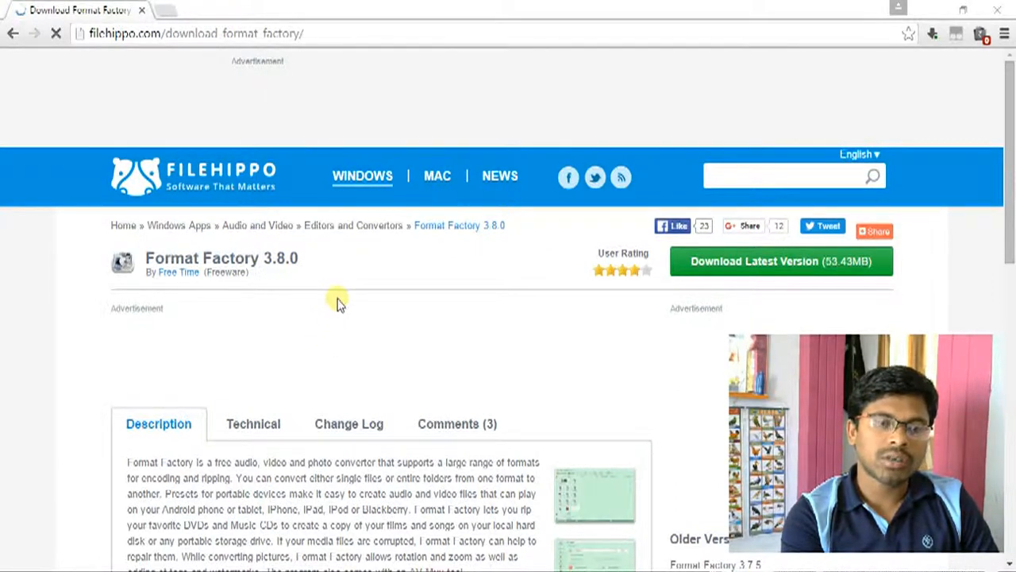
mouse_move(323, 318)
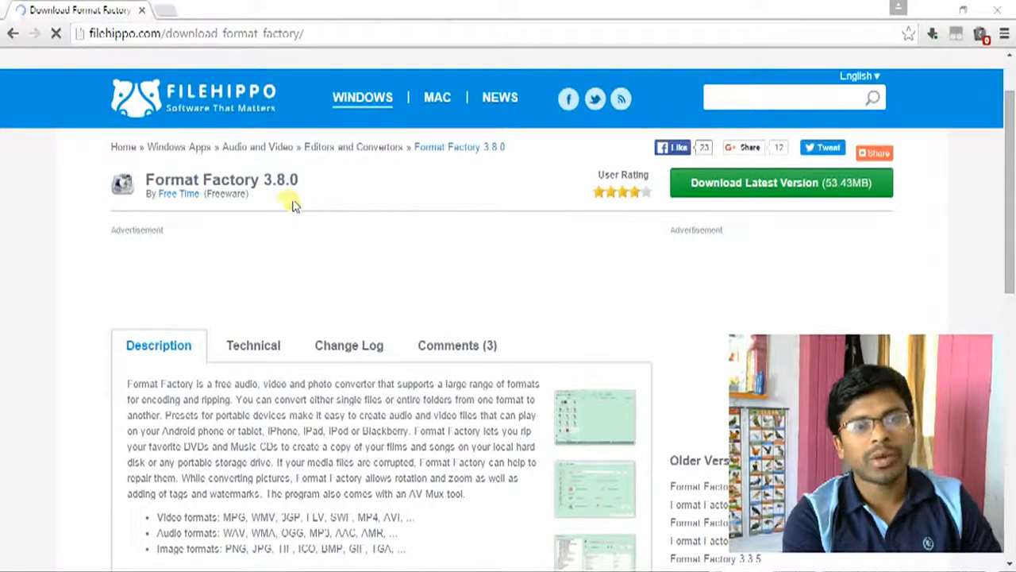
scroll(down, 3)
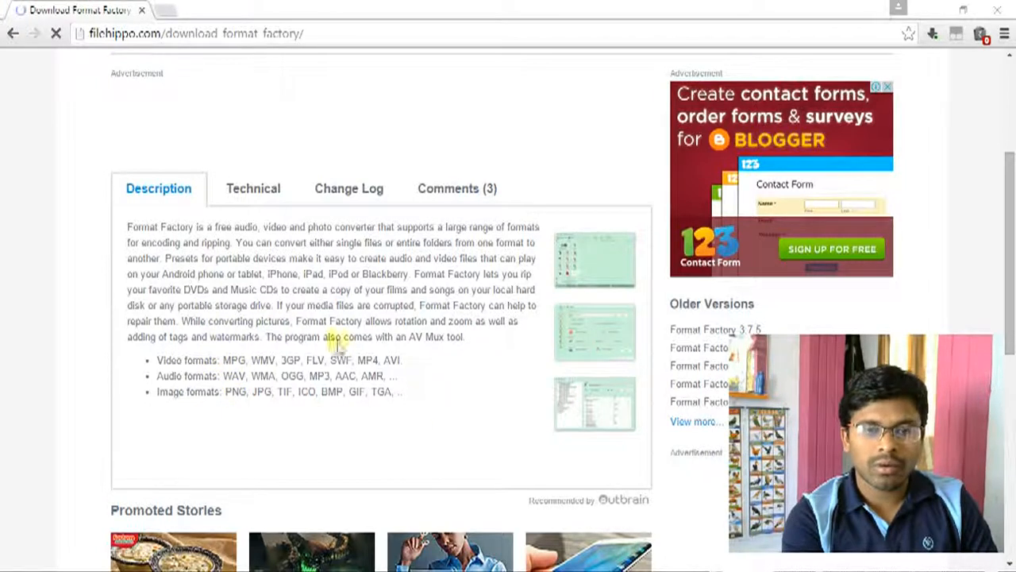
scroll(down, 3)
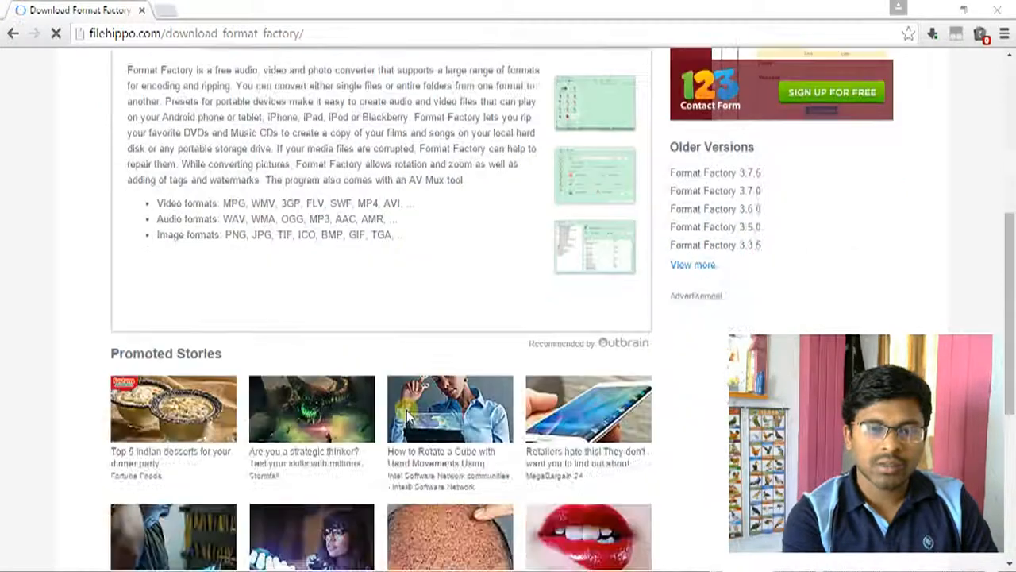
scroll(up, 3)
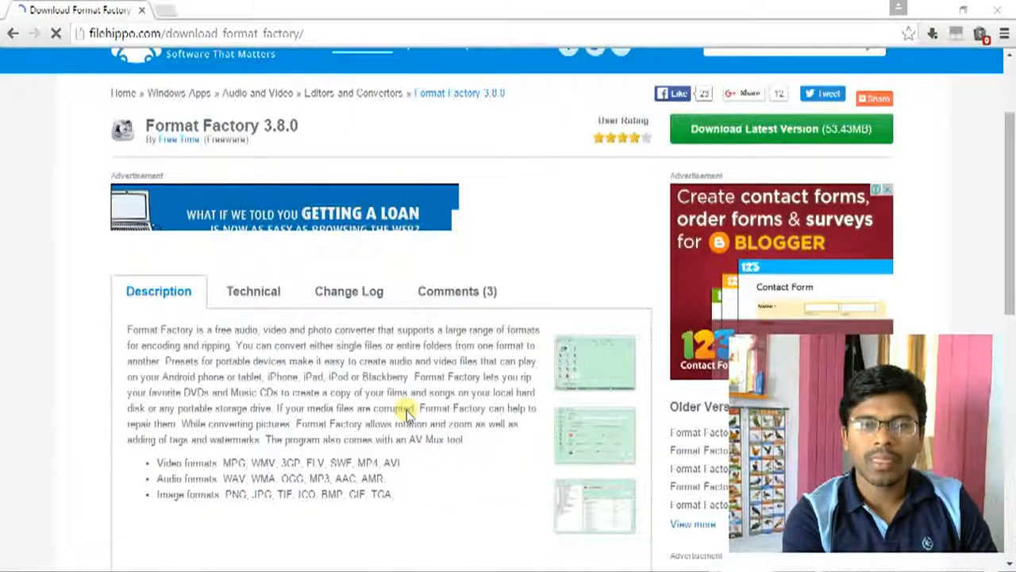
scroll(up, 3)
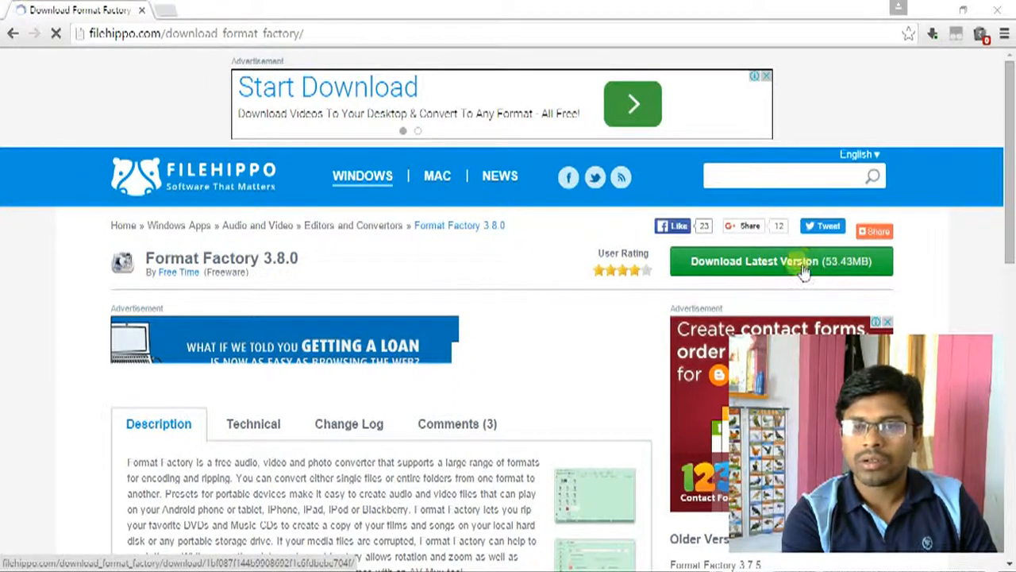
Step: Start the Download Latest Version offer for Format Factory 3.8.0 on FileHippo
click(781, 260)
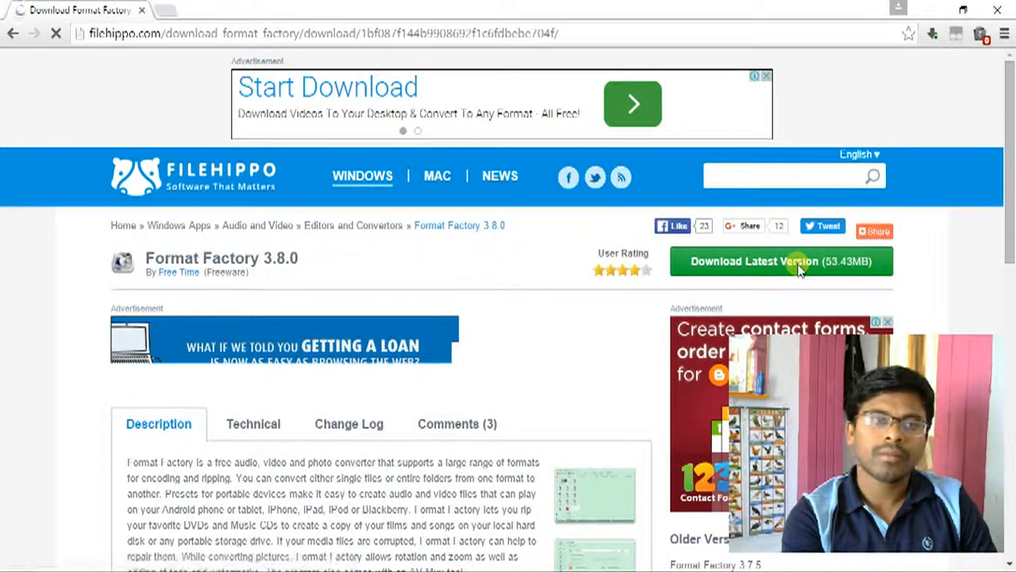
click(781, 260)
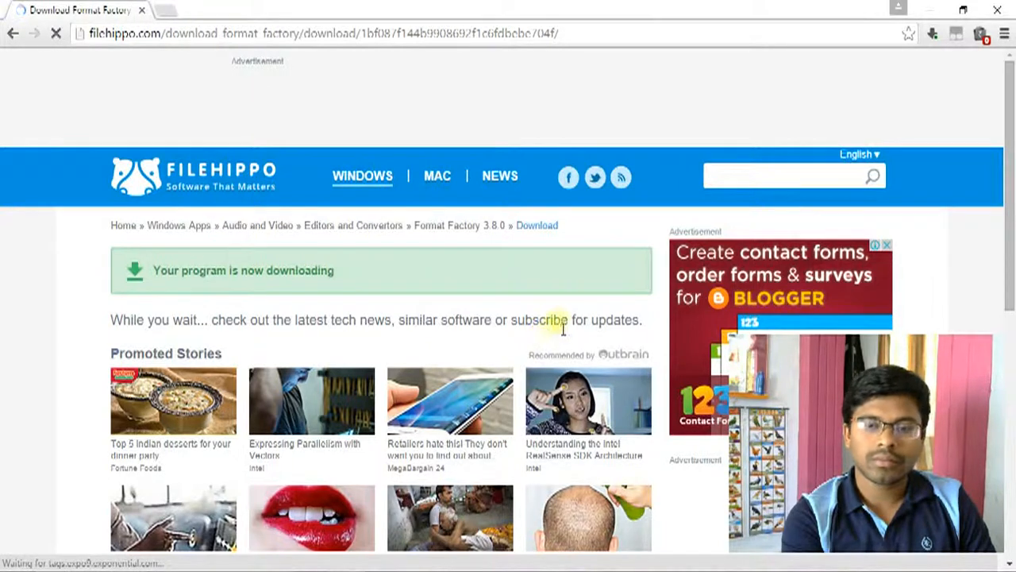
mouse_move(480, 334)
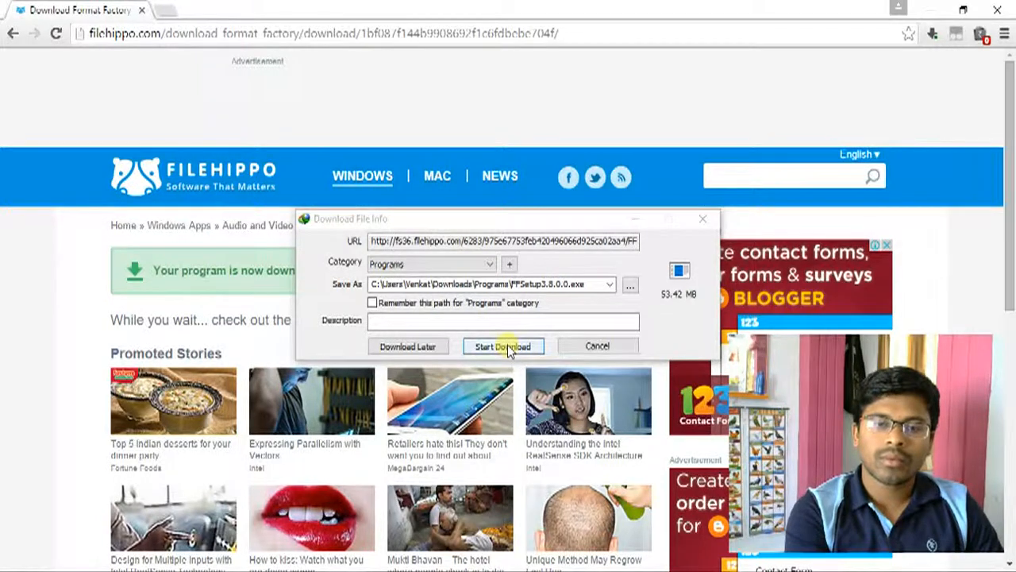
Step: Download FFSetup3.8.0.0.exe in IDM, dismissing the serial warning and the progress window
click(502, 346)
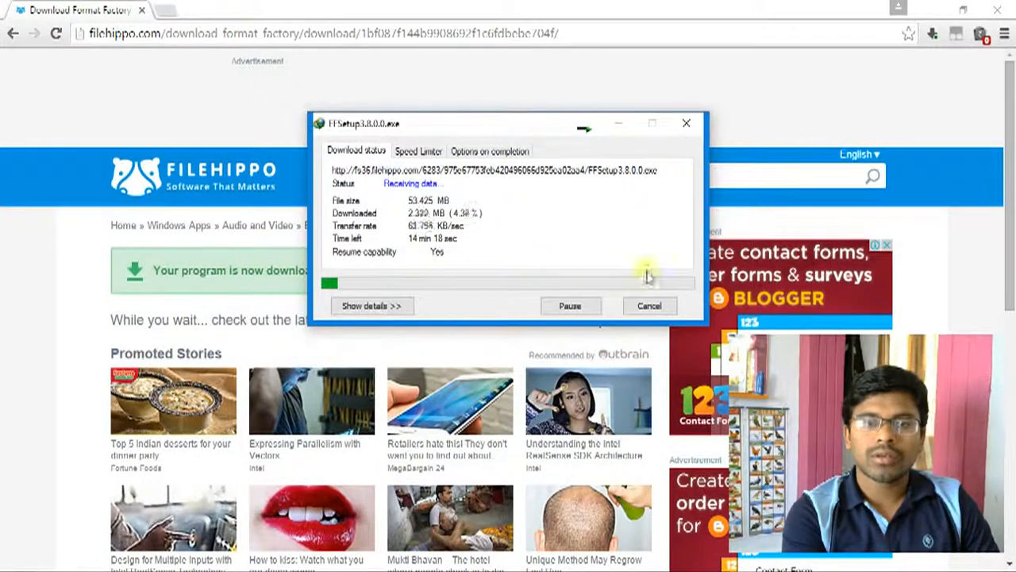
mouse_move(528, 244)
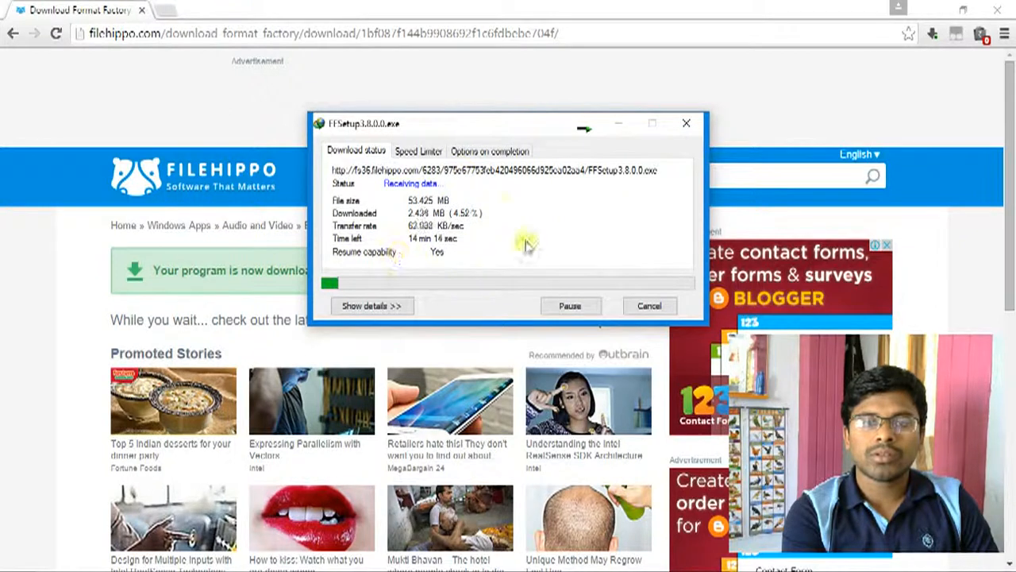
mouse_move(492, 262)
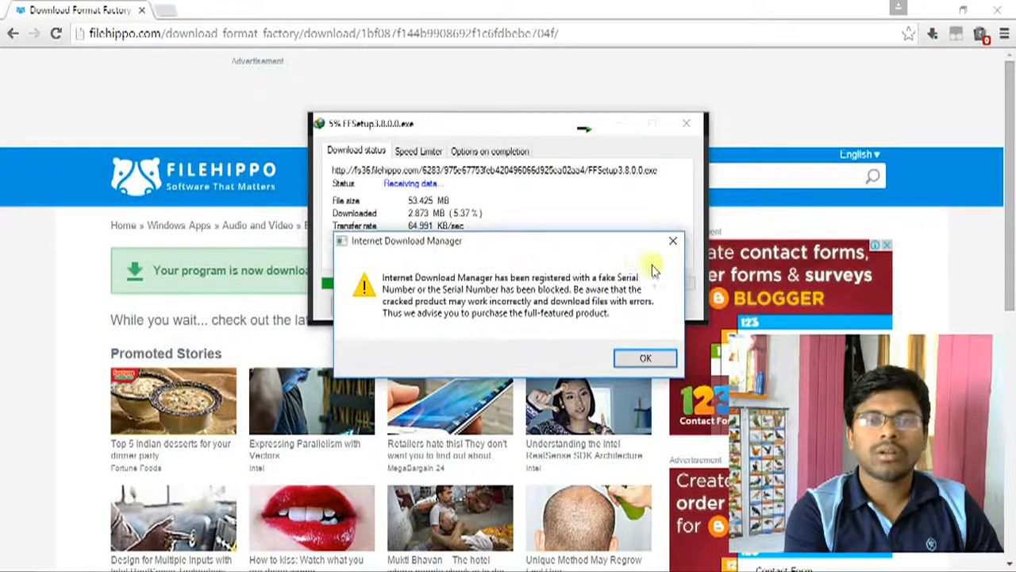
click(644, 357)
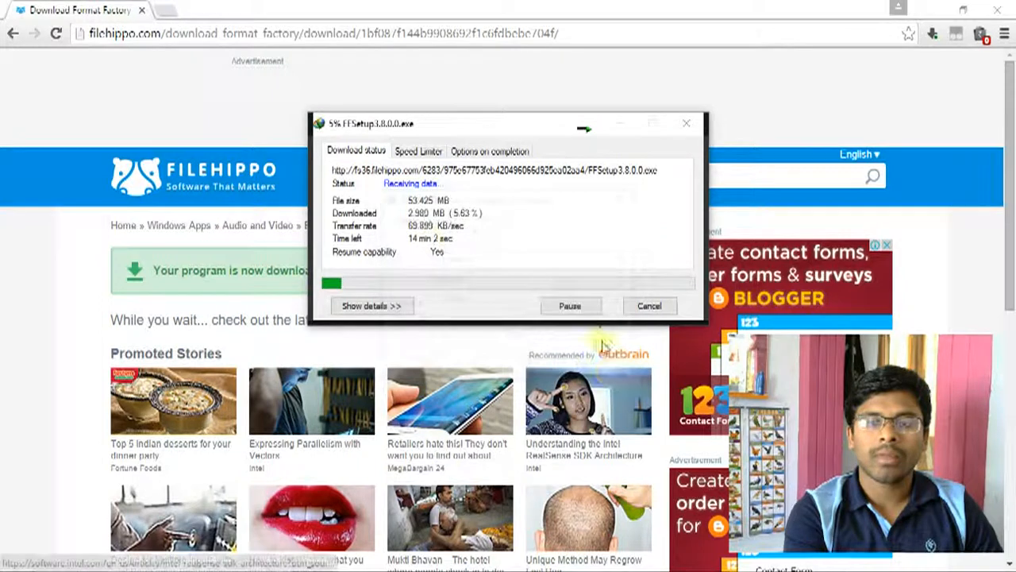
mouse_move(485, 357)
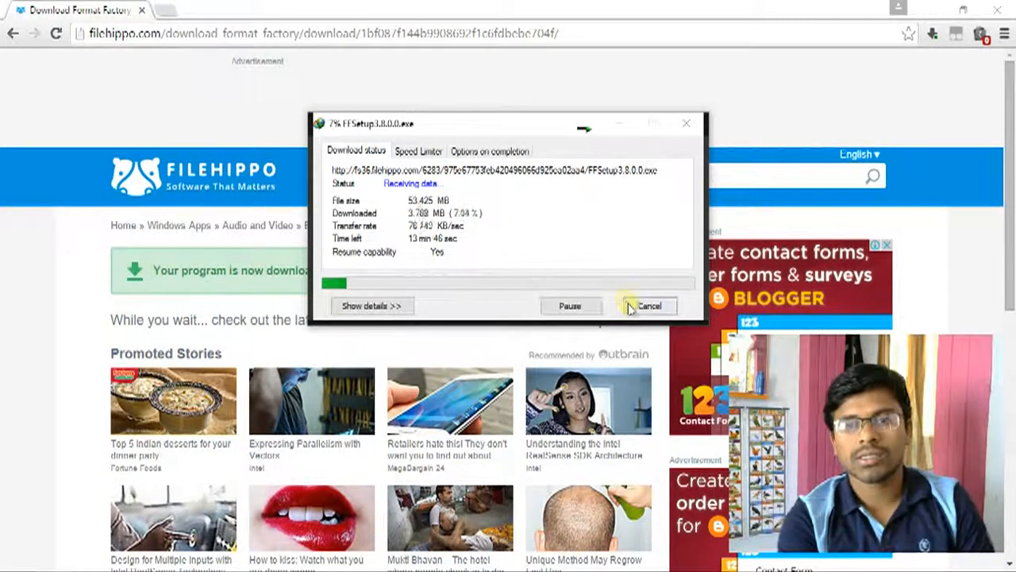
click(650, 304)
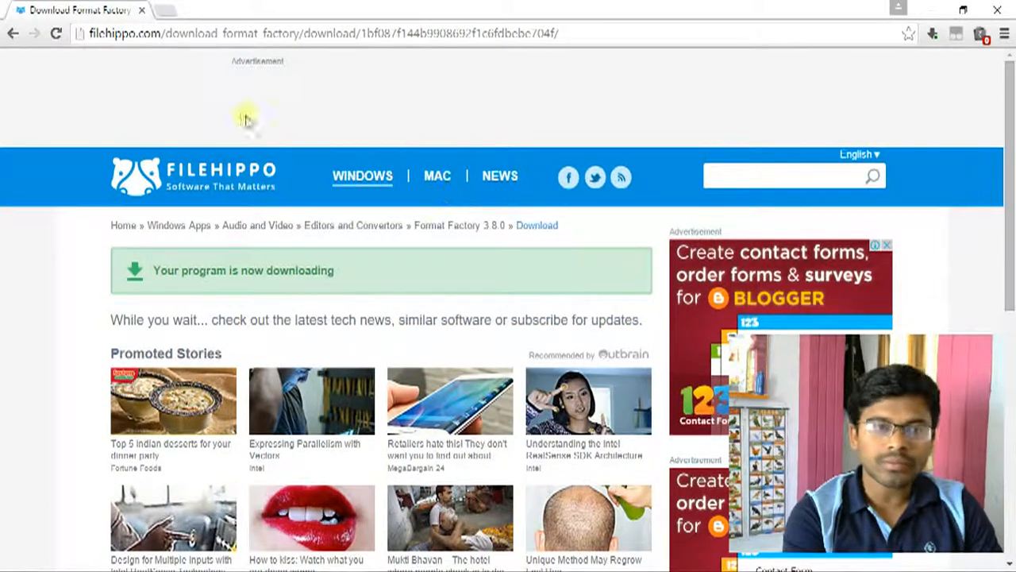
mouse_move(385, 308)
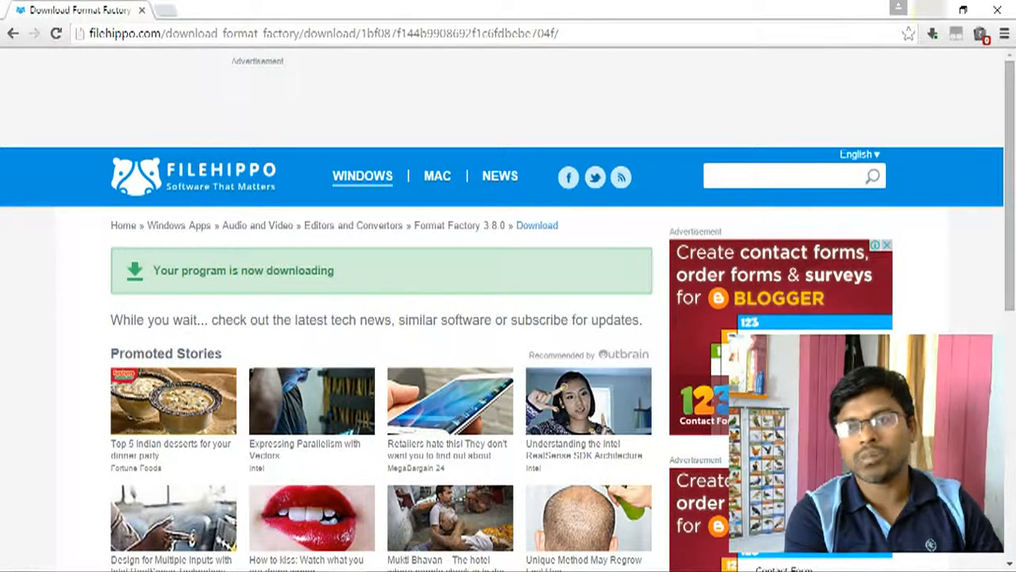
mouse_move(933, 14)
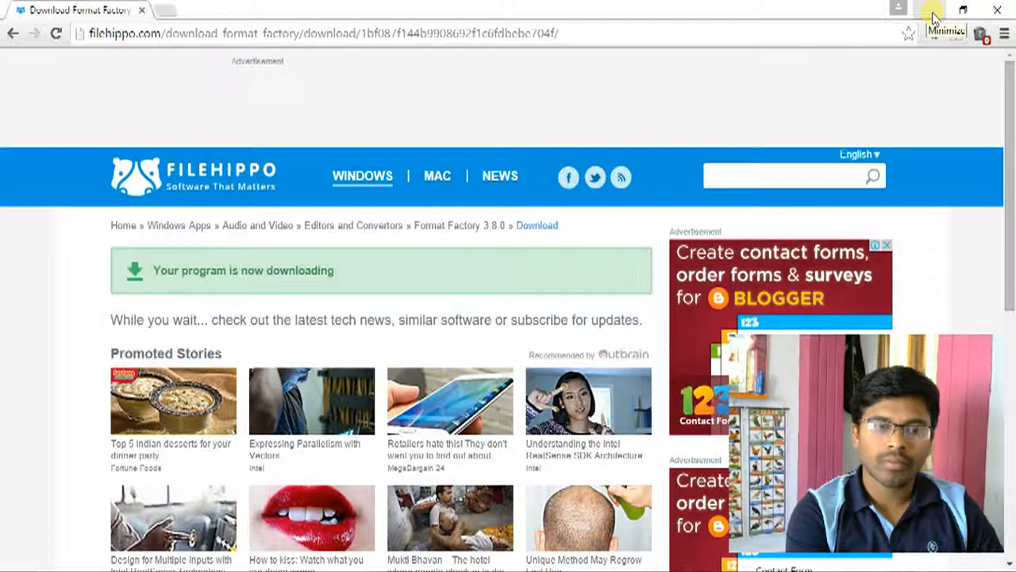
mouse_move(753, 108)
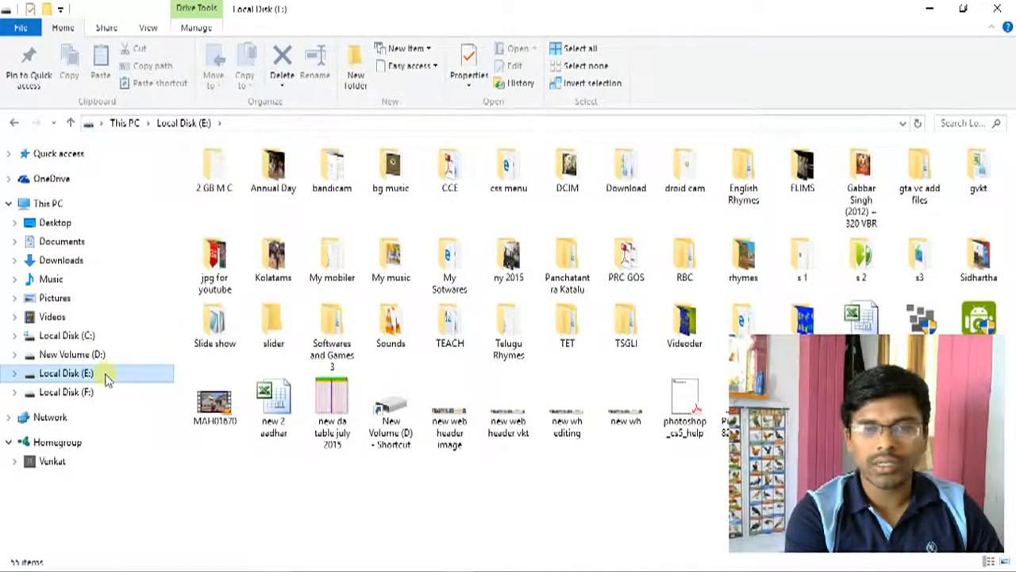
Step: Open the s 2 folder on Local Disk (E:) and select the FFSetup3.8.0.0 installer
click(860, 257)
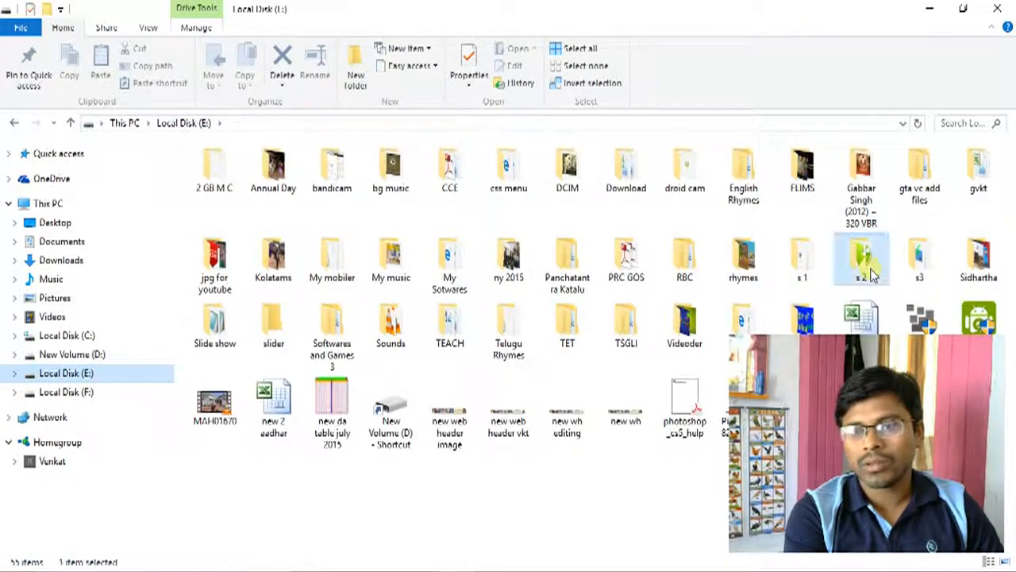
double_click(860, 257)
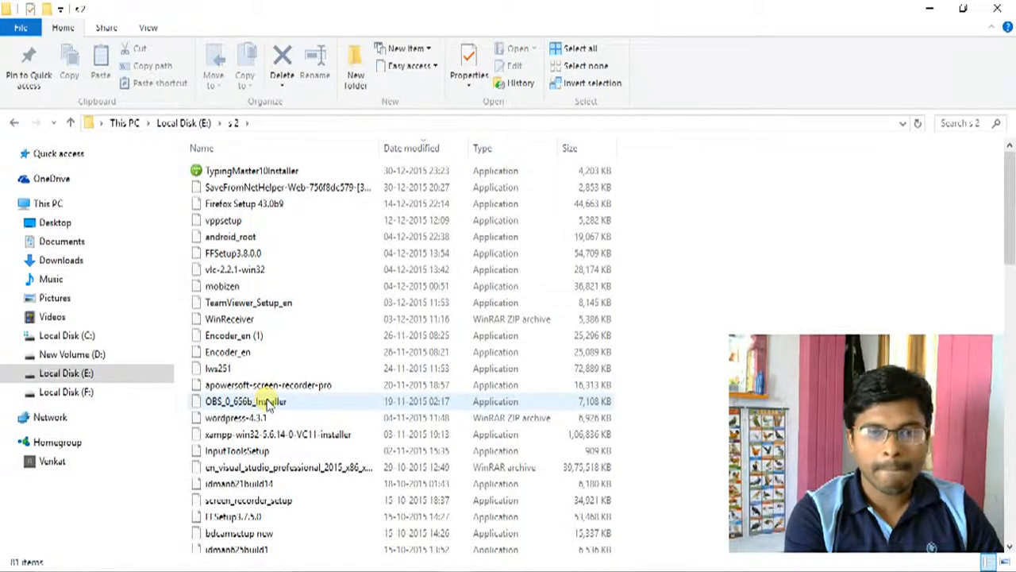
scroll(down, 3)
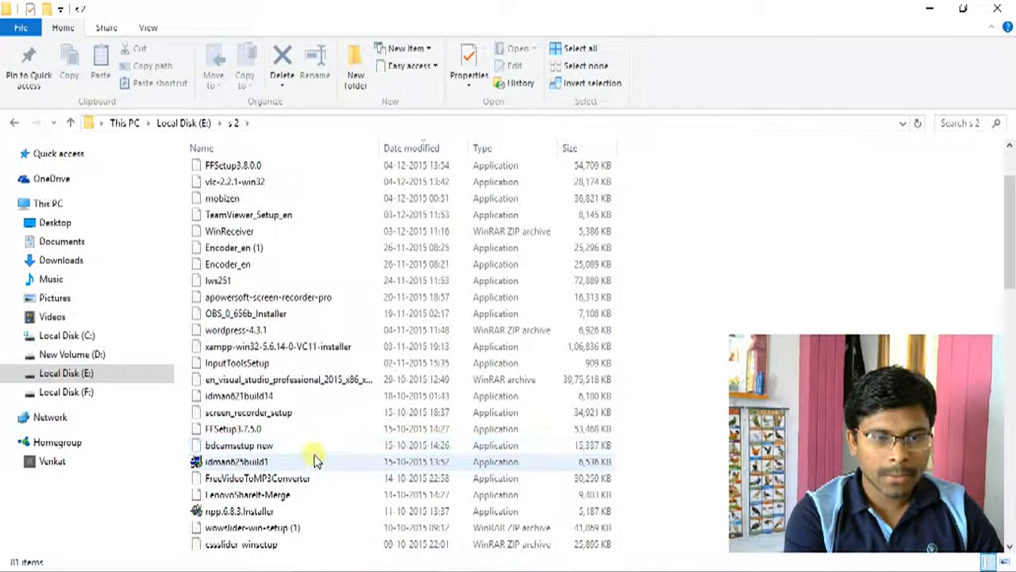
scroll(up, 3)
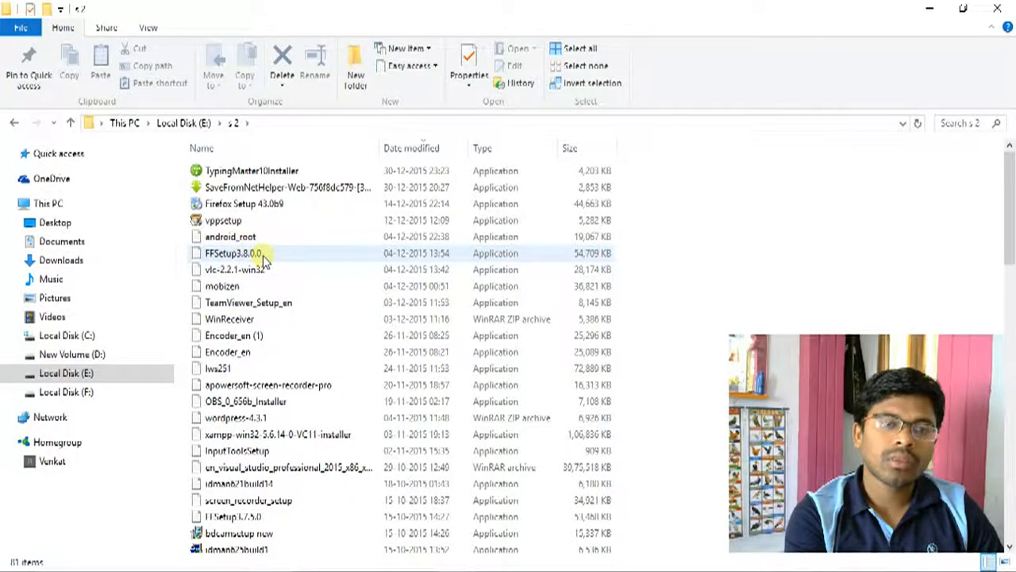
mouse_move(235, 253)
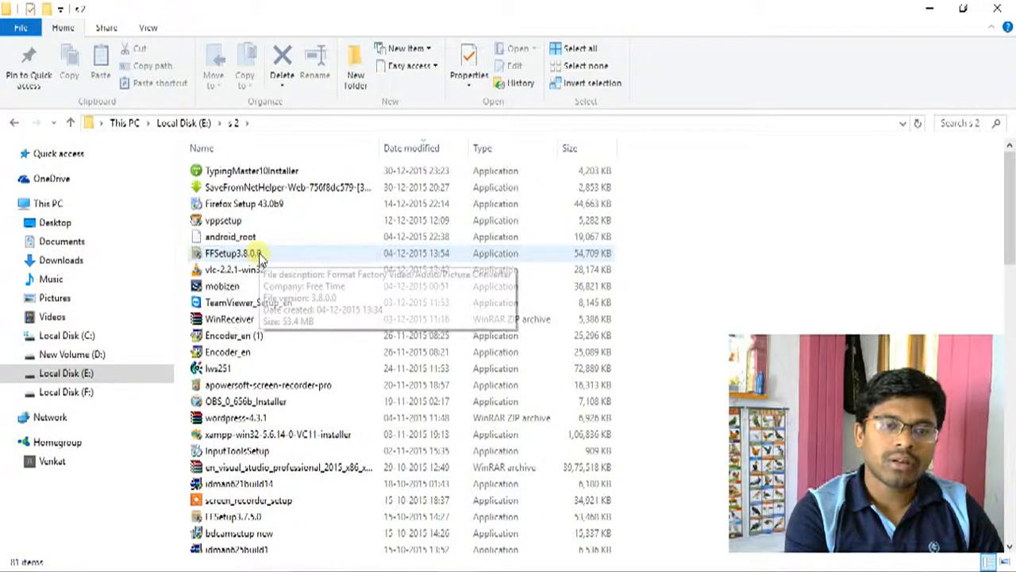
click(231, 252)
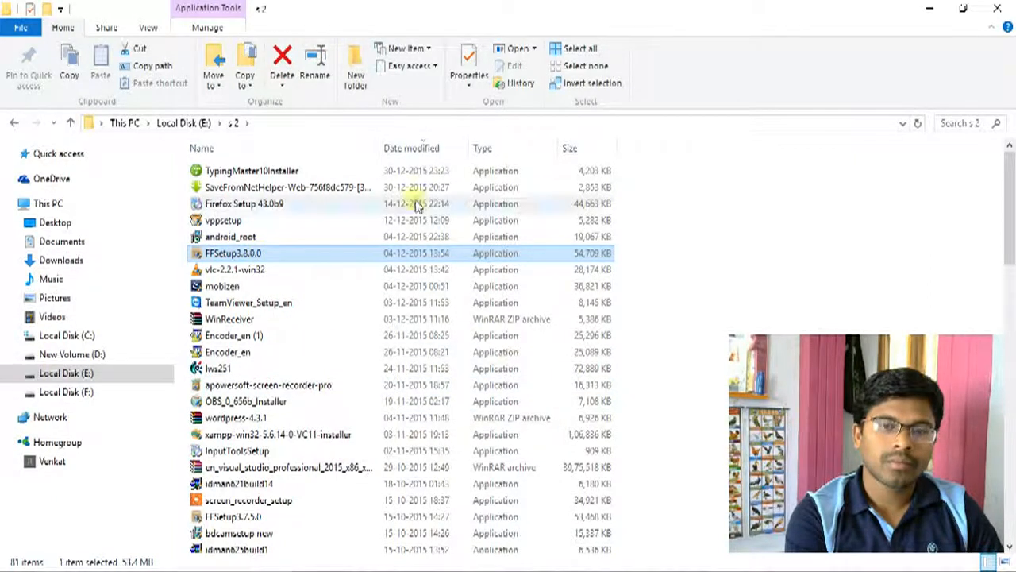
Step: Launch FFSetup3.8.0.0 and accept the Format Factory license agreement
double_click(235, 252)
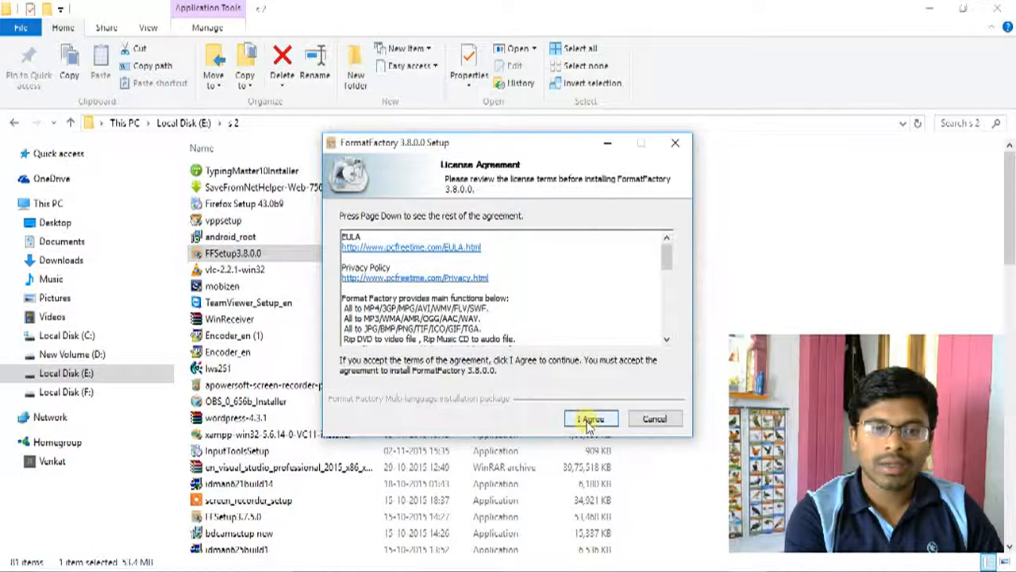
click(591, 419)
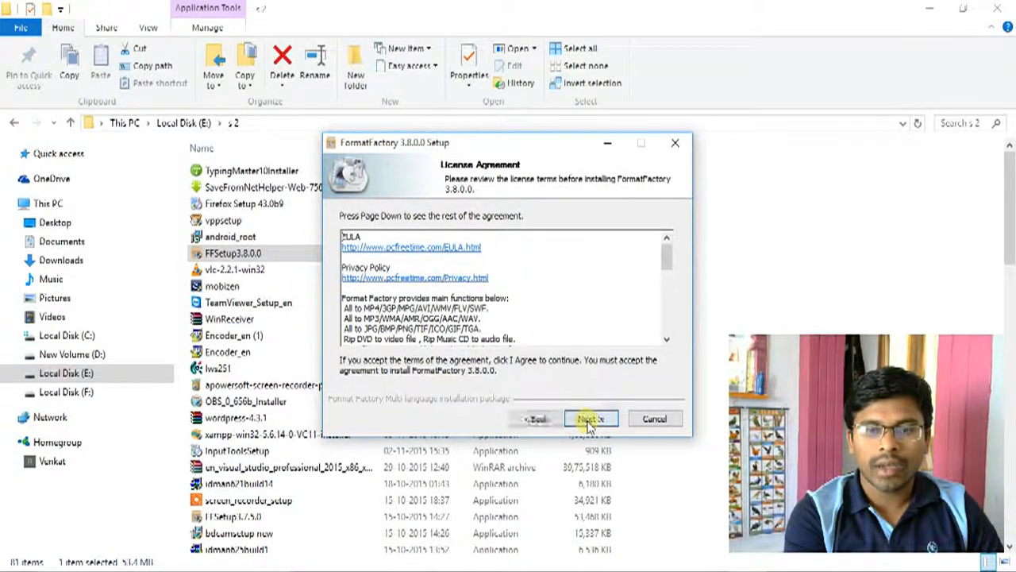
click(591, 419)
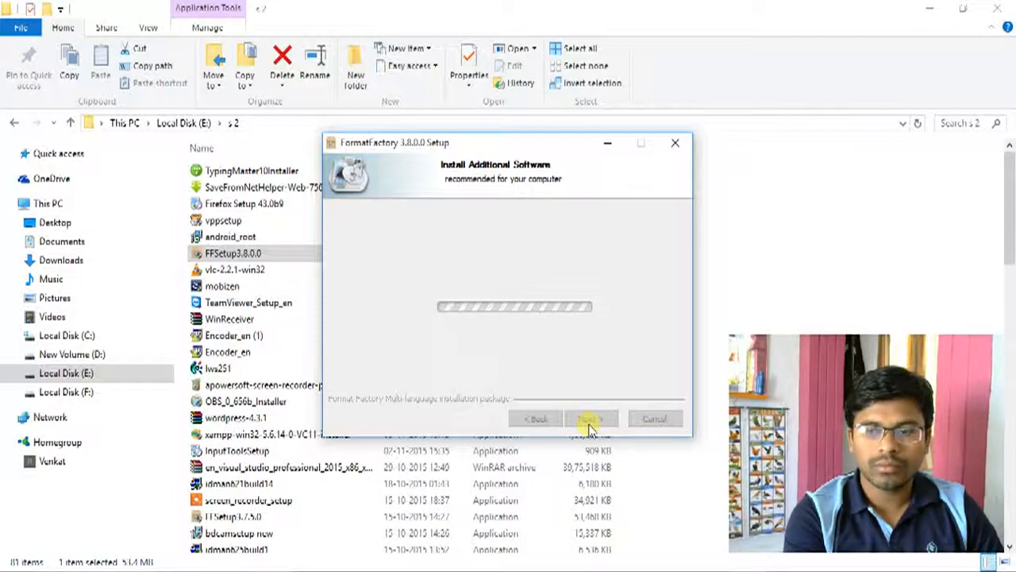
mouse_move(600, 244)
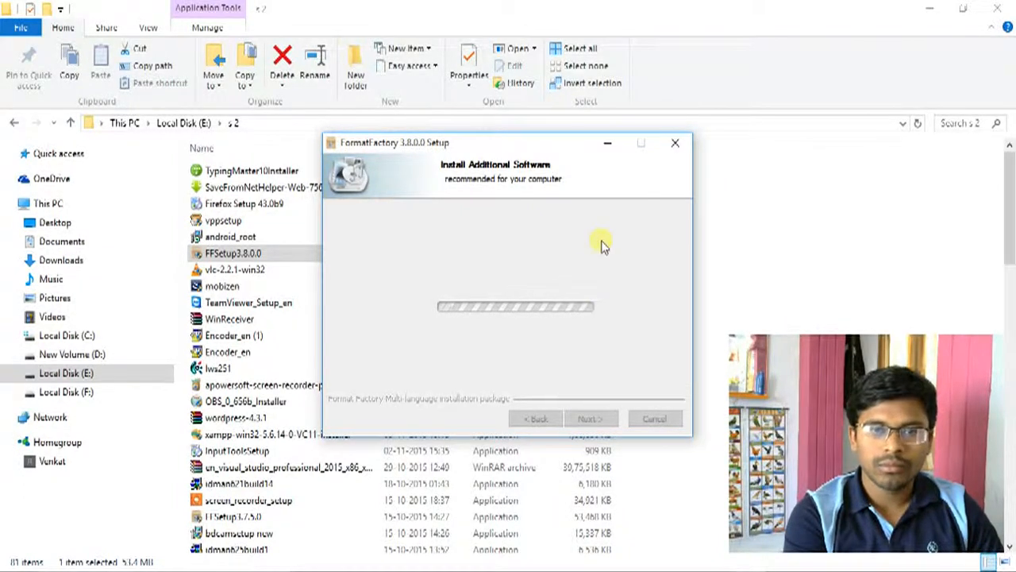
mouse_move(675, 364)
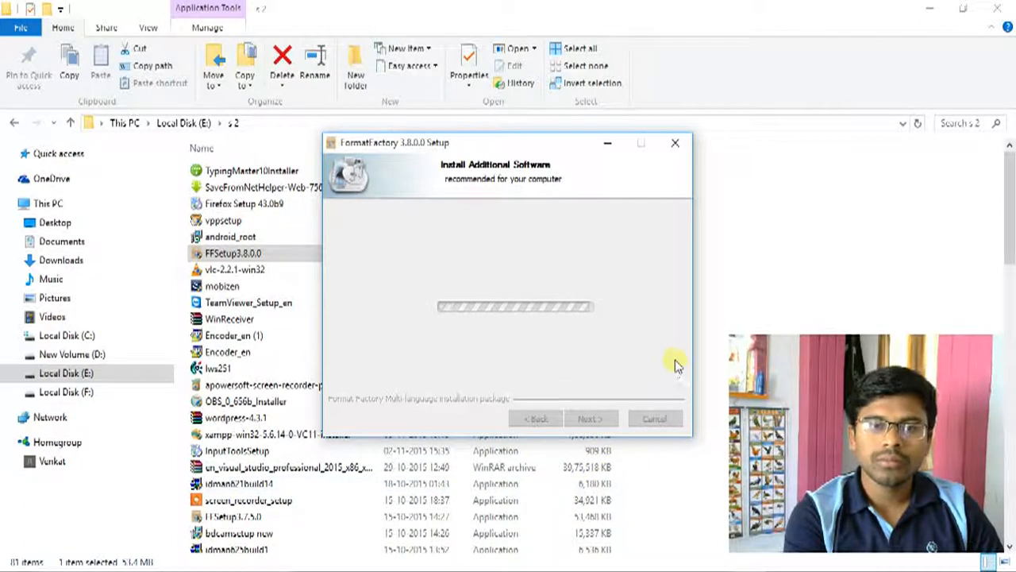
mouse_move(715, 305)
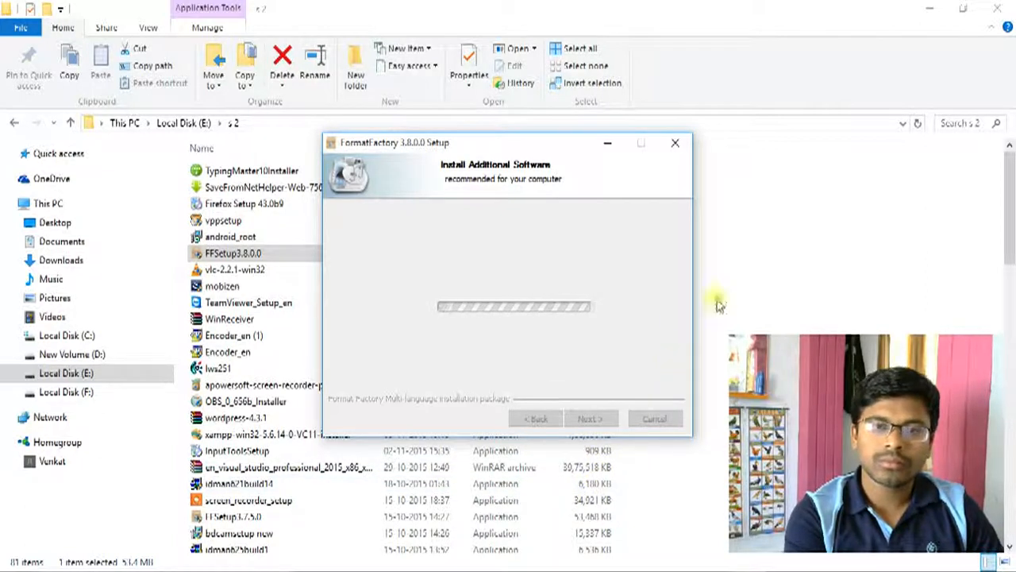
mouse_move(686, 332)
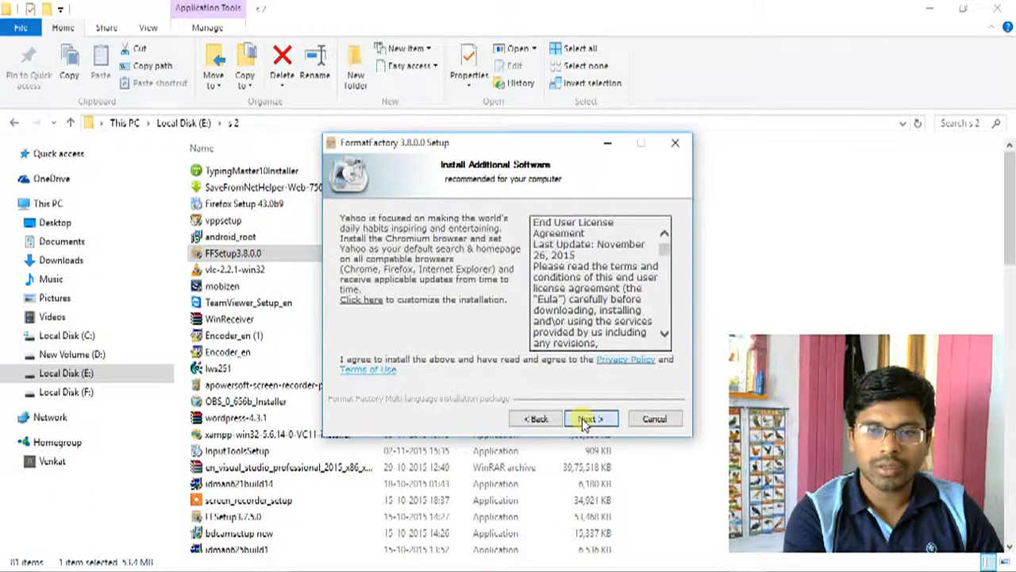
Step: Skip the additional software offer and install into the default FreeTime\FormatFactory folder
click(591, 419)
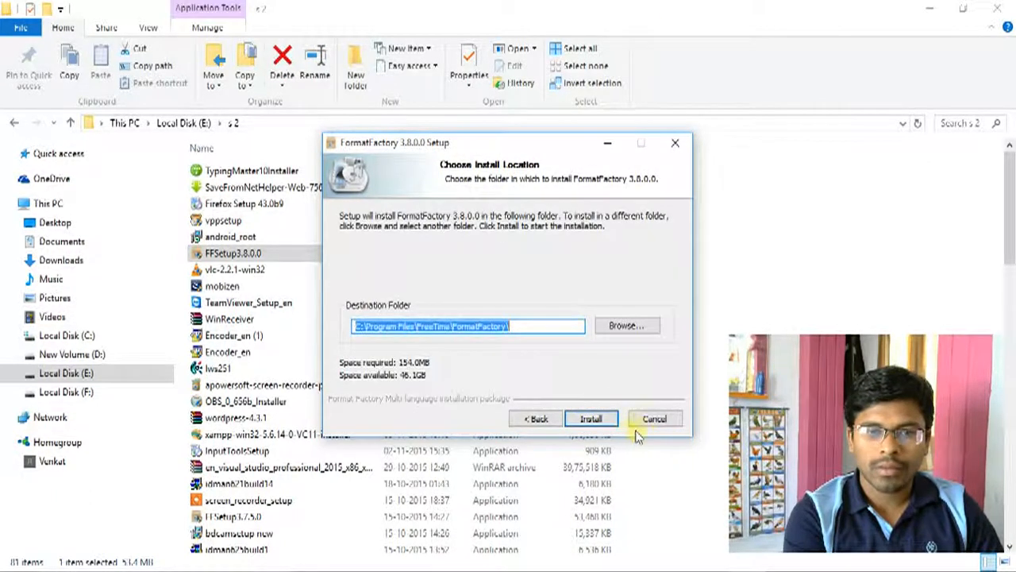
click(591, 419)
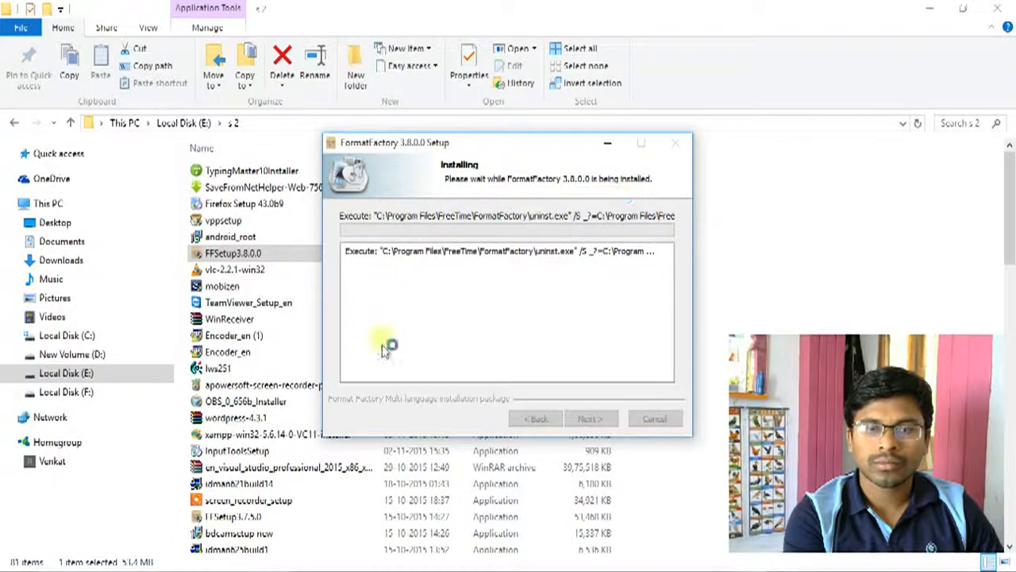
mouse_move(667, 314)
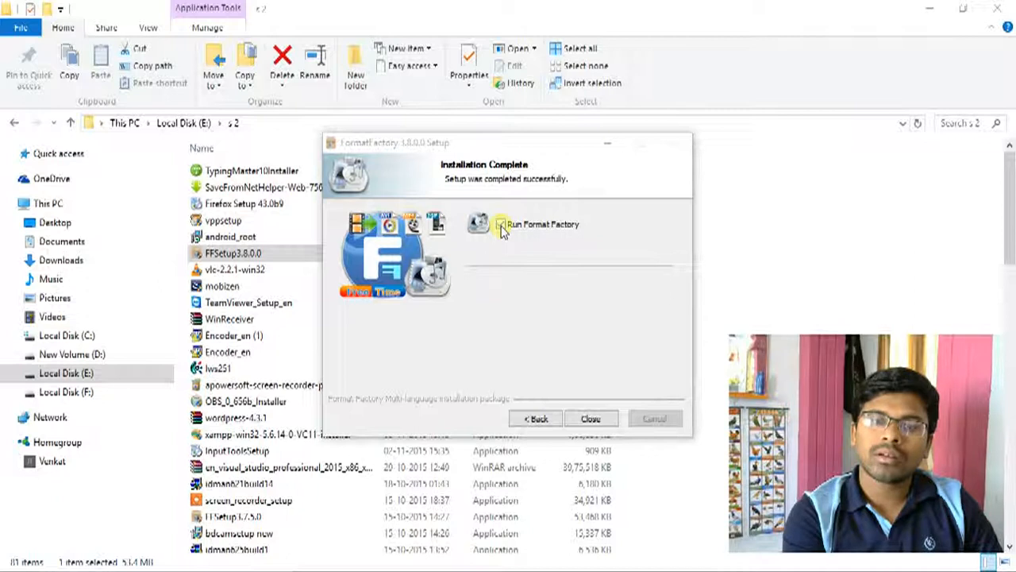
Step: Tick Run Format Factory on Installation Complete and close the setup
click(500, 224)
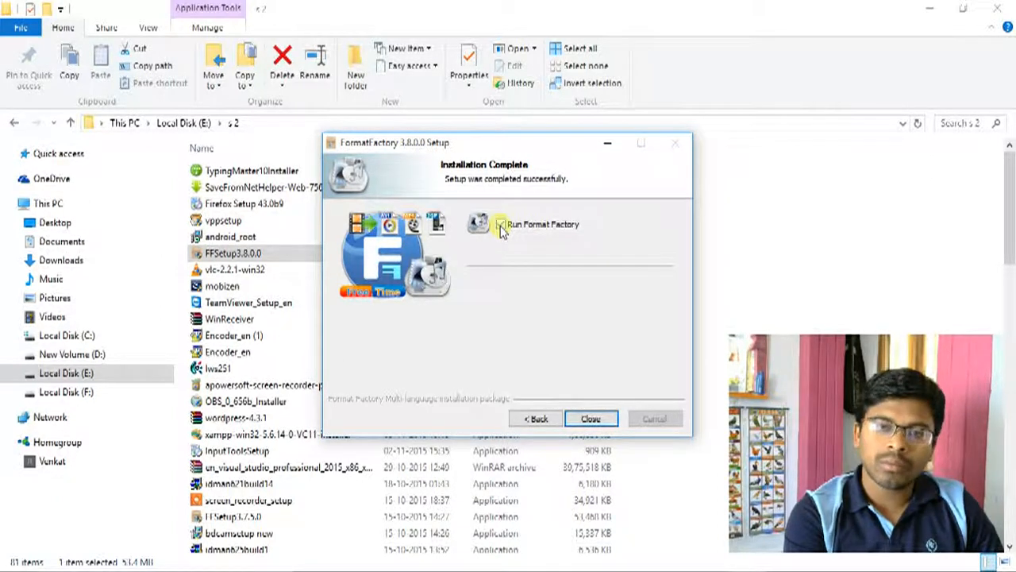
click(502, 224)
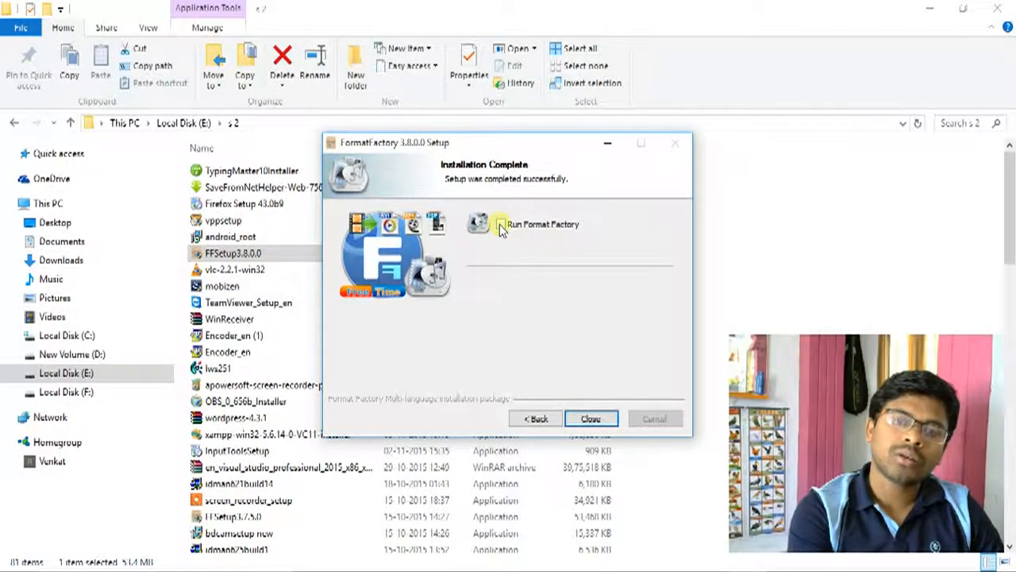
click(502, 224)
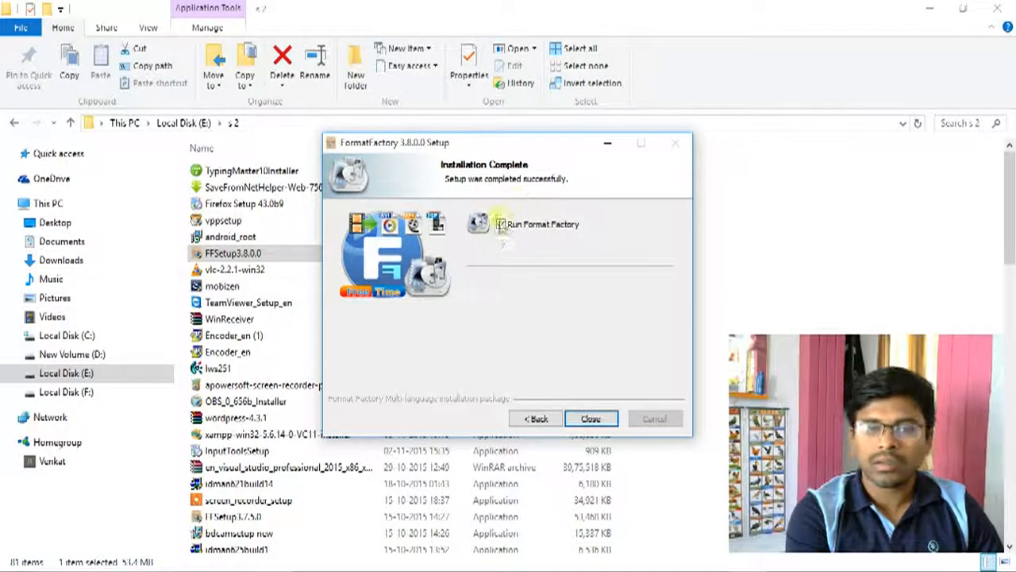
click(500, 223)
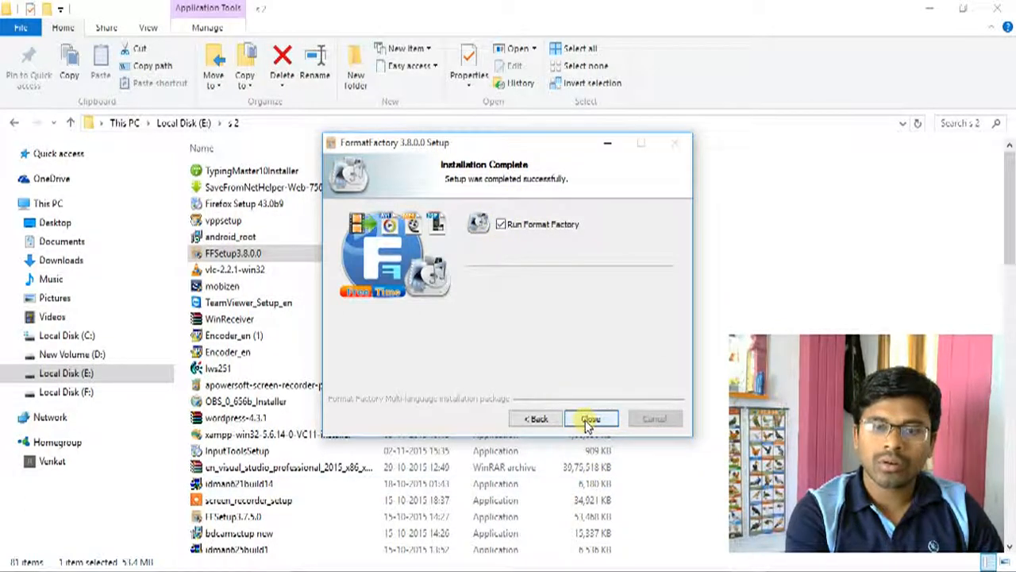
click(591, 419)
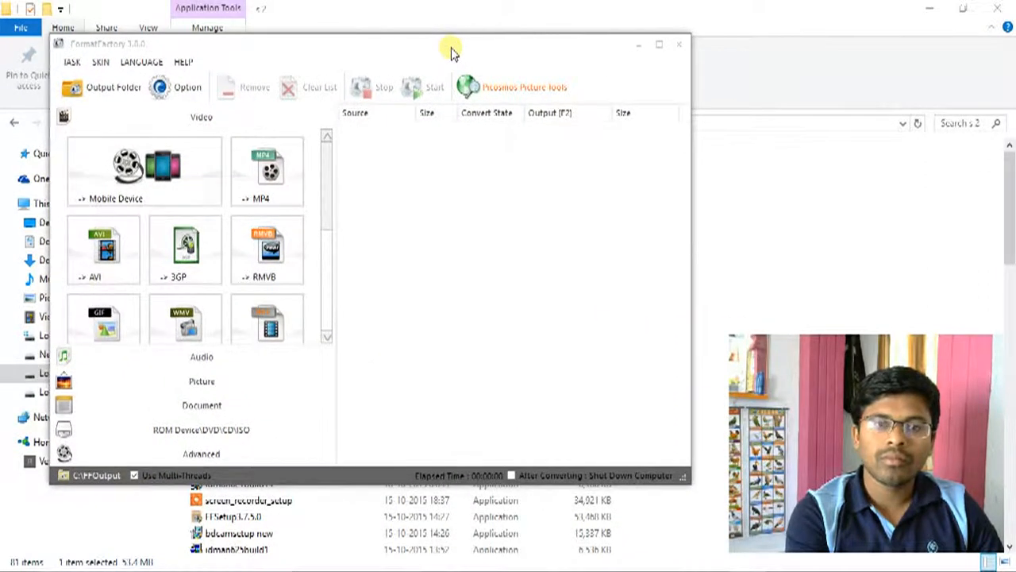
Step: Maximize the Format Factory window to show the full Video format list
click(659, 44)
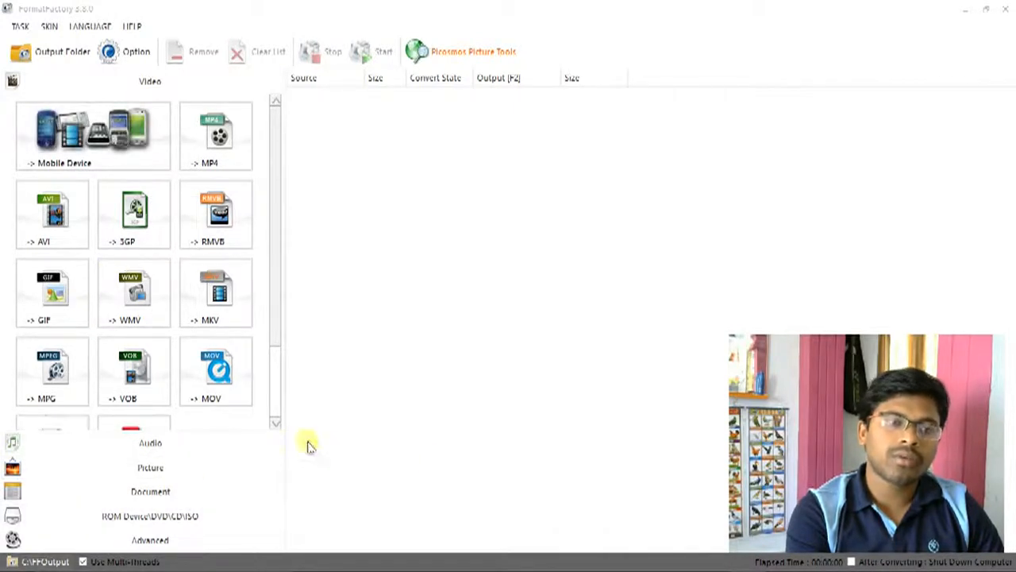
mouse_move(375, 419)
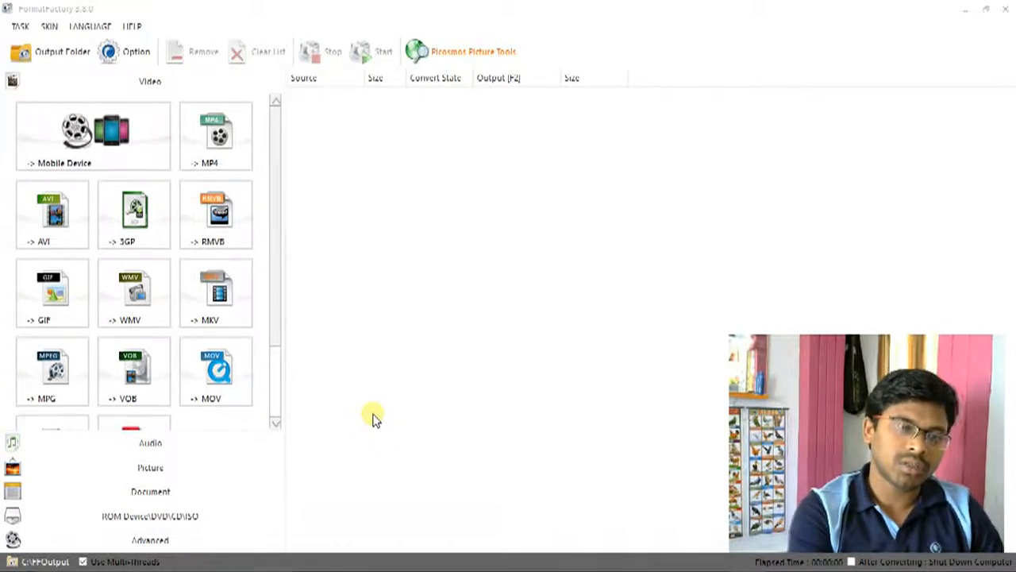
mouse_move(381, 393)
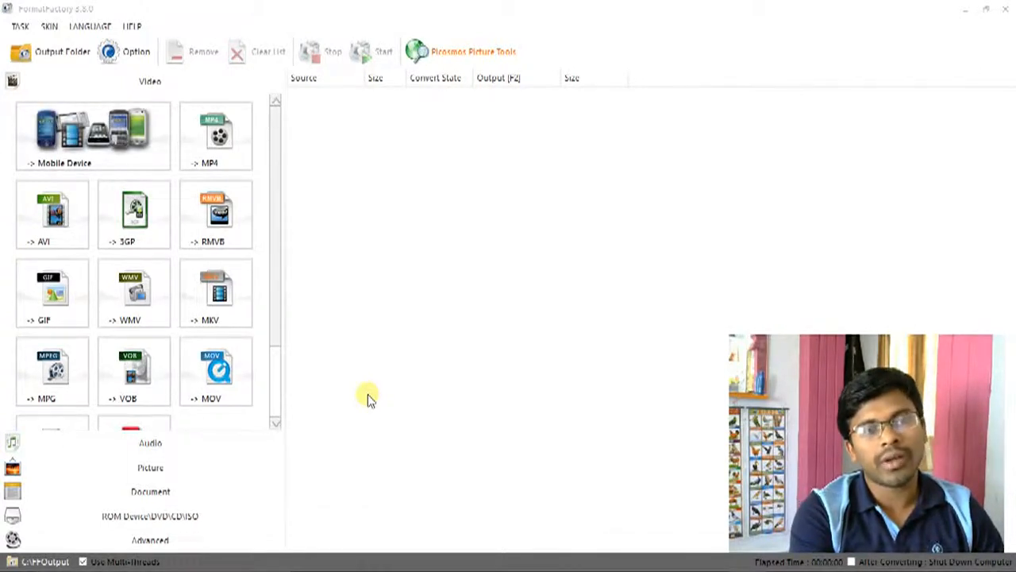
mouse_move(350, 273)
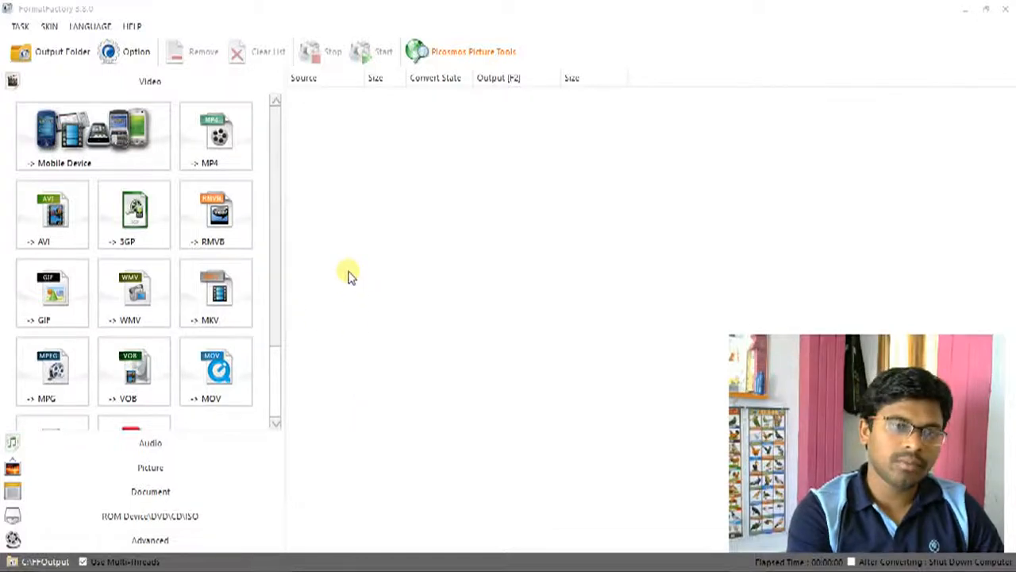
mouse_move(257, 300)
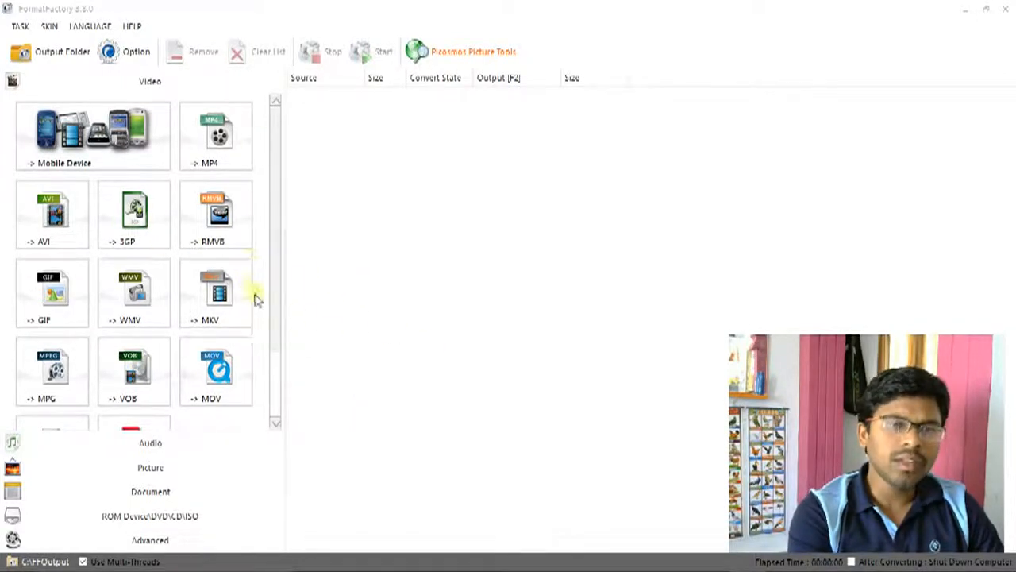
mouse_move(292, 333)
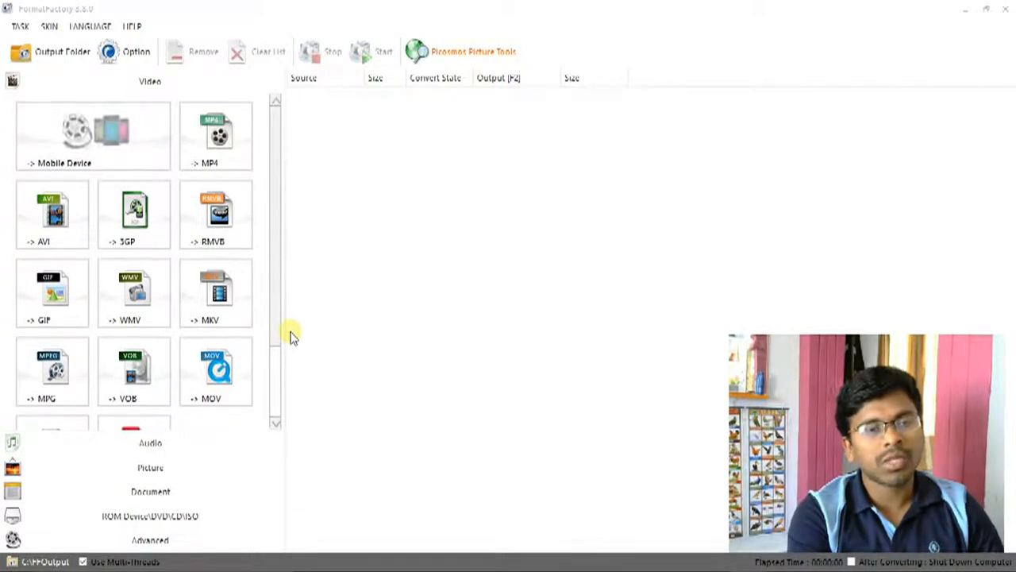
mouse_move(273, 294)
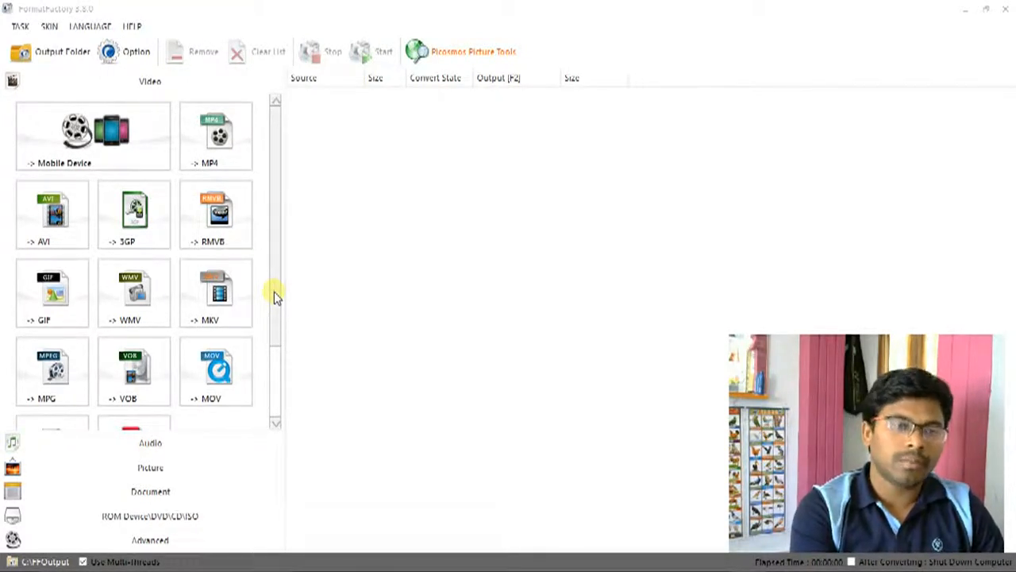
mouse_move(171, 302)
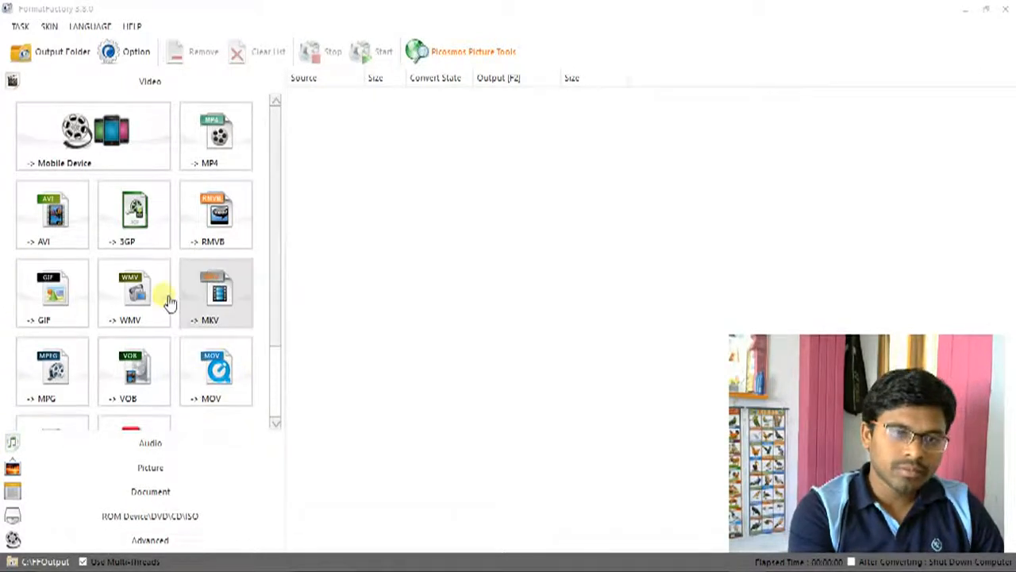
mouse_move(273, 324)
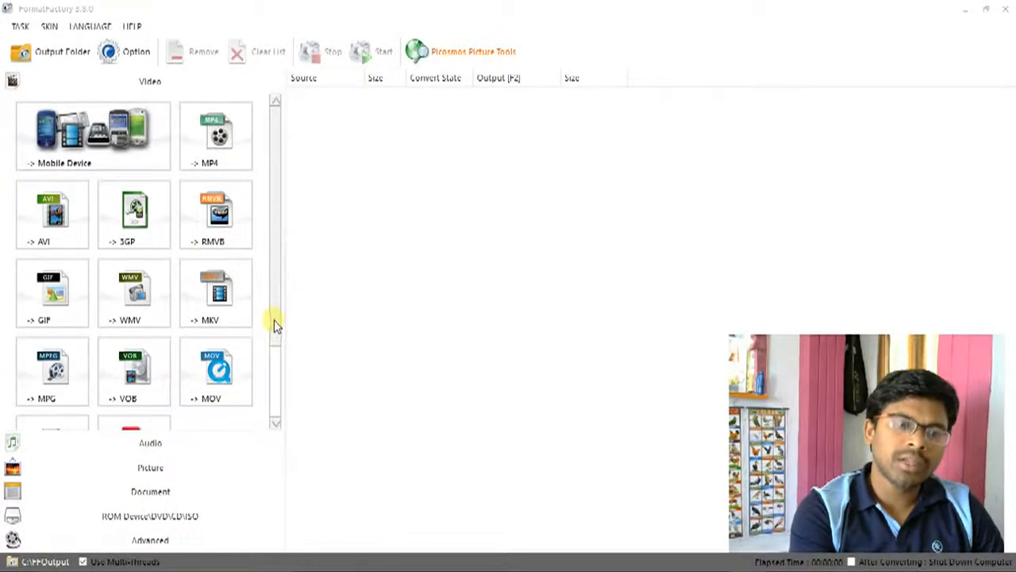
Step: Browse the Audio and Picture categories, then show the Document conversions (PDF to HTML, Mobi, EPub, AZW3)
scroll(down, 3)
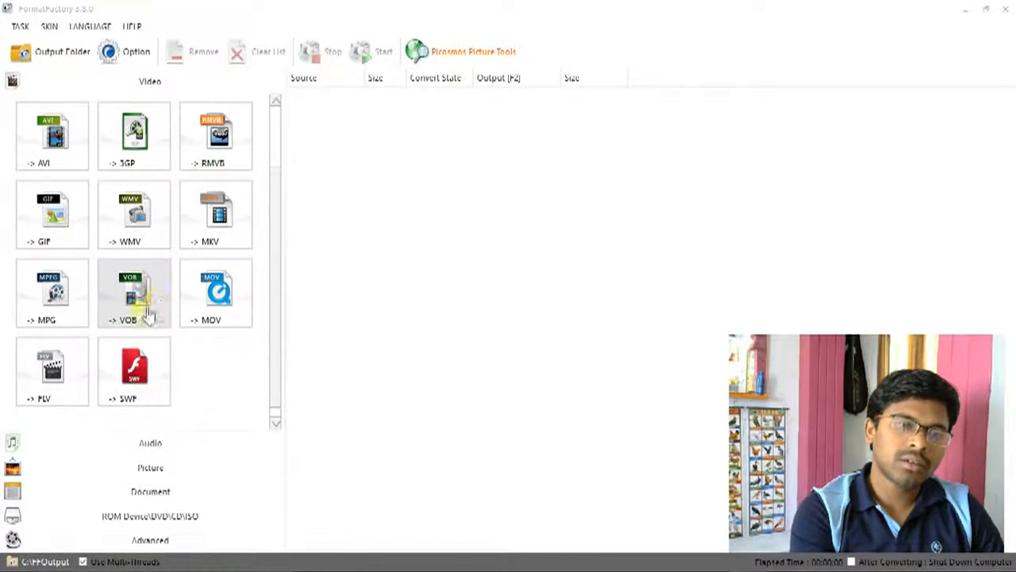
scroll(up, 3)
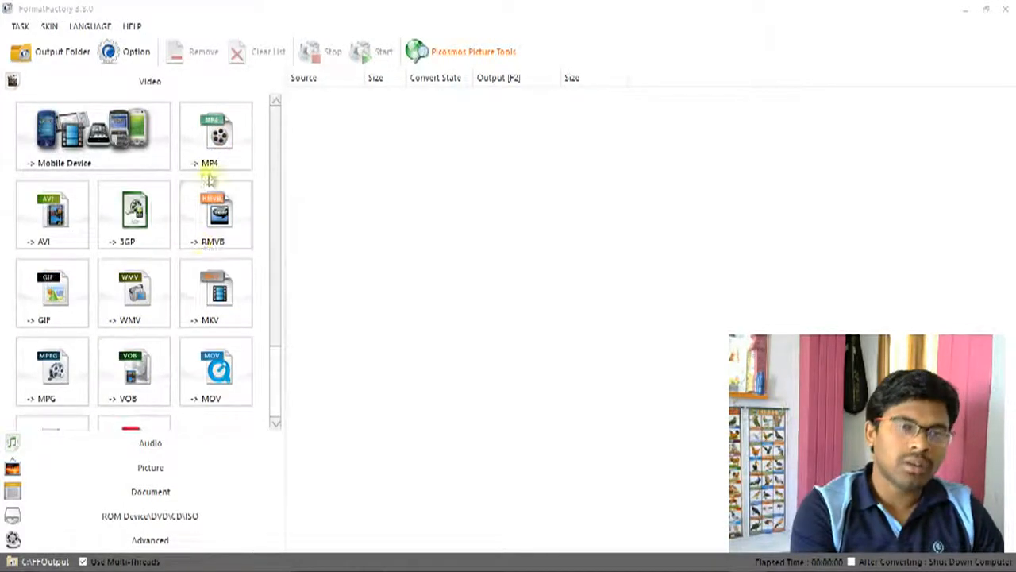
mouse_move(92, 135)
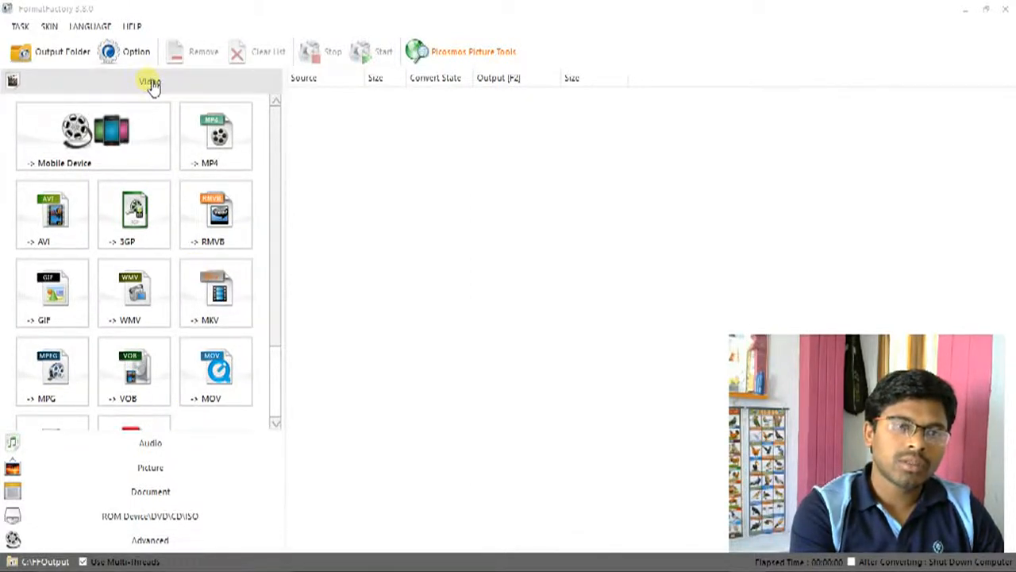
scroll(down, 3)
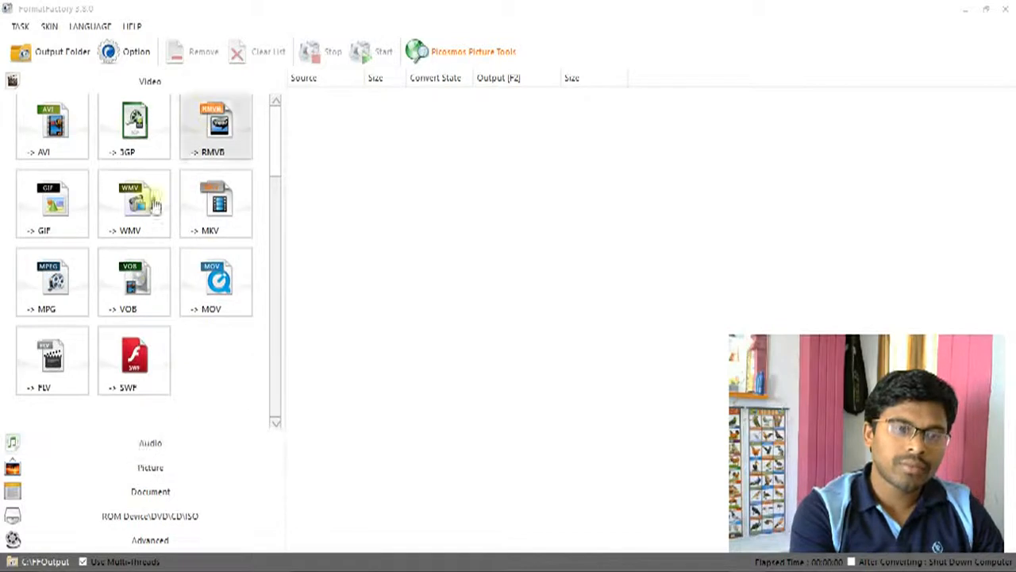
mouse_move(149, 443)
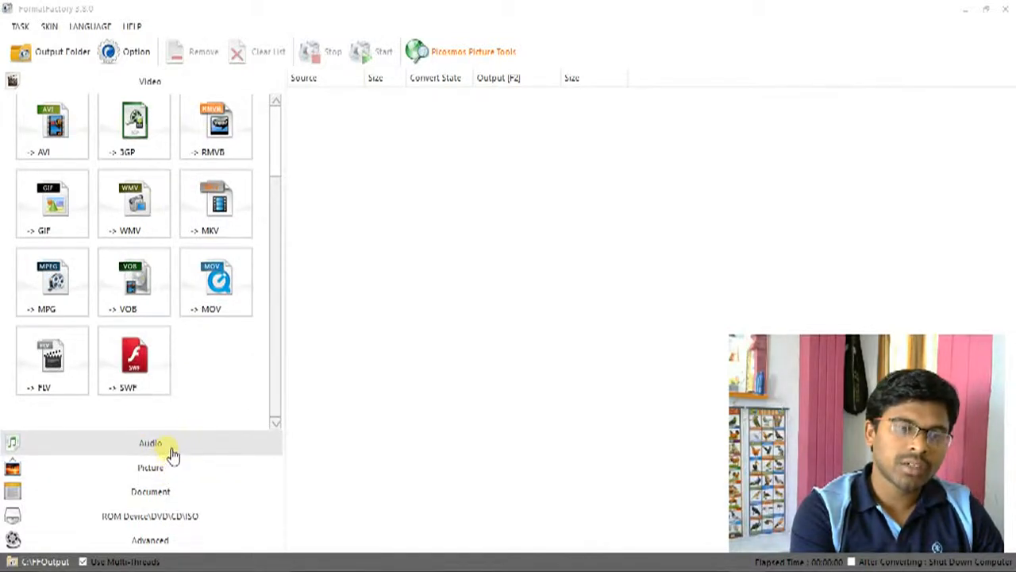
click(149, 442)
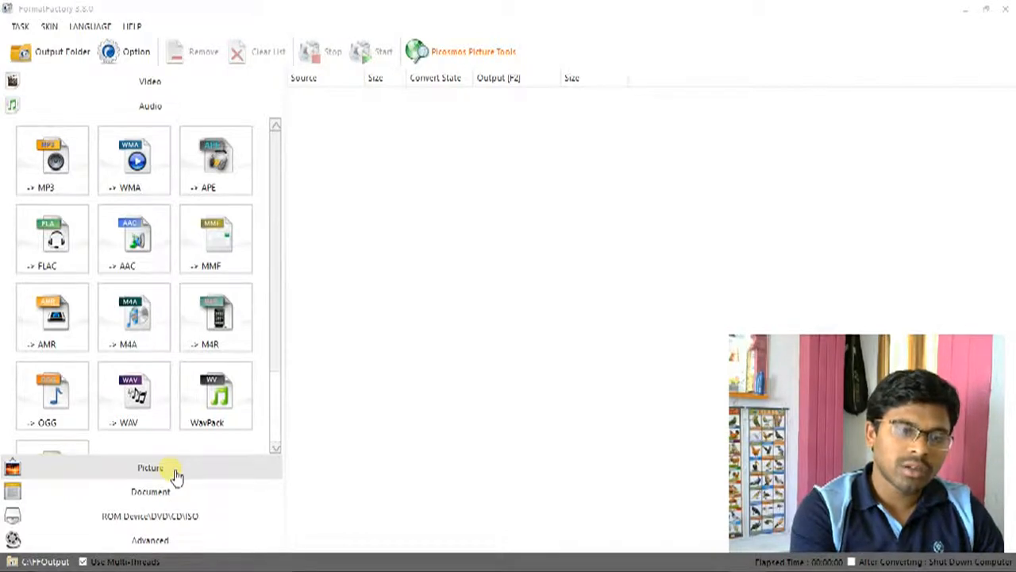
click(149, 467)
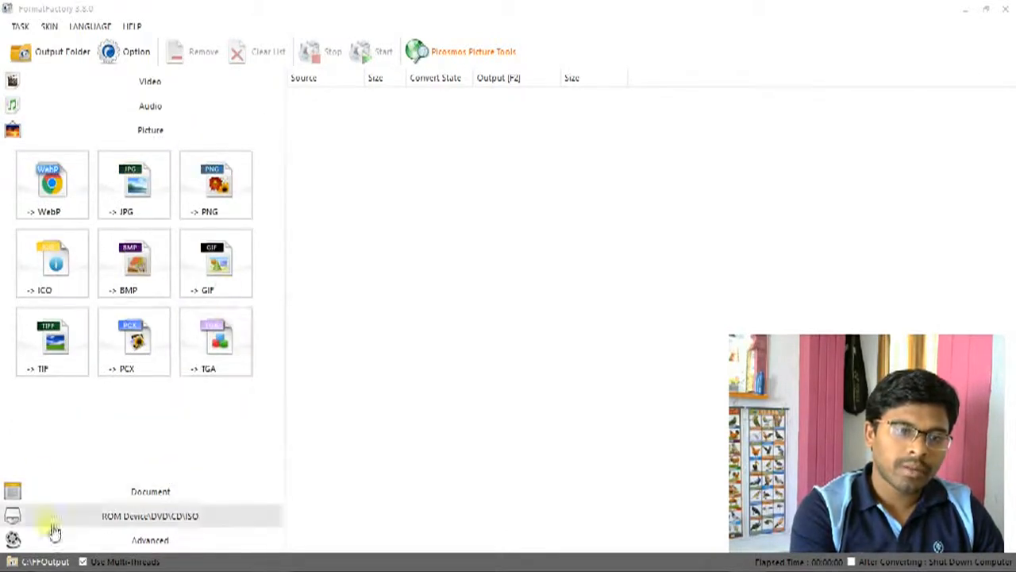
click(149, 154)
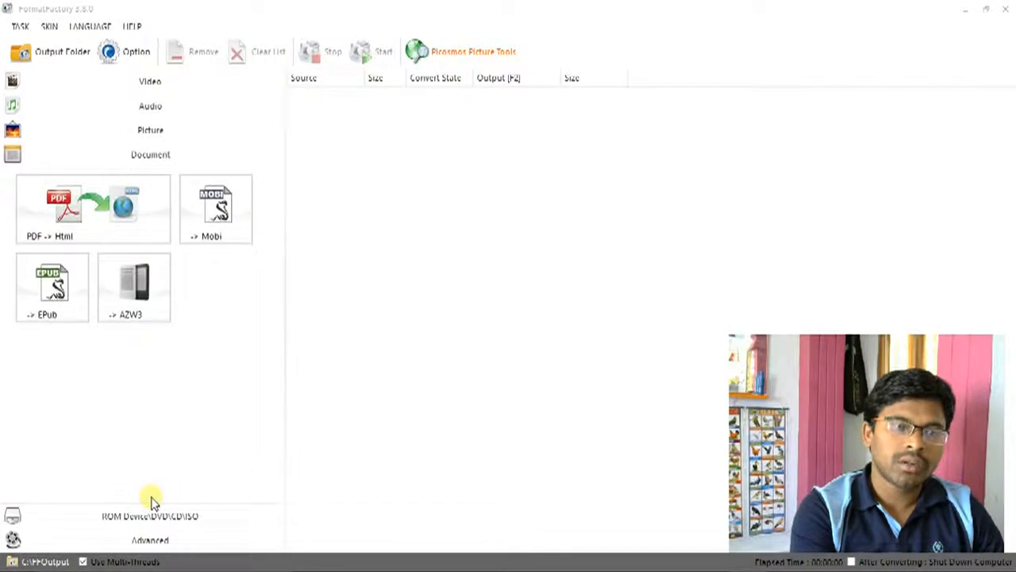
mouse_move(200, 464)
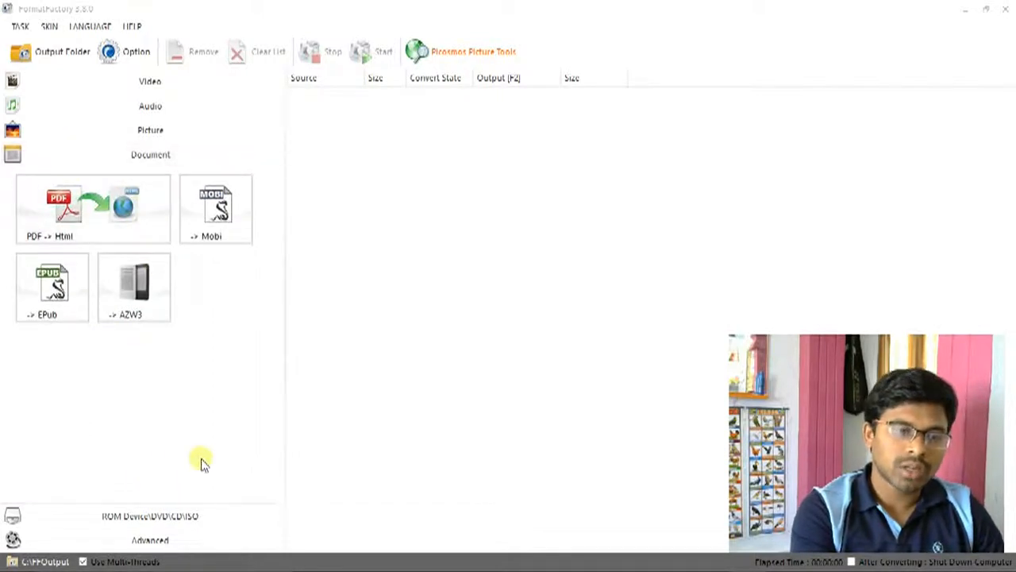
mouse_move(232, 387)
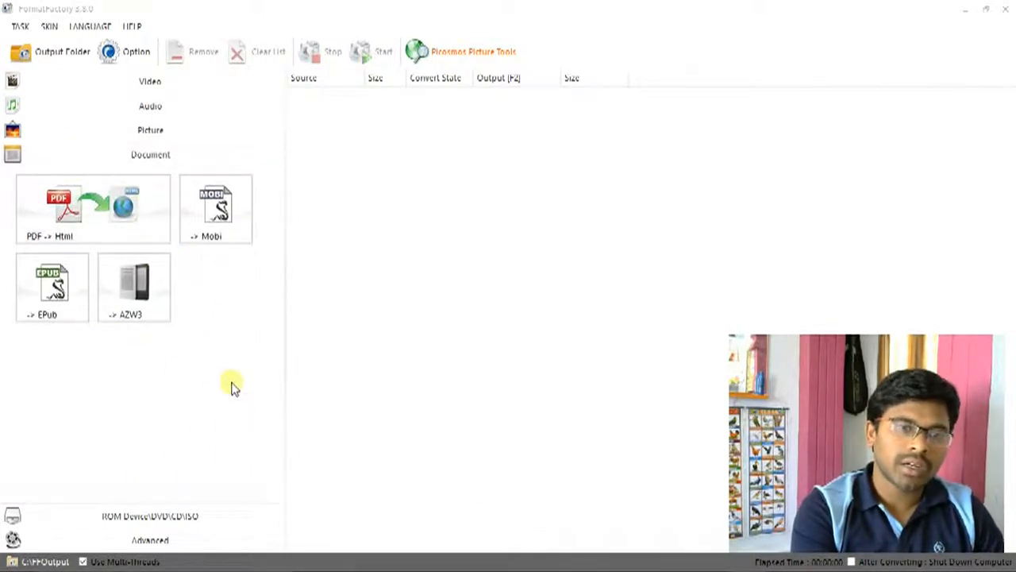
mouse_move(205, 520)
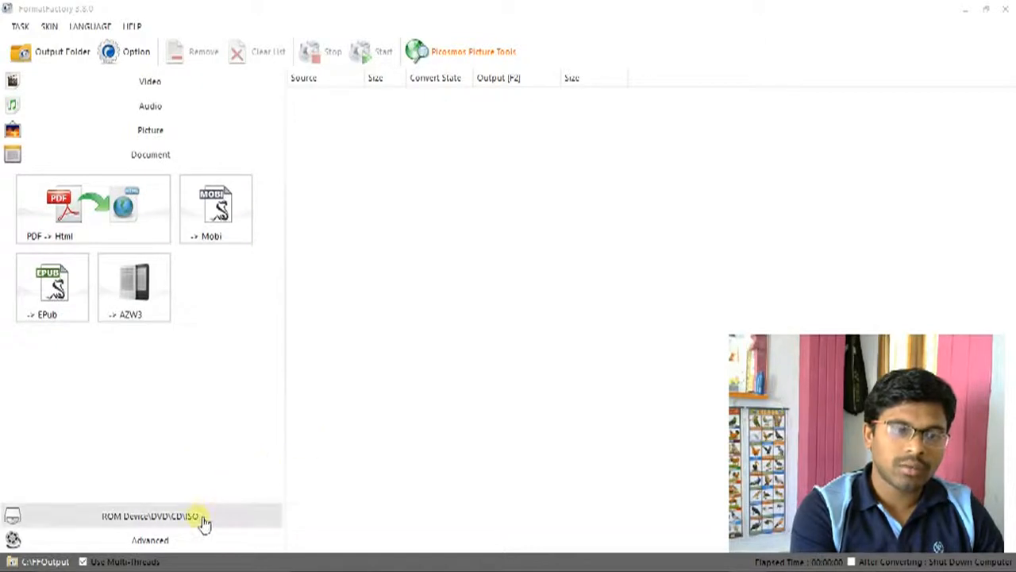
mouse_move(175, 547)
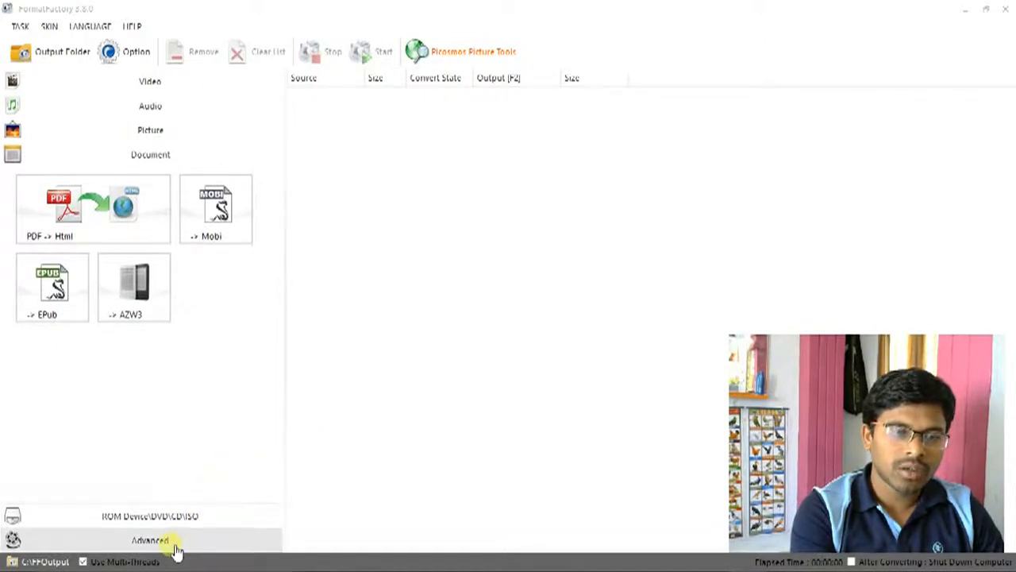
Step: Show the Advanced tools: Video Joiner, Rename, Audio Joiner, Mux and Media File Info
click(149, 539)
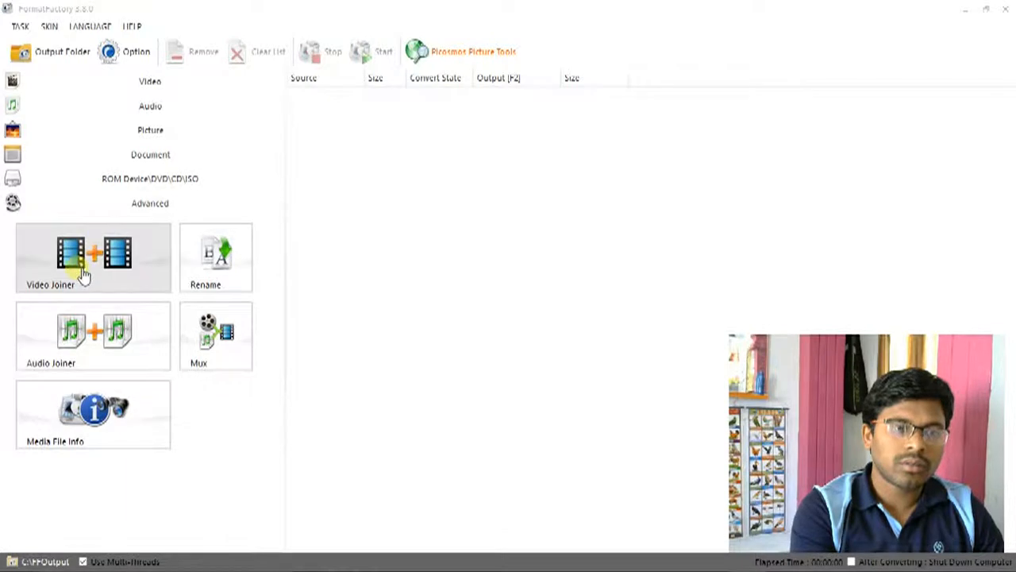
mouse_move(111, 276)
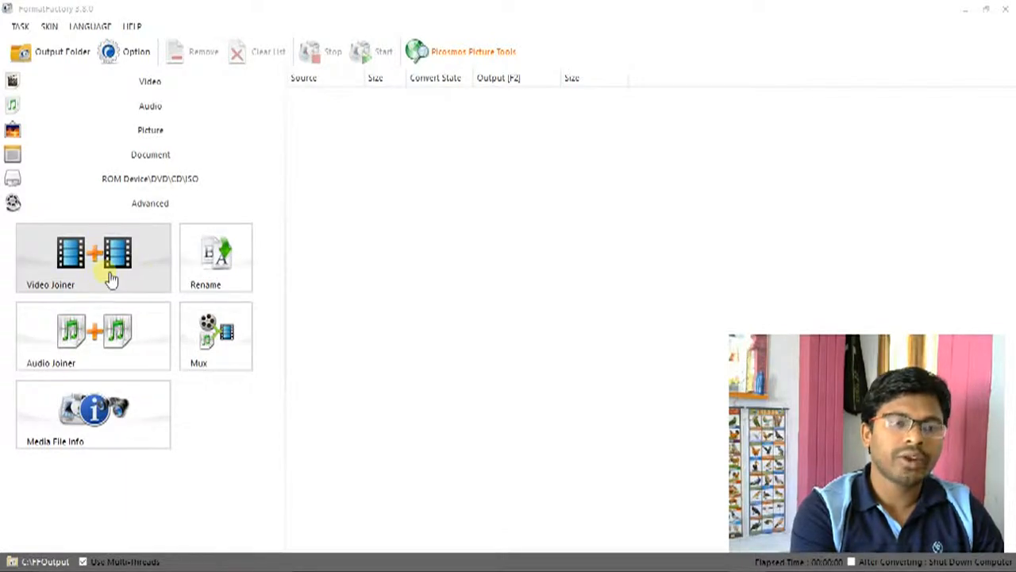
mouse_move(92, 280)
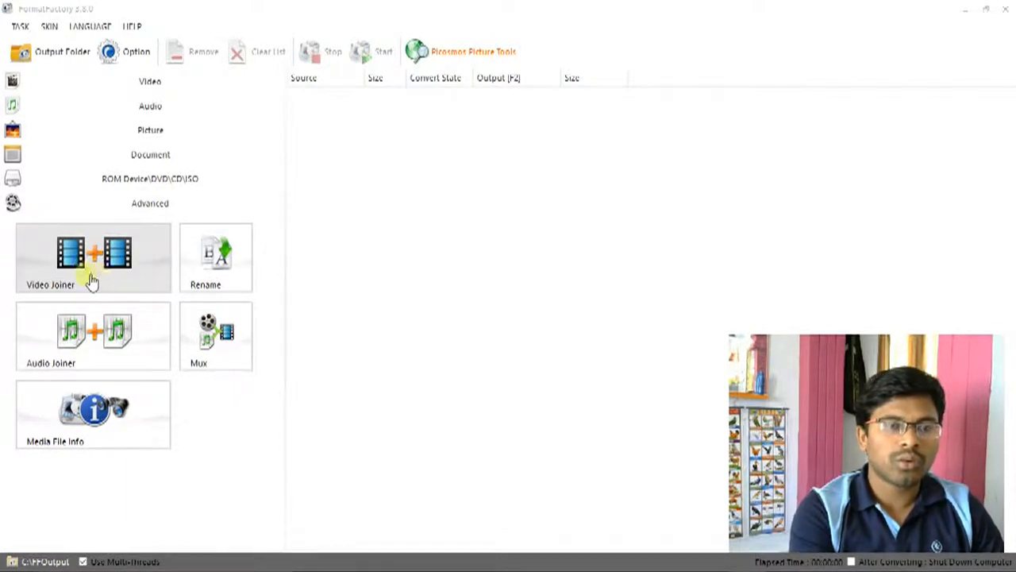
mouse_move(94, 349)
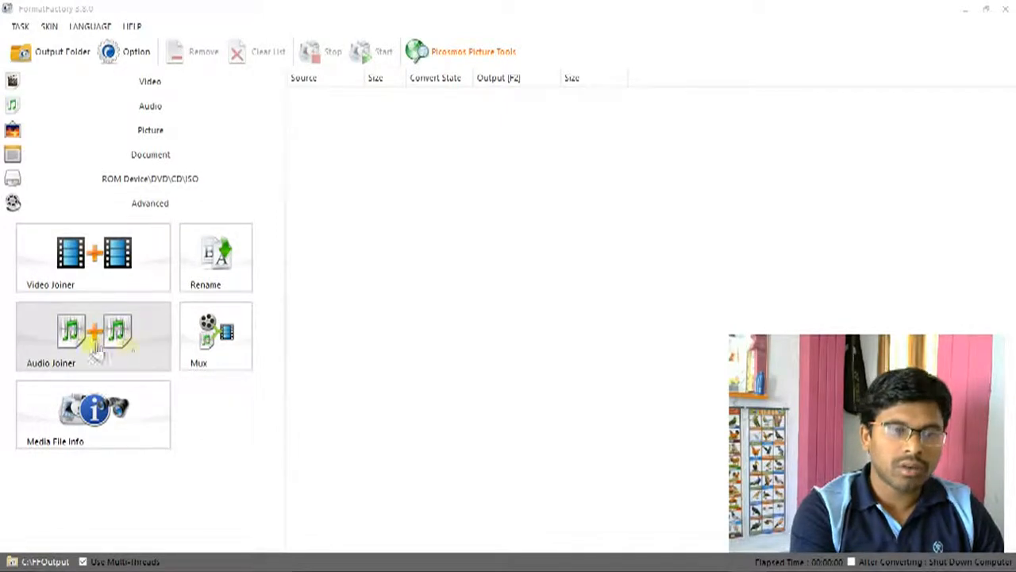
mouse_move(214, 396)
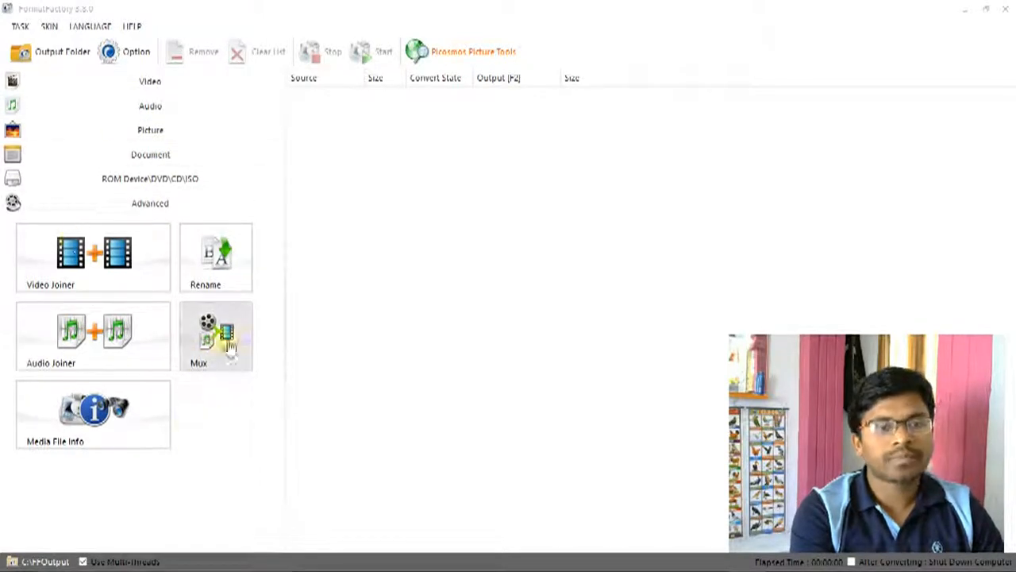
mouse_move(336, 210)
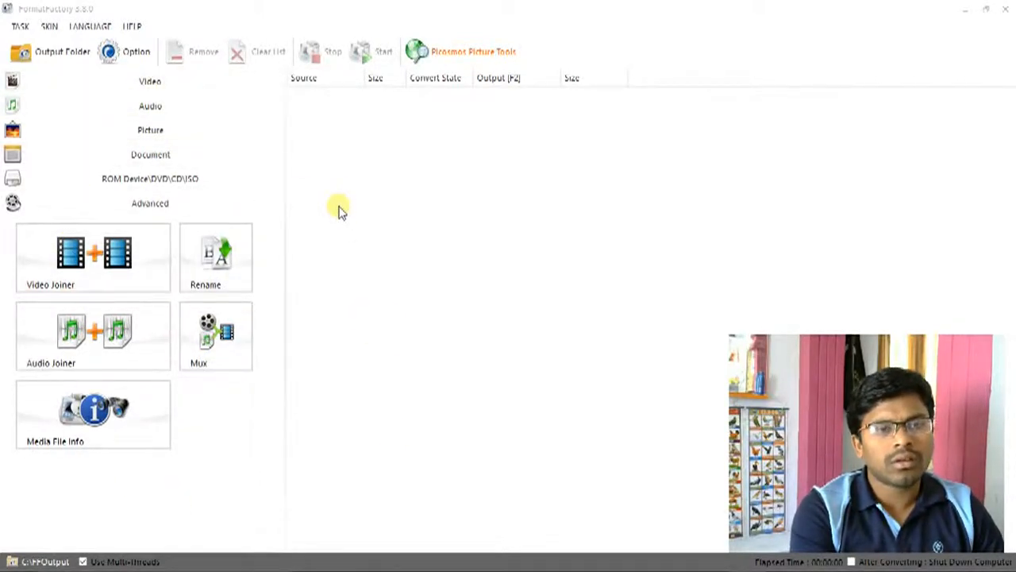
mouse_move(216, 336)
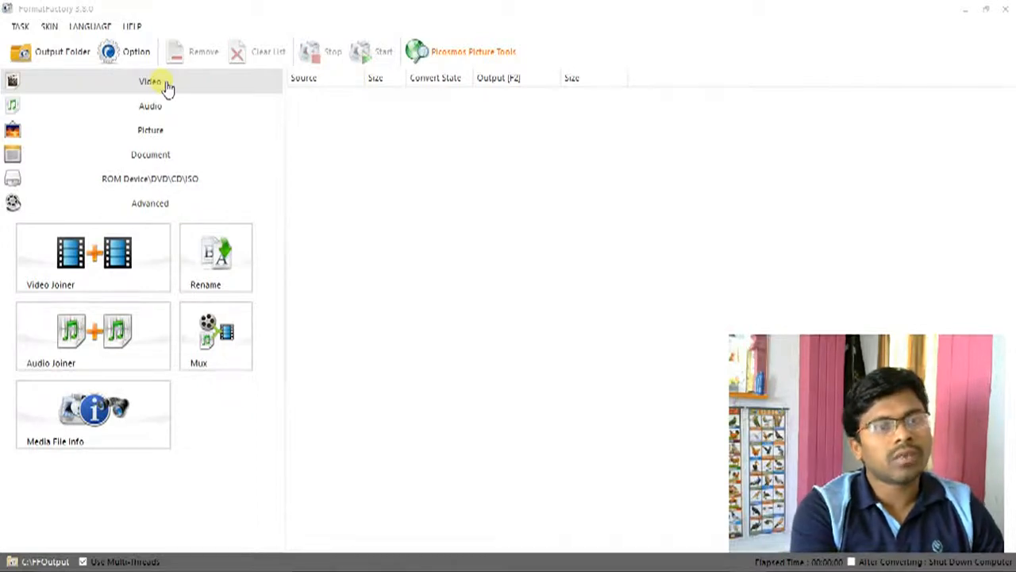
Step: Return to the Video category and scroll through its formats (VOB, MP4, AVI, MOV)
click(149, 83)
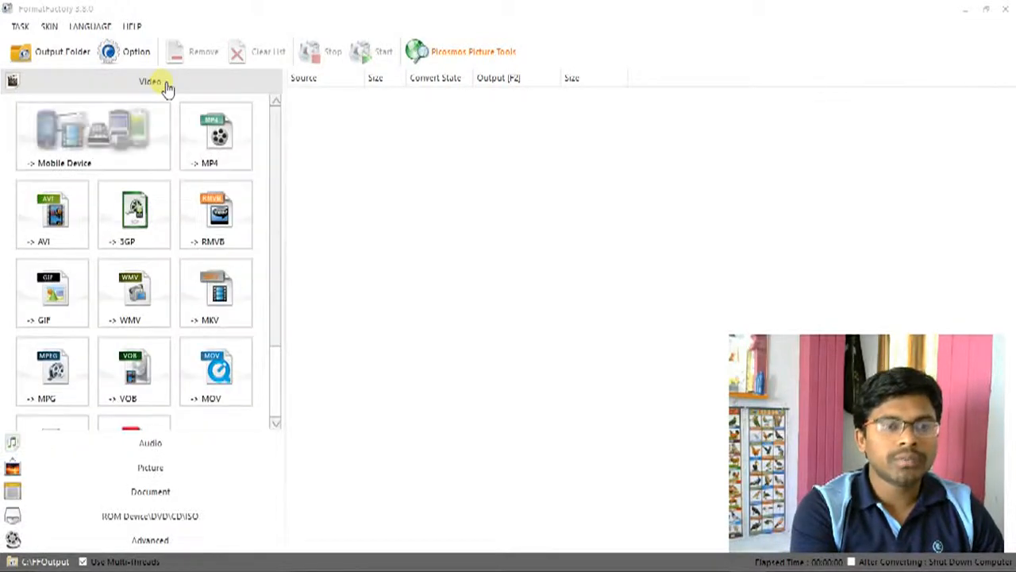
mouse_move(305, 146)
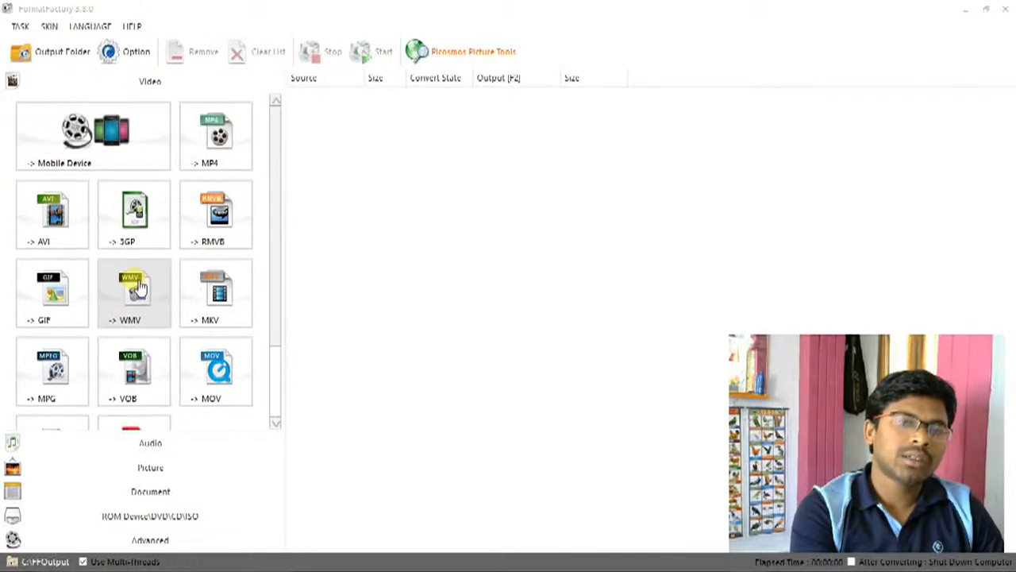
mouse_move(134, 238)
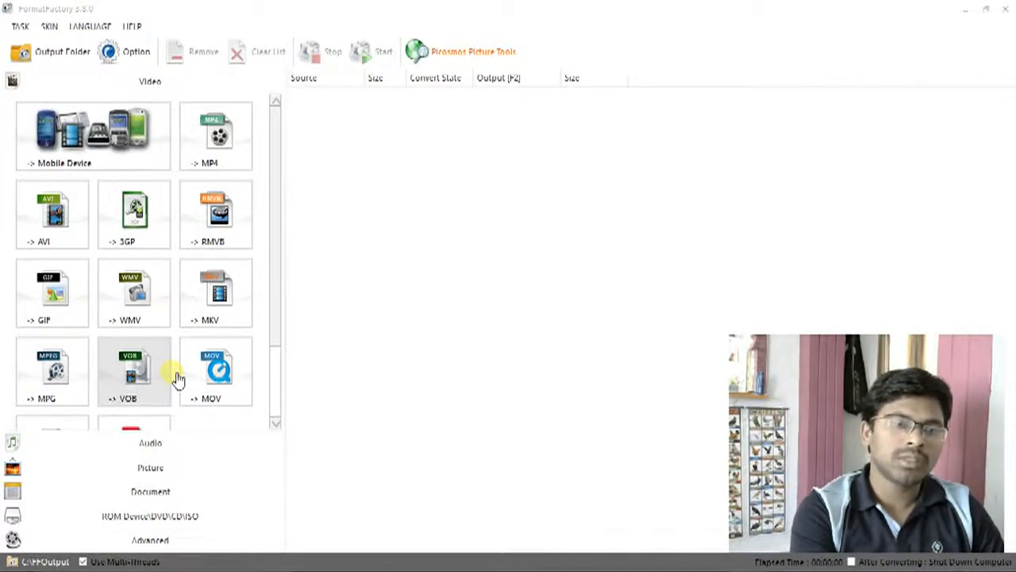
mouse_move(146, 381)
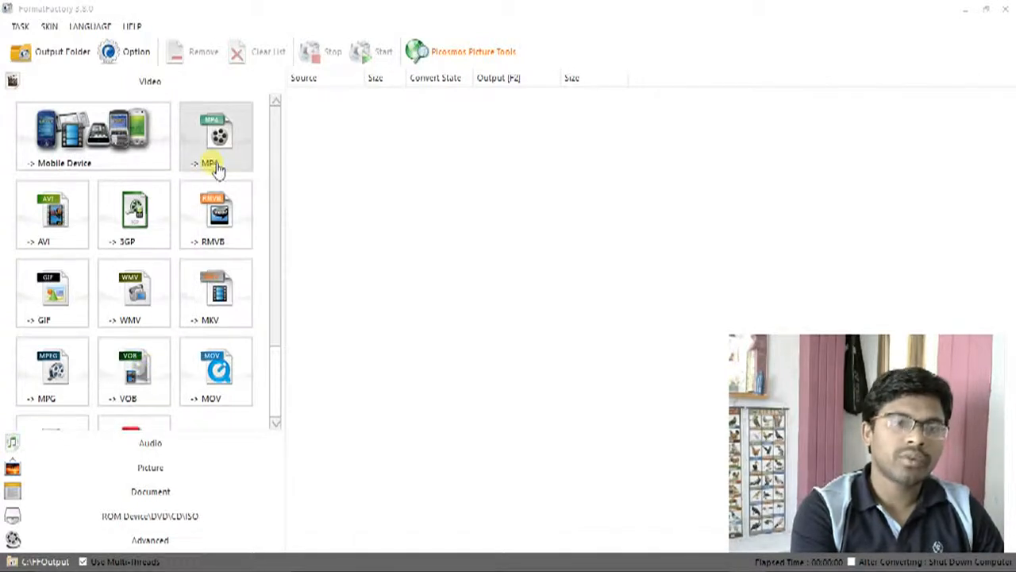
mouse_move(231, 134)
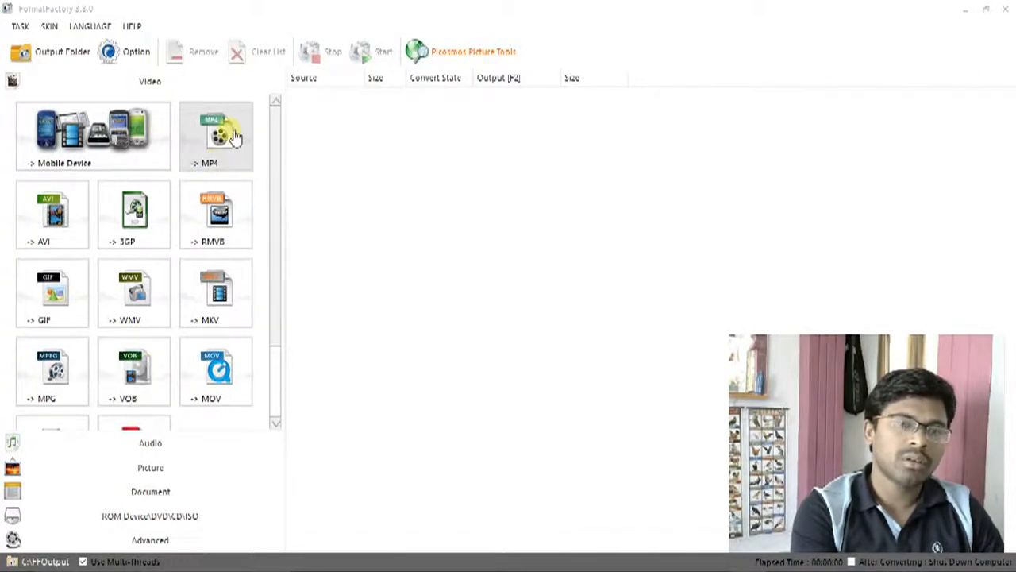
mouse_move(431, 324)
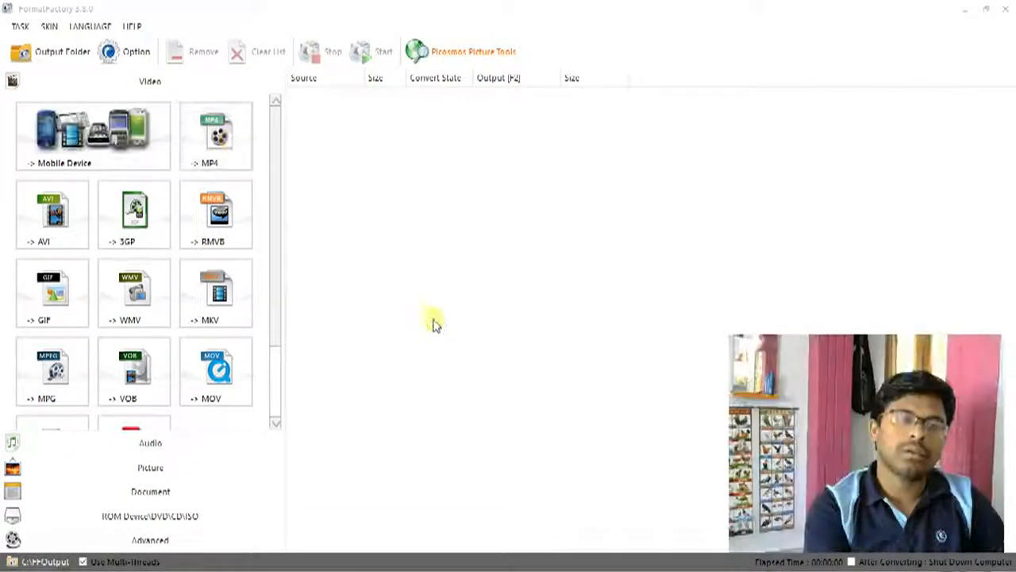
mouse_move(457, 378)
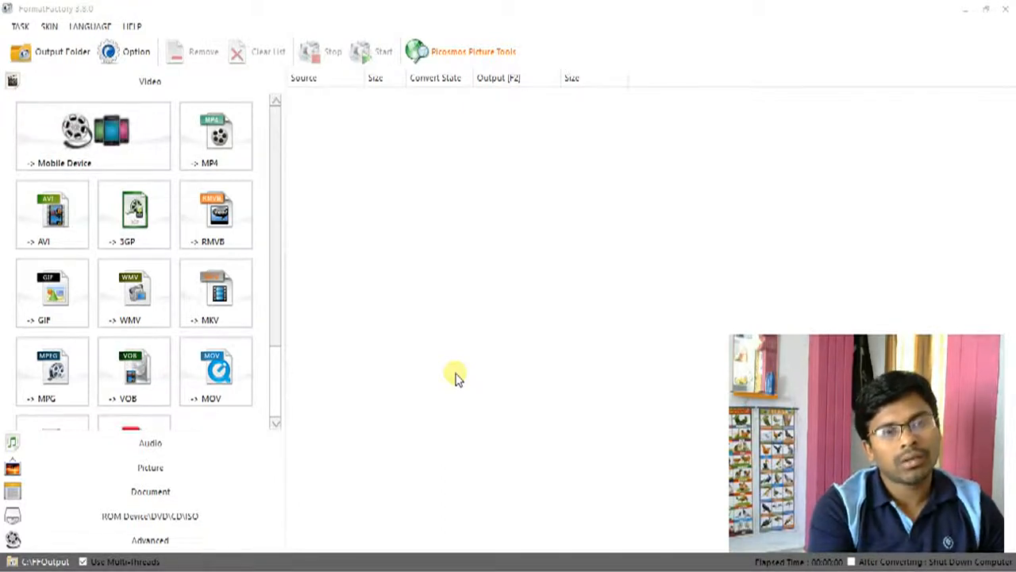
mouse_move(448, 374)
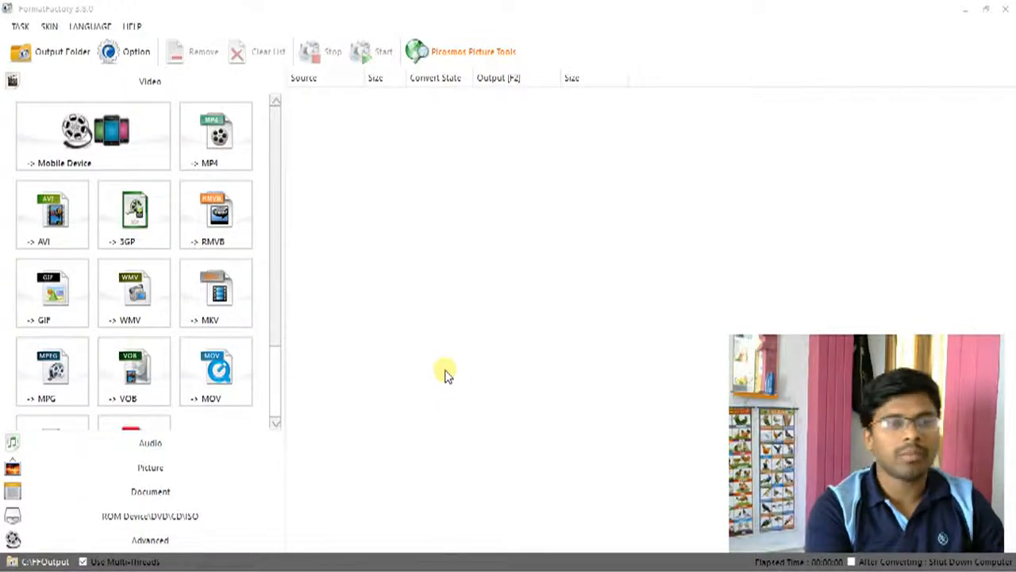
mouse_move(175, 328)
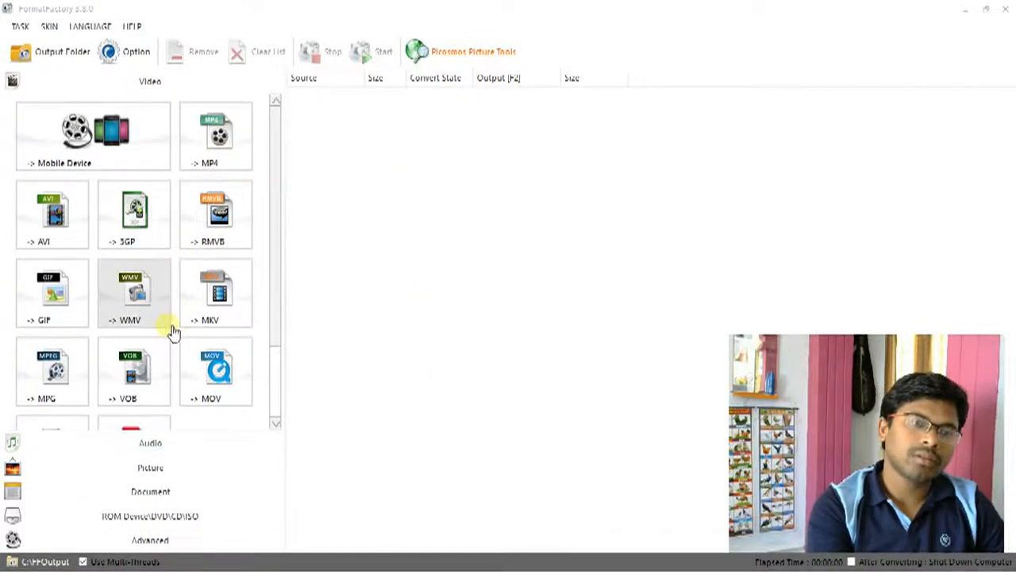
scroll(down, 3)
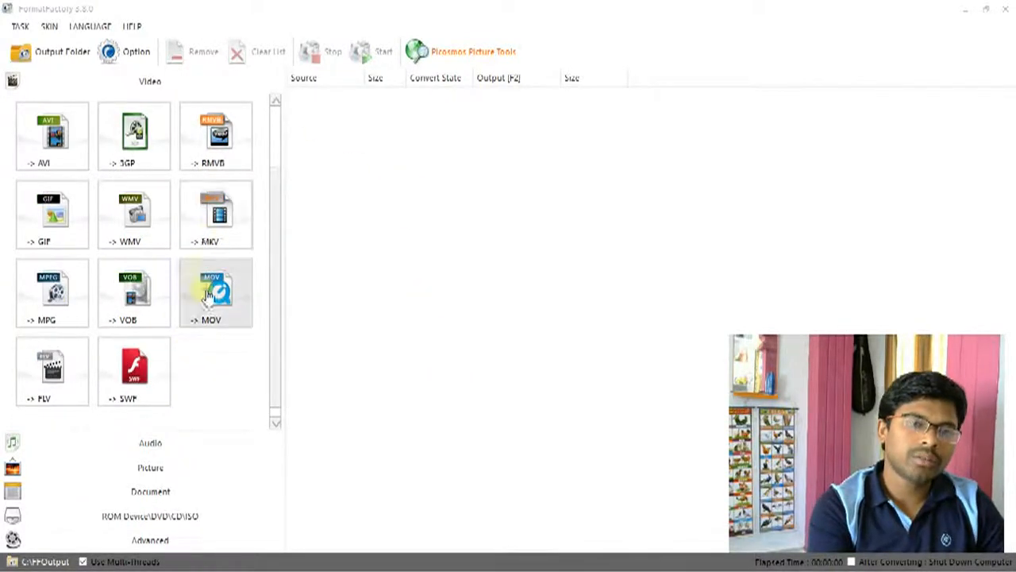
scroll(up, 3)
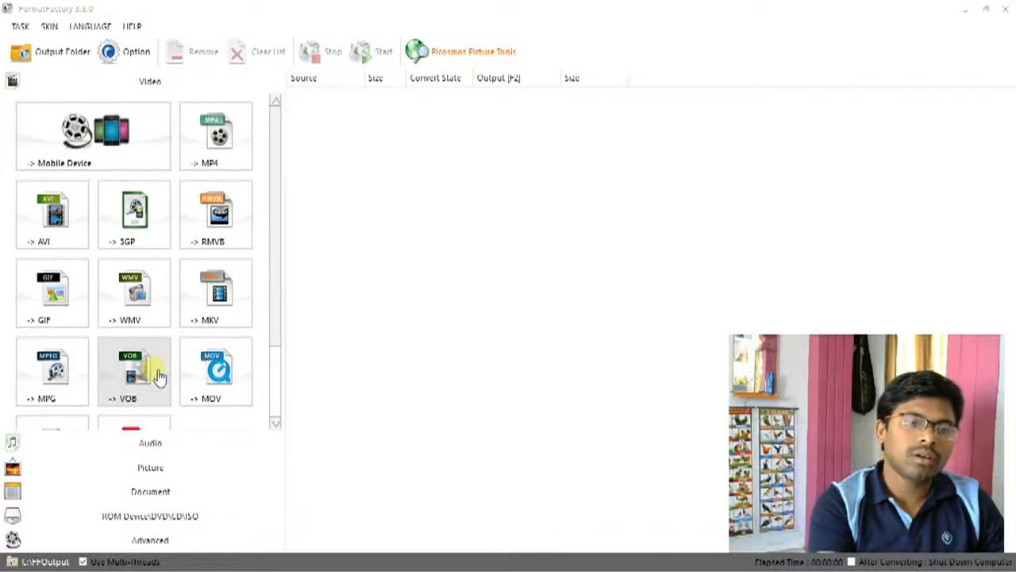
mouse_move(257, 283)
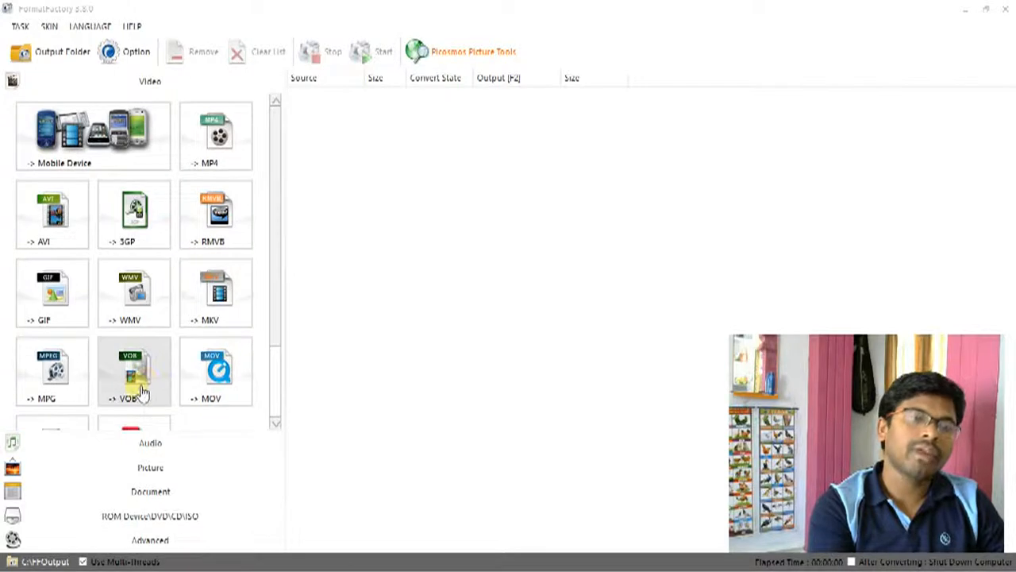
scroll(down, 3)
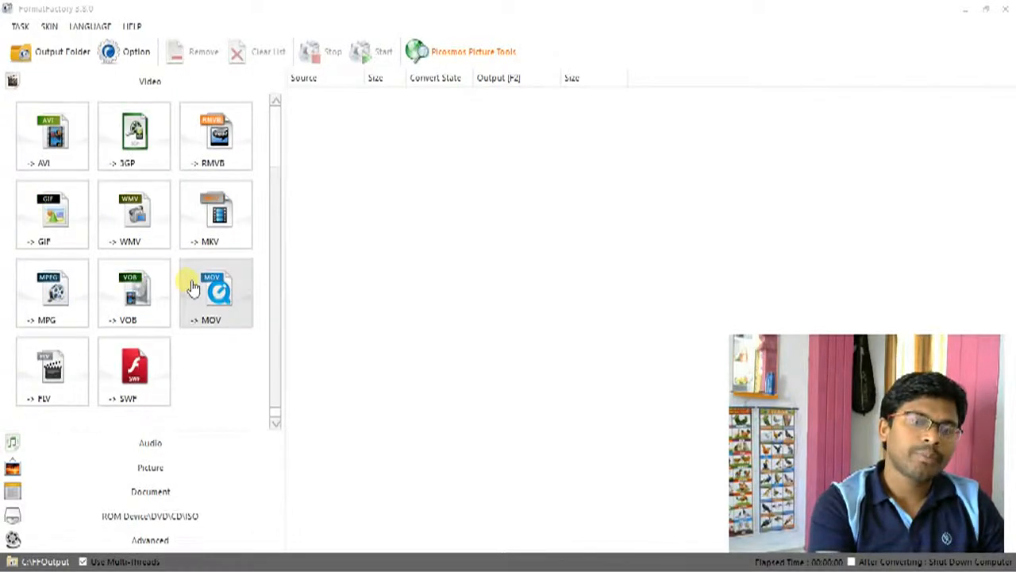
scroll(up, 3)
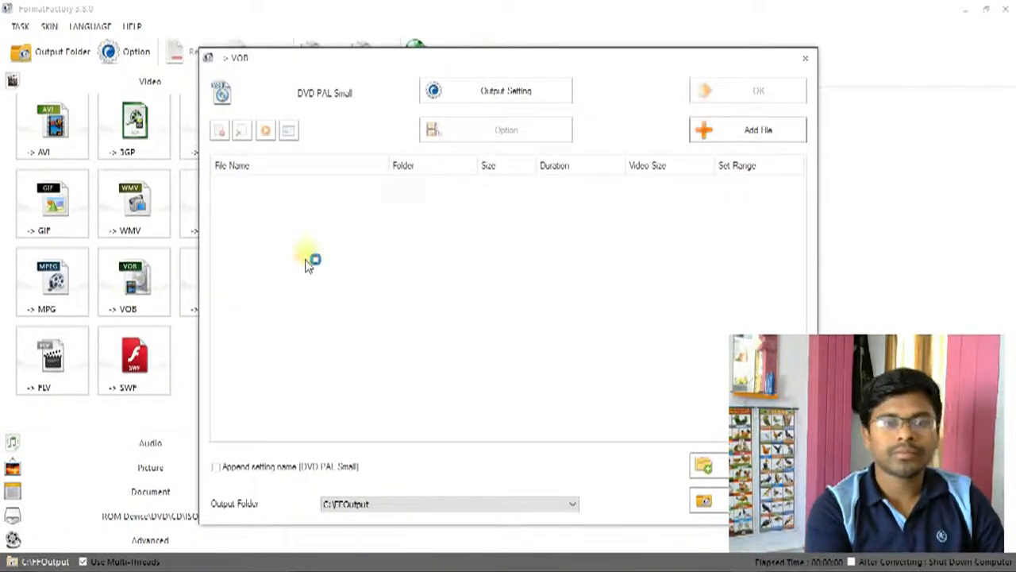
mouse_move(534, 319)
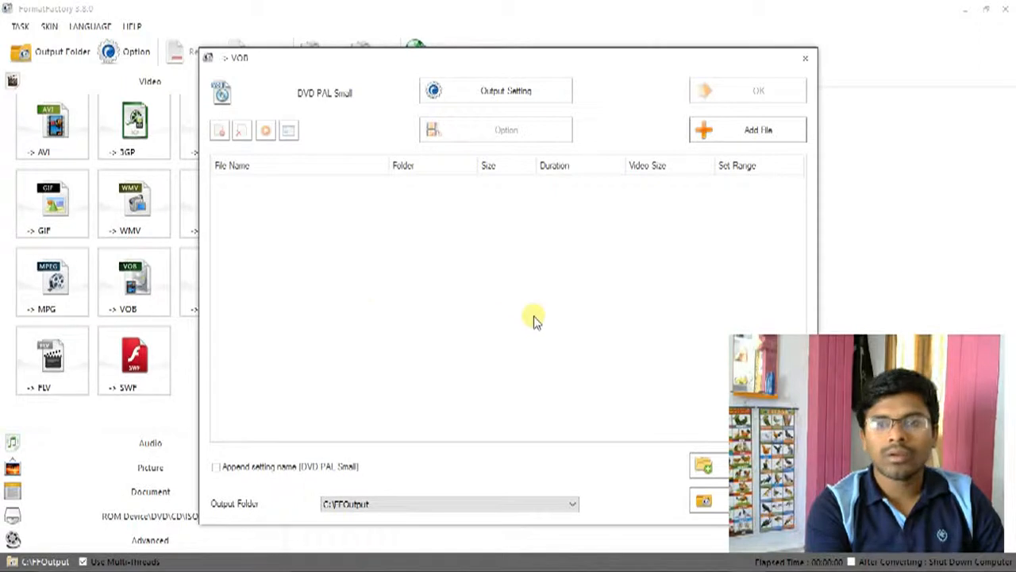
mouse_move(365, 102)
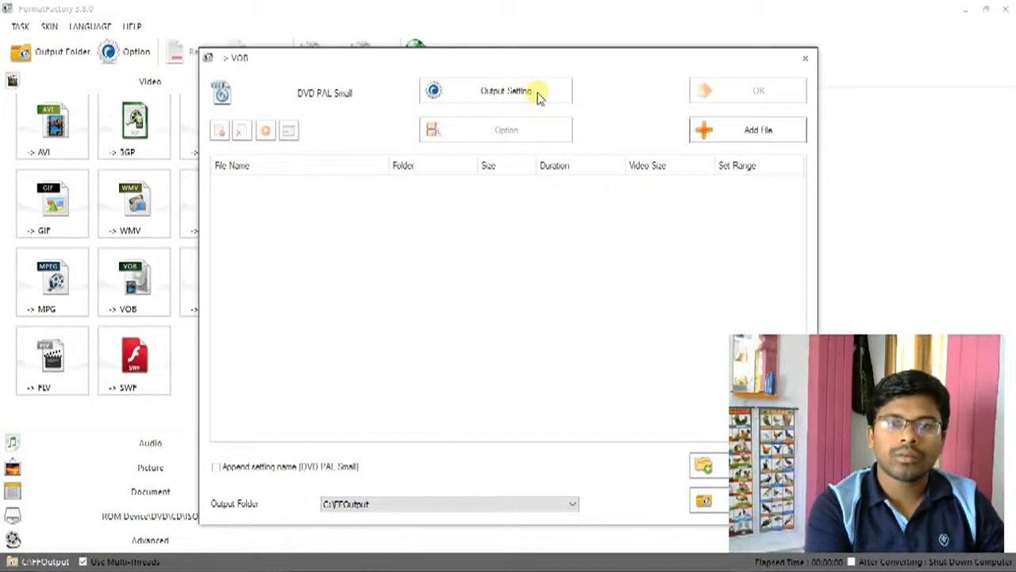
Step: Bring up the Video Setting dialog for the VOB output
click(505, 91)
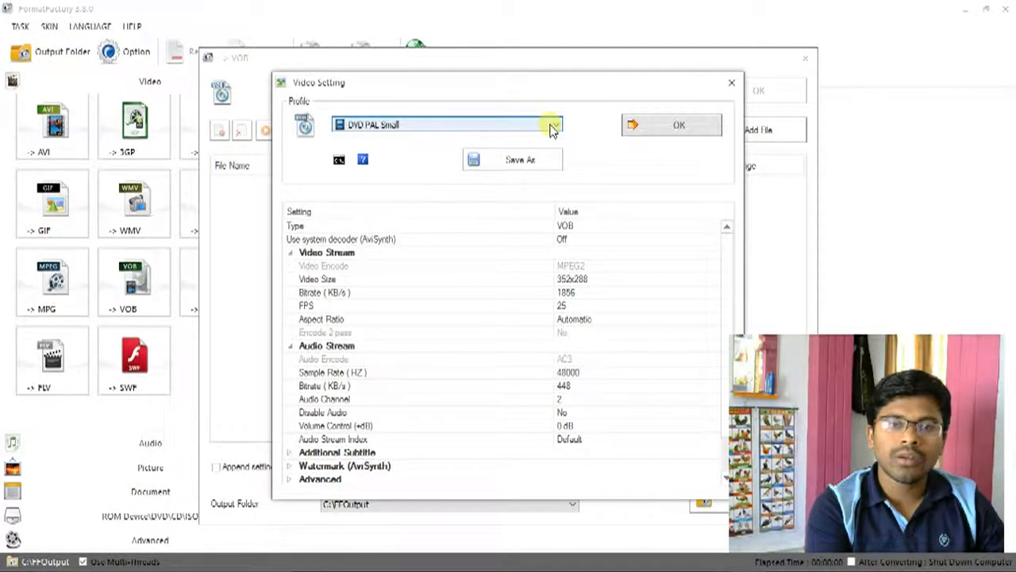
Step: Compare the DVD PAL and NTSC Small/Large profiles and settle on DVD PAL Large (720x576)
click(554, 123)
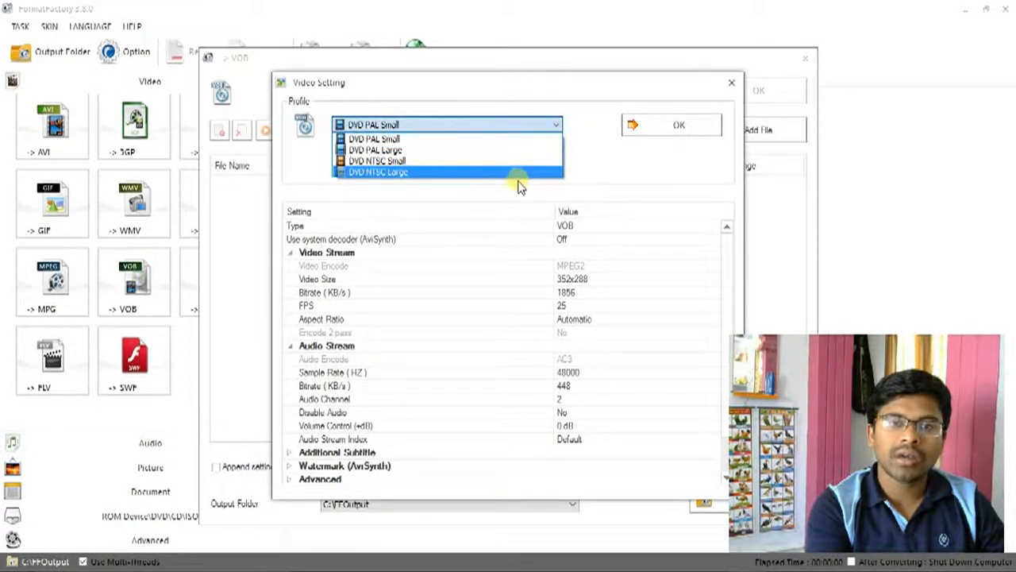
mouse_move(492, 140)
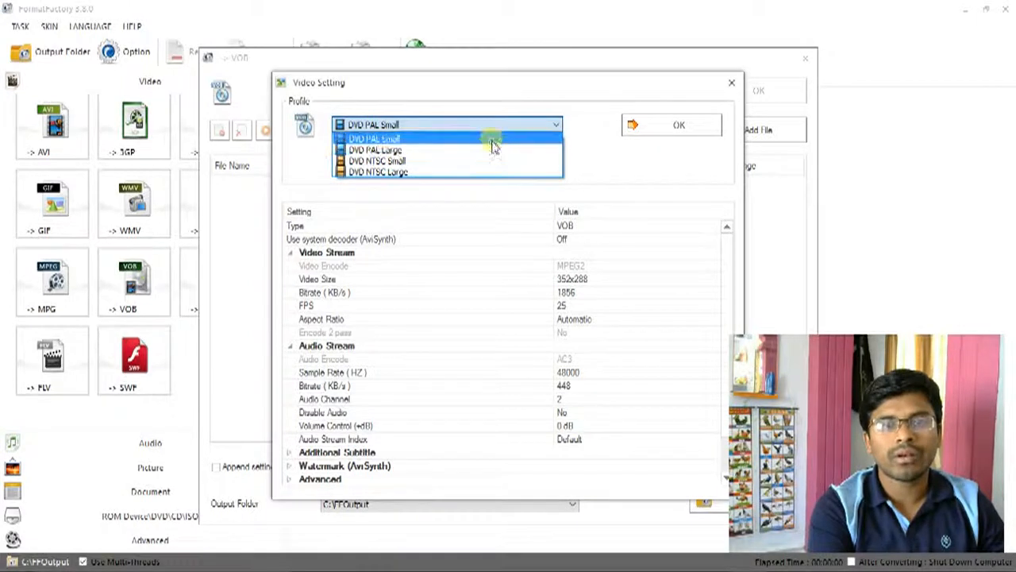
mouse_move(486, 143)
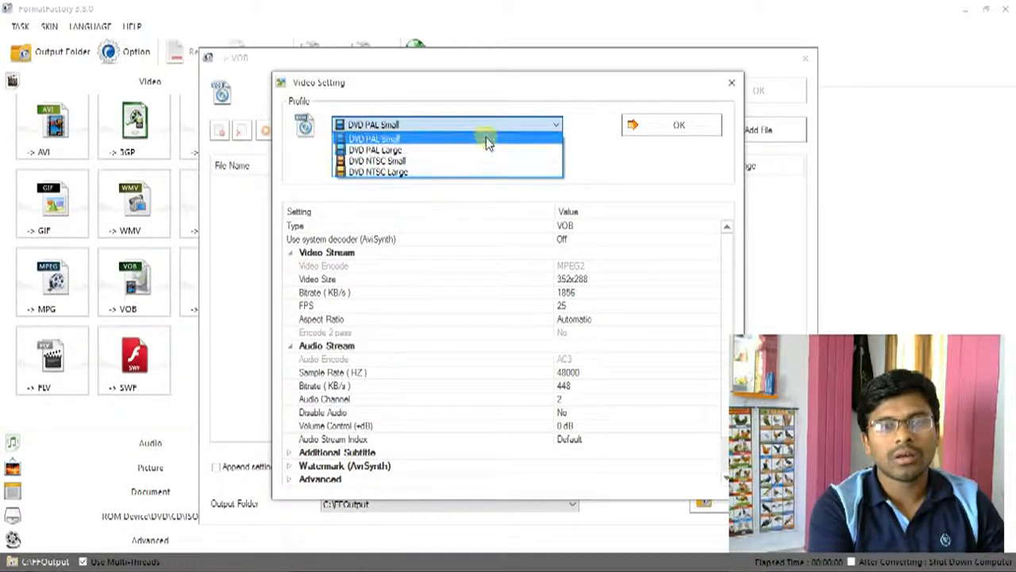
click(373, 123)
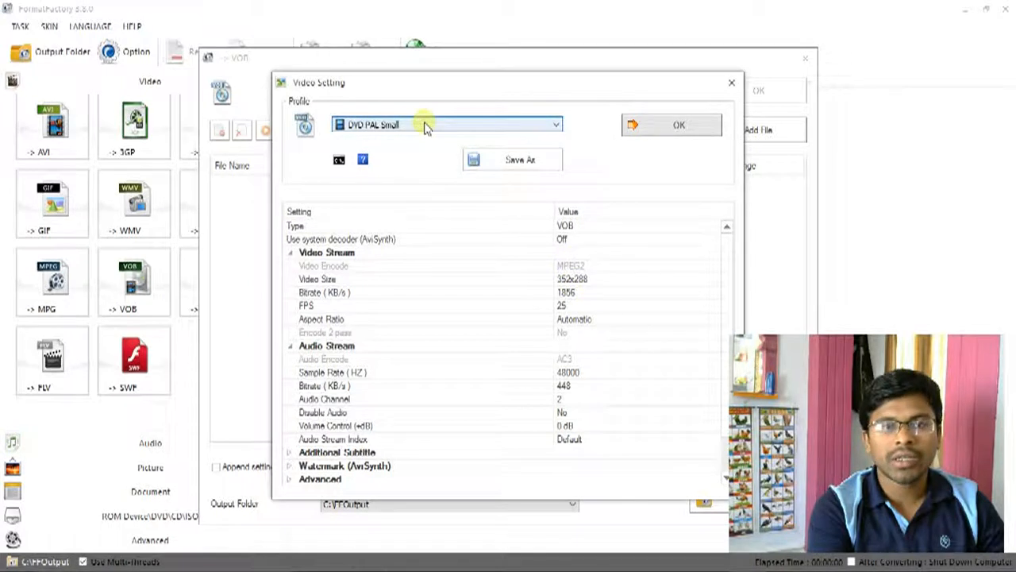
click(445, 124)
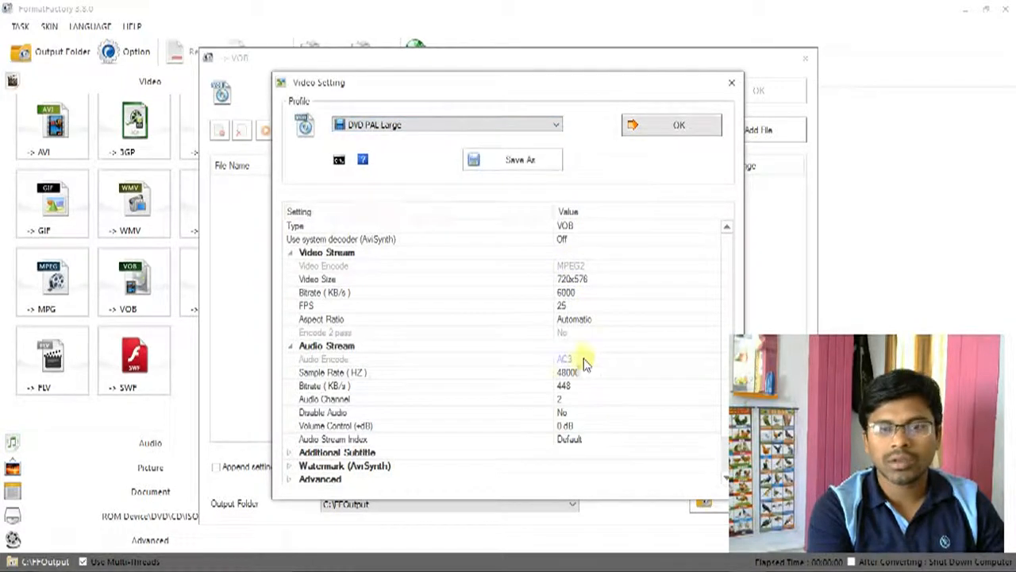
mouse_move(468, 198)
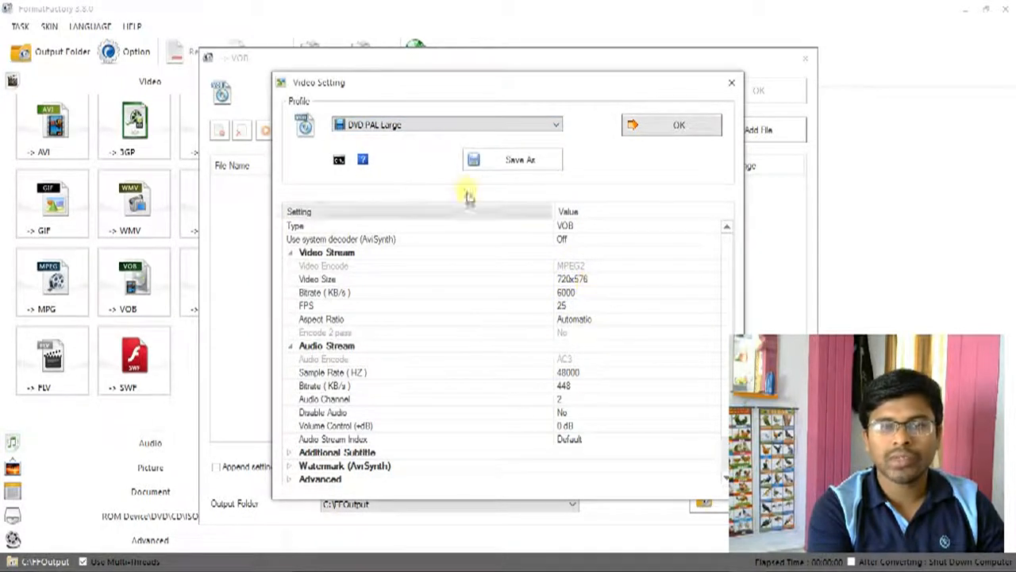
click(555, 124)
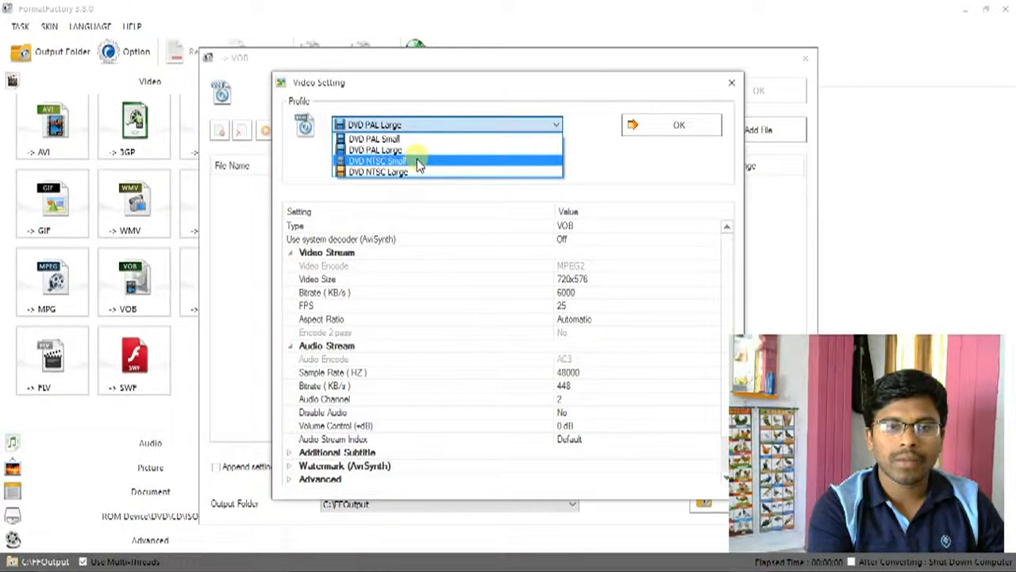
click(378, 162)
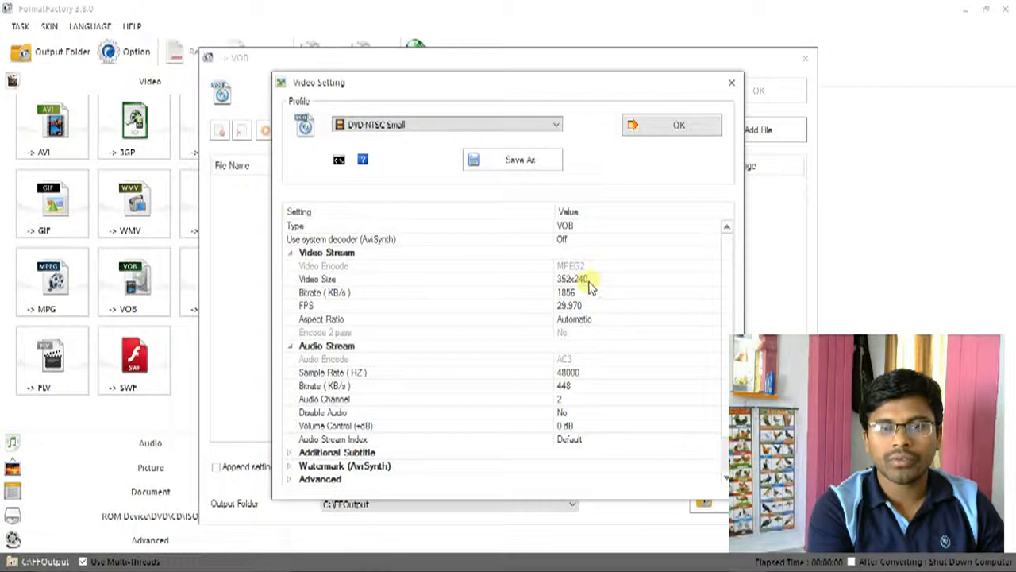
click(554, 123)
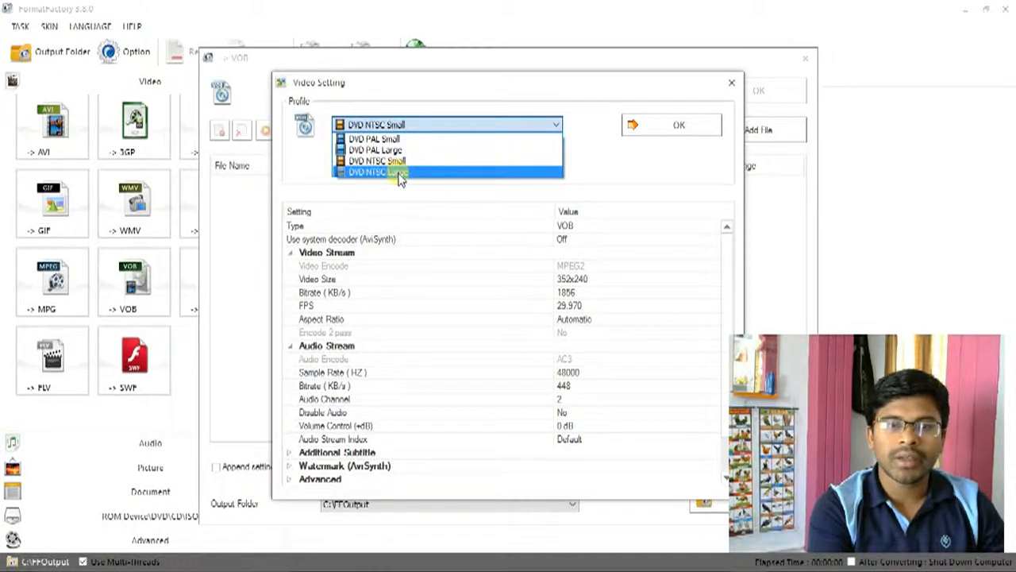
click(385, 171)
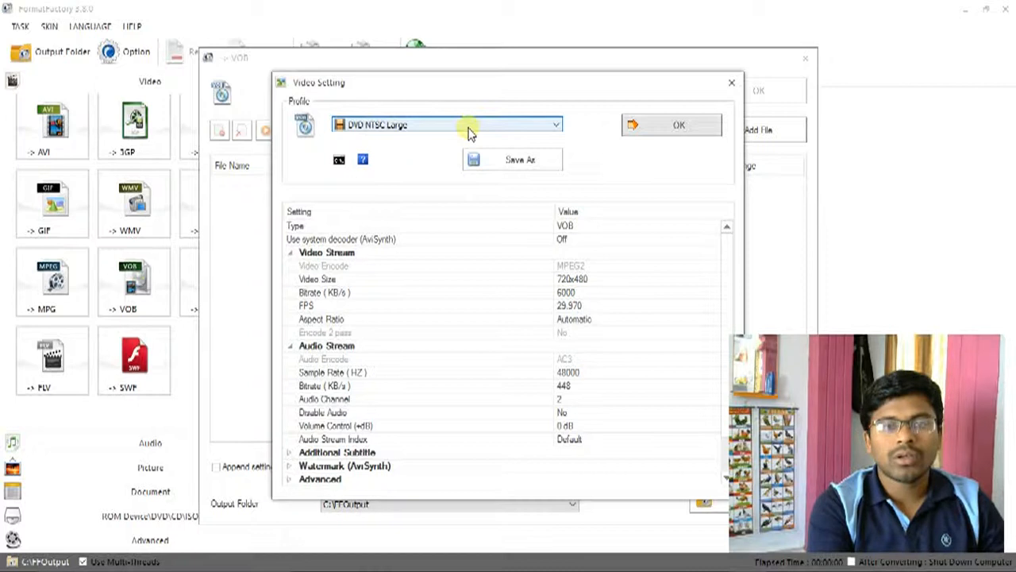
click(555, 124)
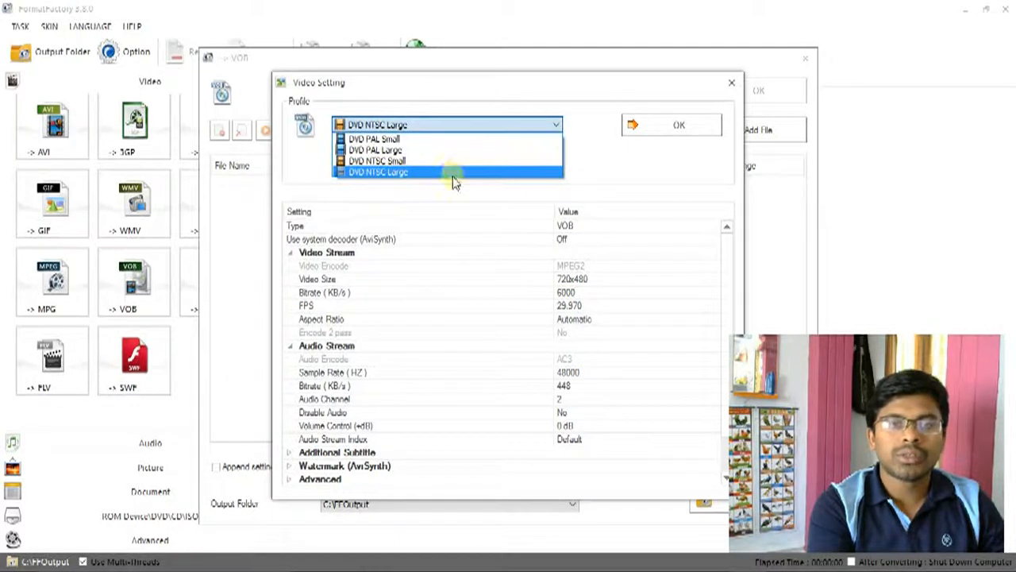
mouse_move(451, 193)
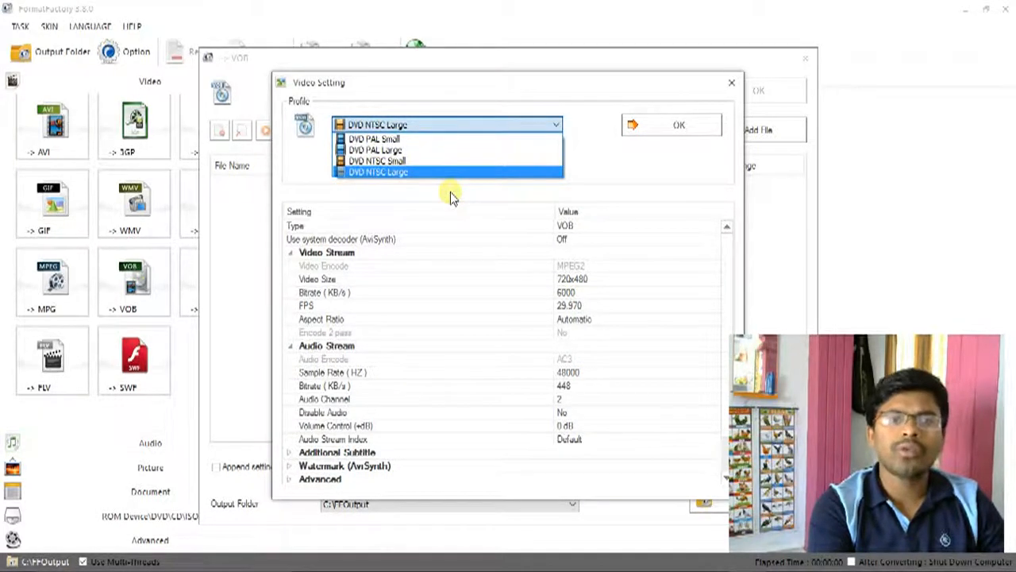
mouse_move(484, 352)
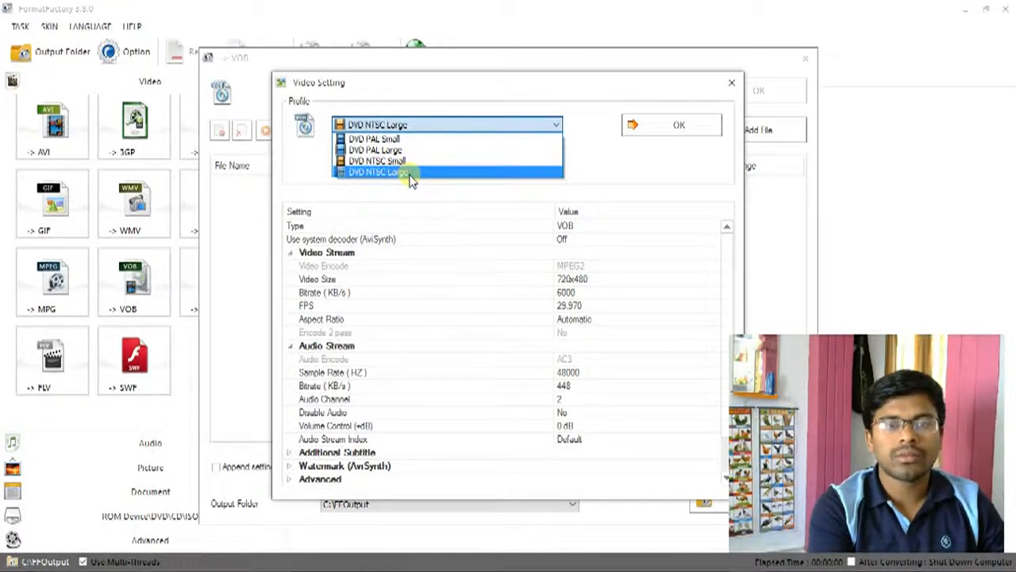
mouse_move(389, 151)
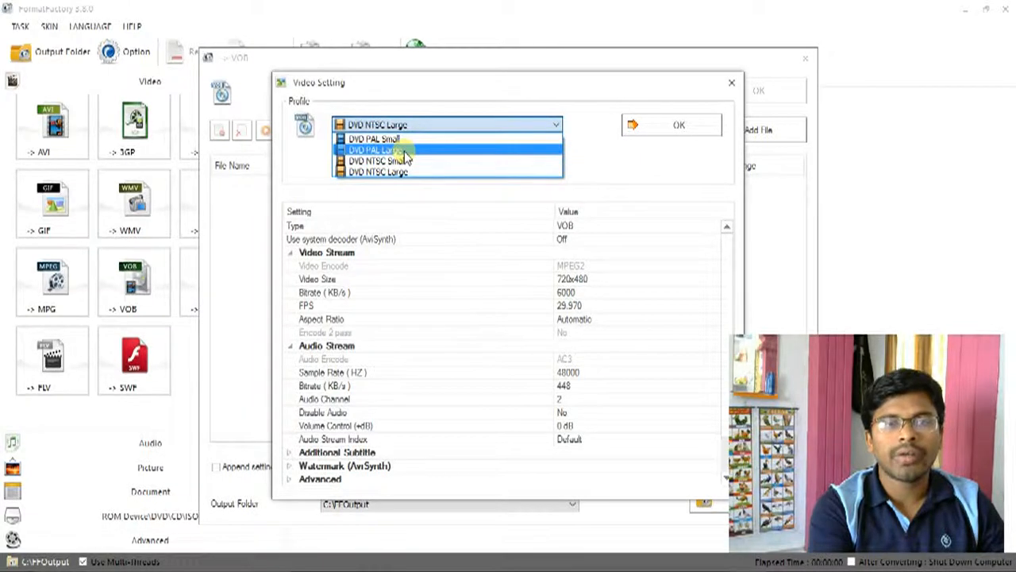
click(373, 149)
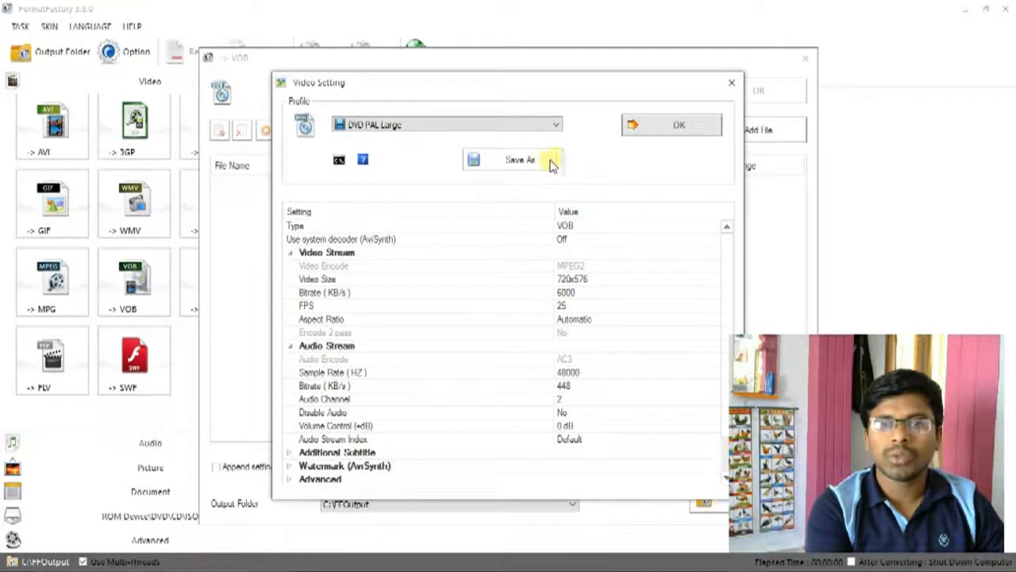
Step: Save DVD PAL Large as a custom profile and apply it to the VOB conversion
click(520, 159)
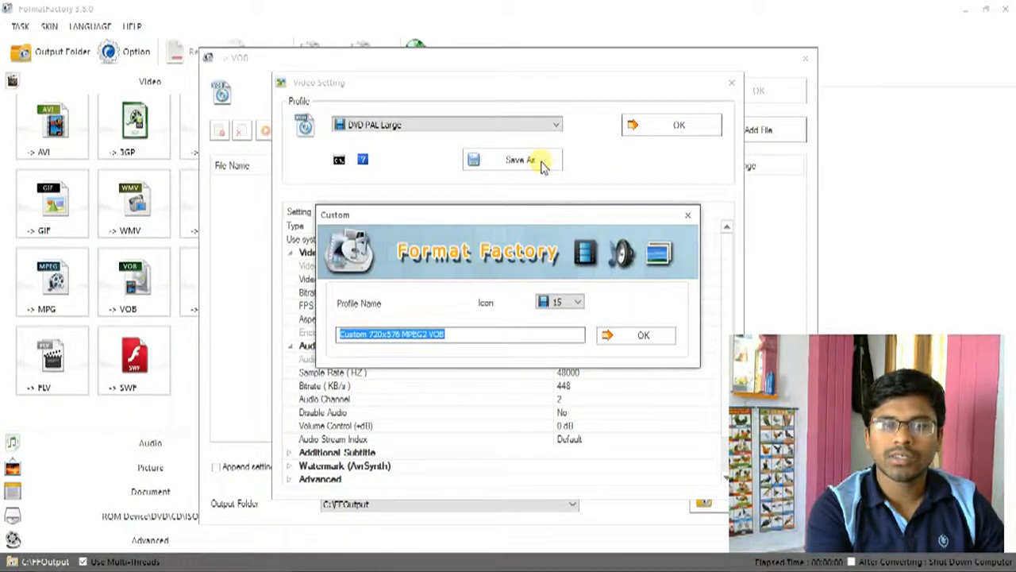
click(643, 333)
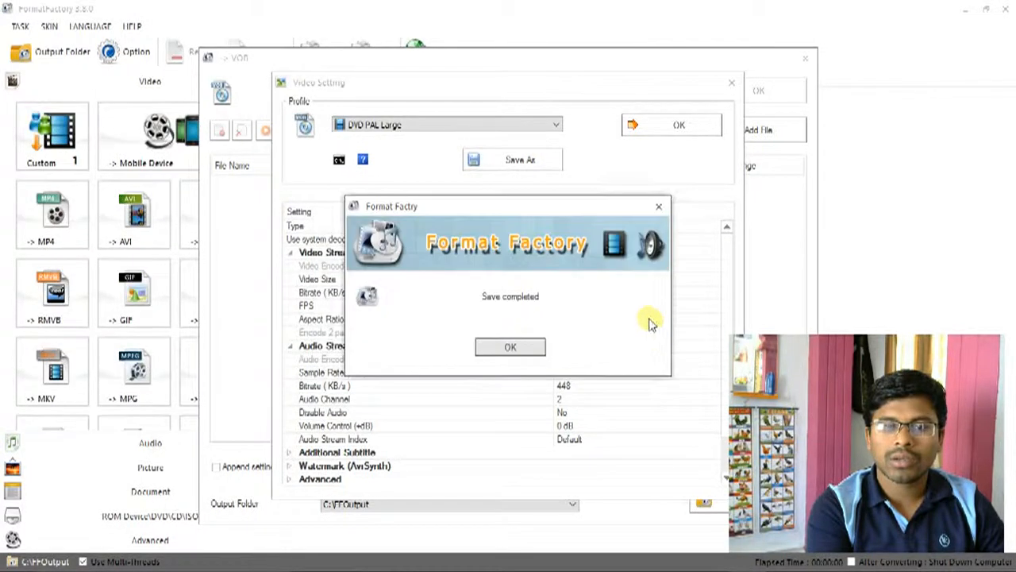
click(510, 346)
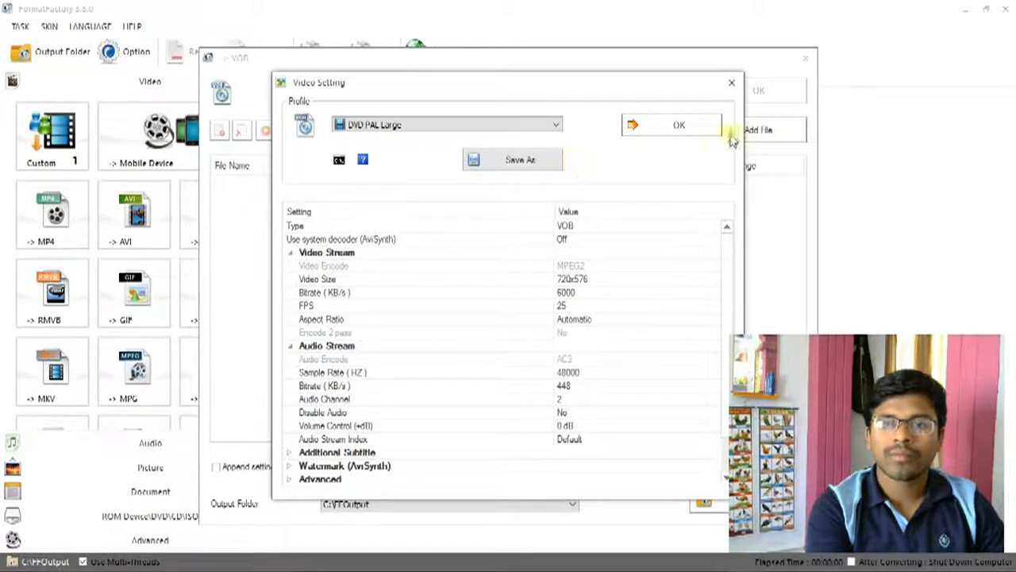
click(670, 124)
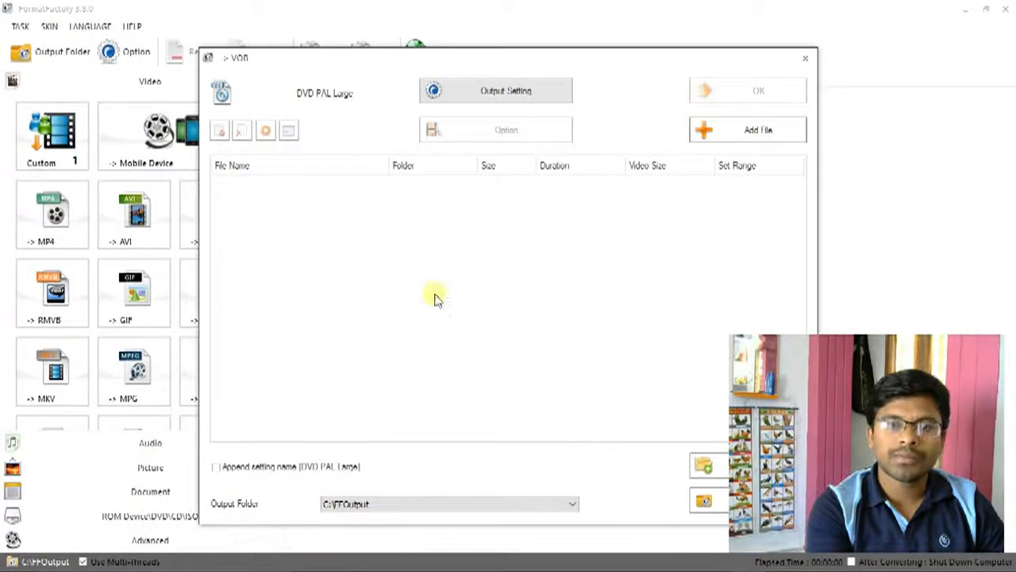
mouse_move(568, 346)
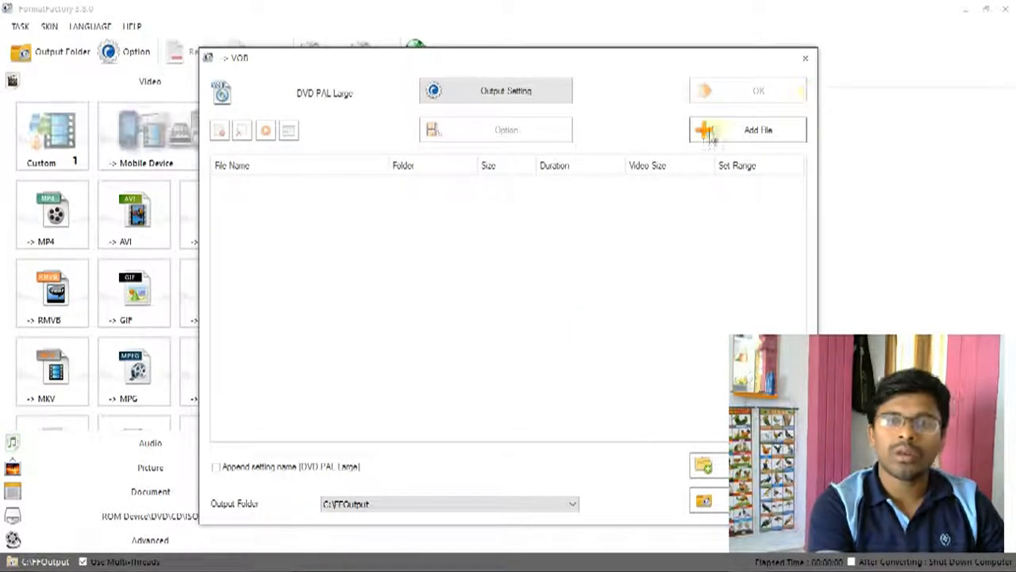
mouse_move(670, 224)
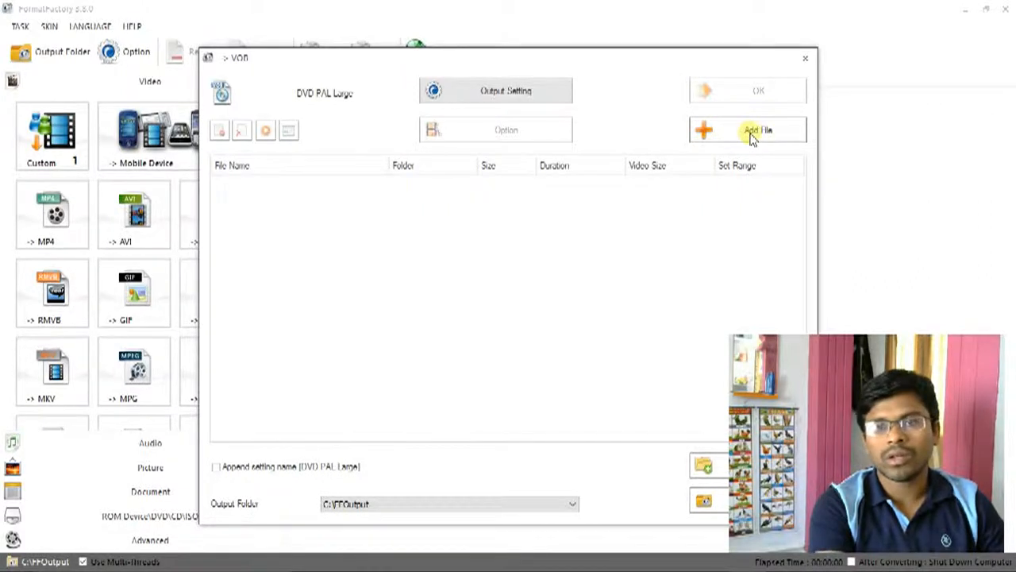
Step: In Add File, browse into Local Disk (E:) > DCIM > gautam, dismissing the download manager warning
click(756, 130)
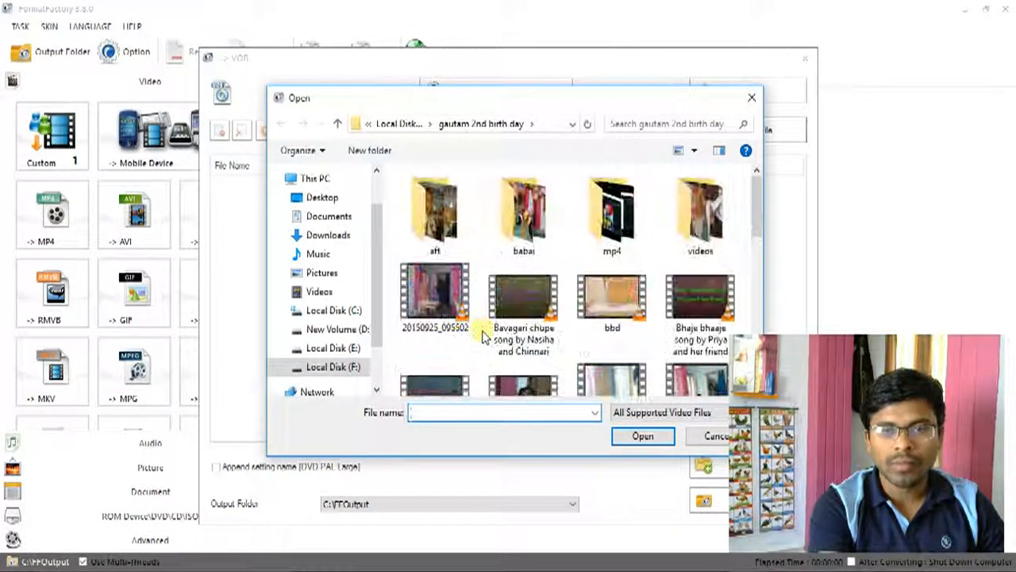
click(333, 348)
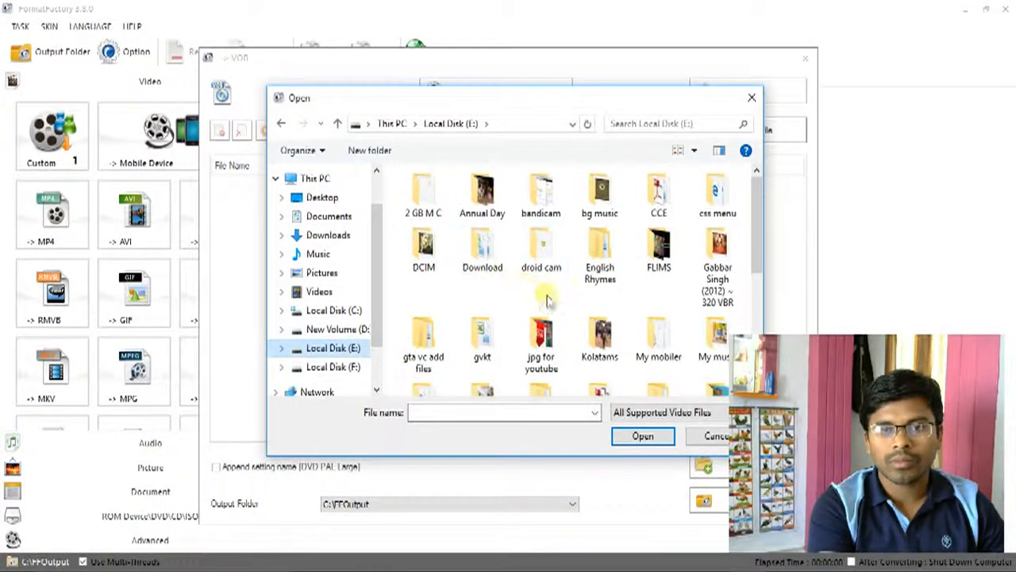
mouse_move(575, 314)
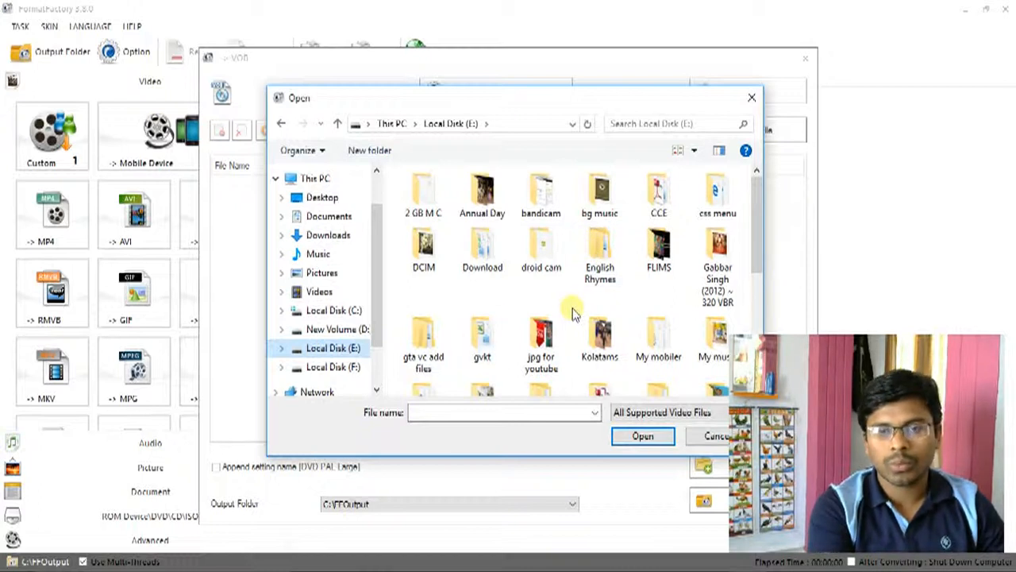
scroll(down, 3)
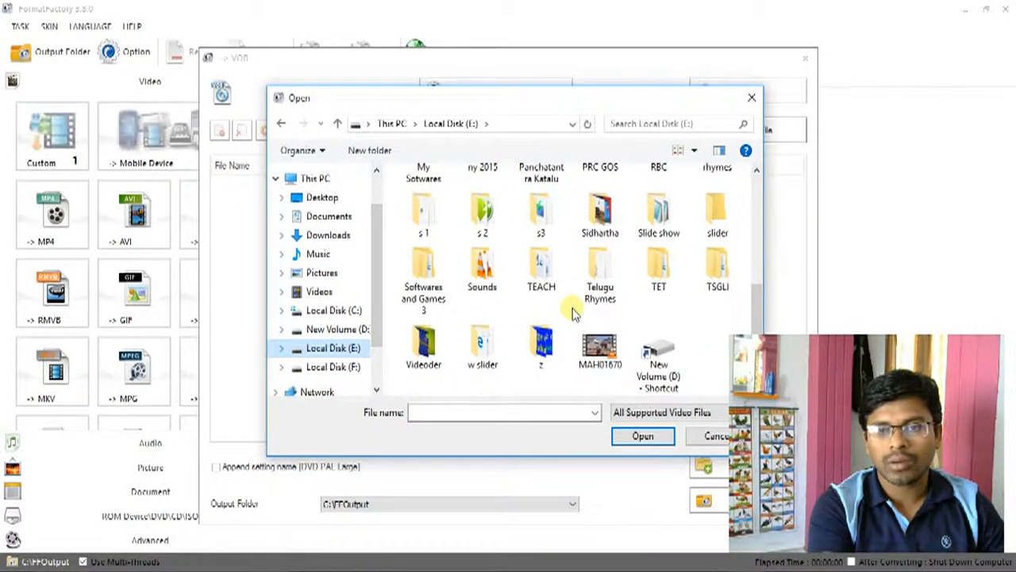
scroll(up, 3)
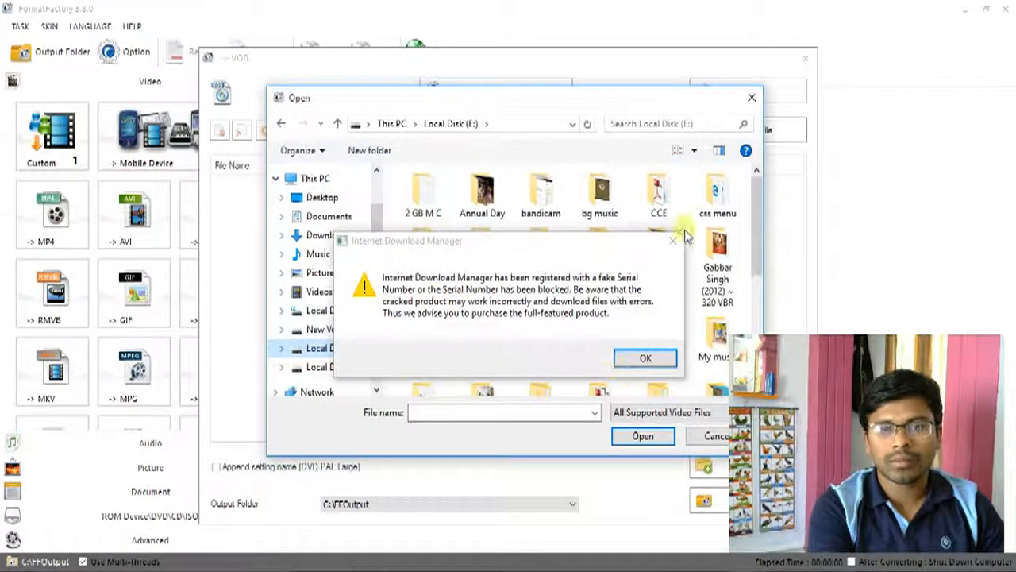
click(645, 357)
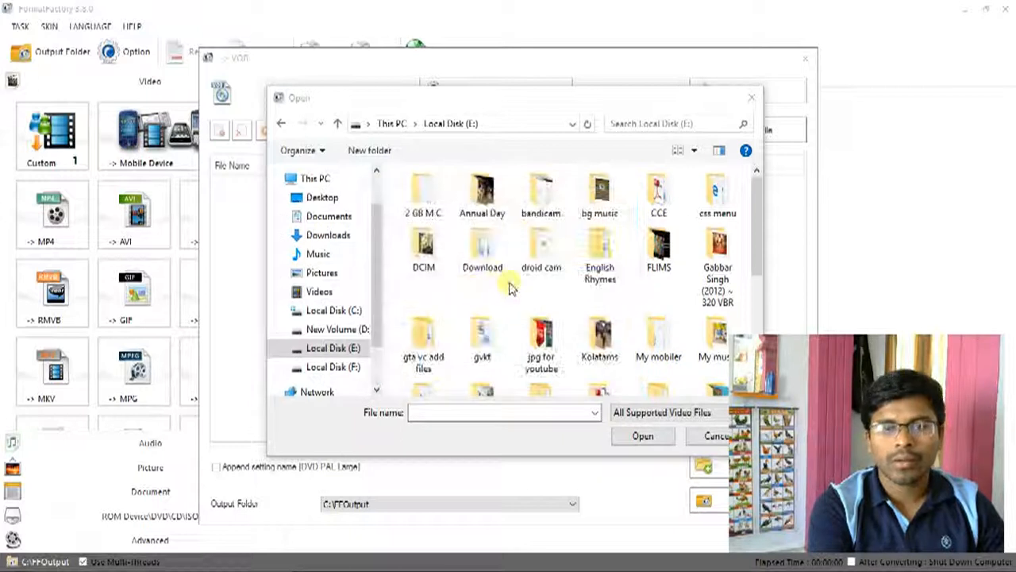
click(422, 251)
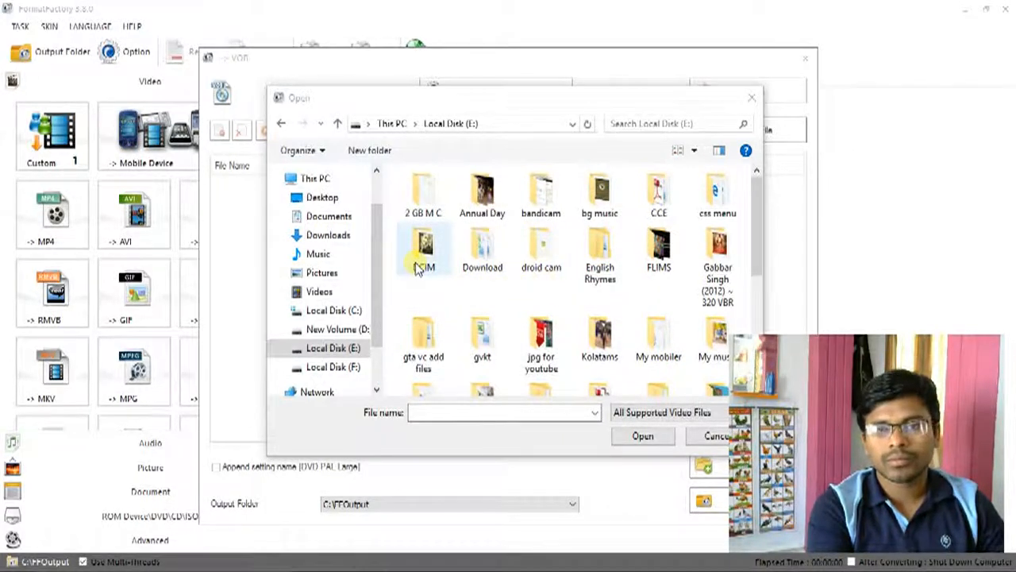
double_click(422, 247)
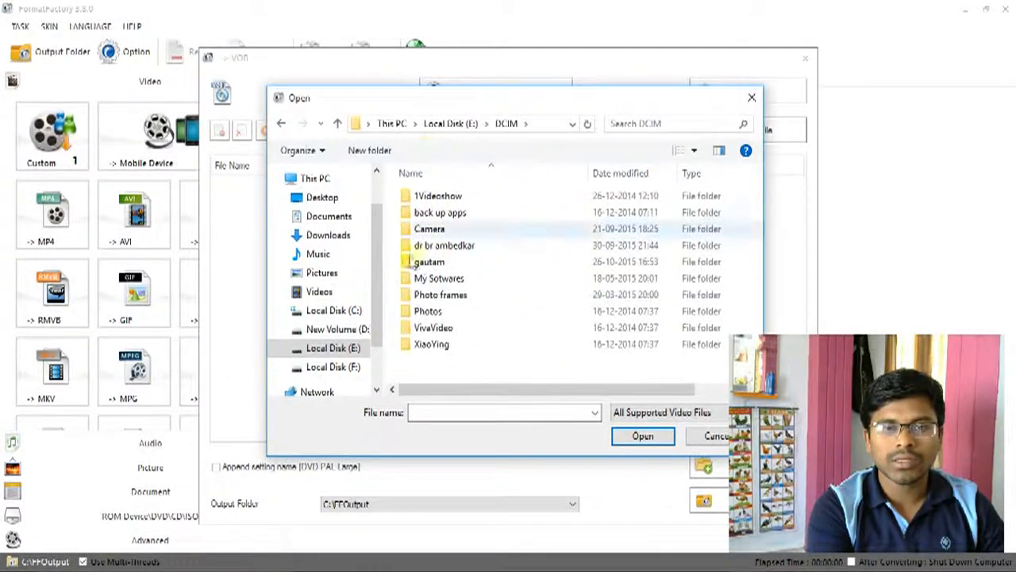
click(429, 262)
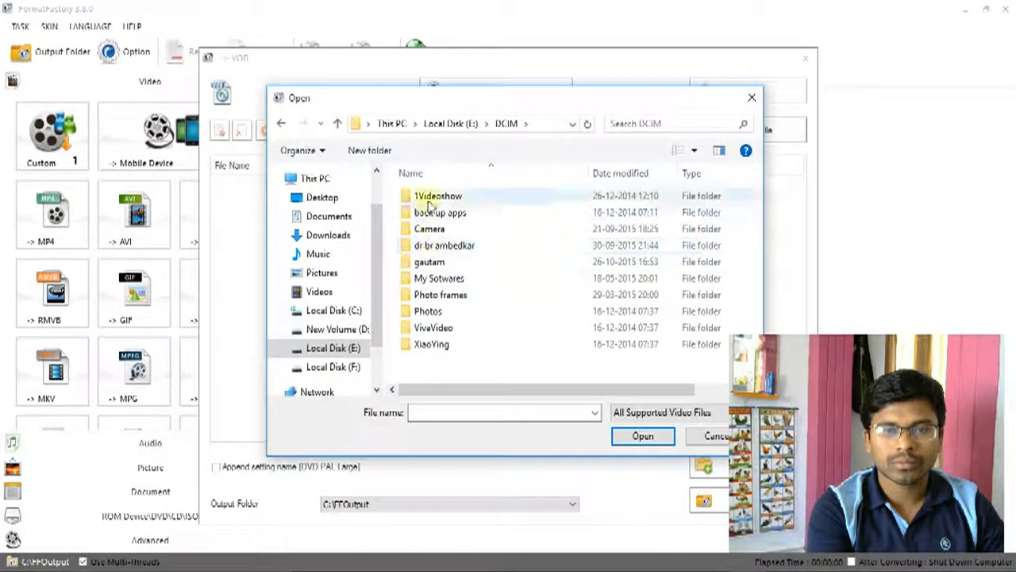
click(429, 261)
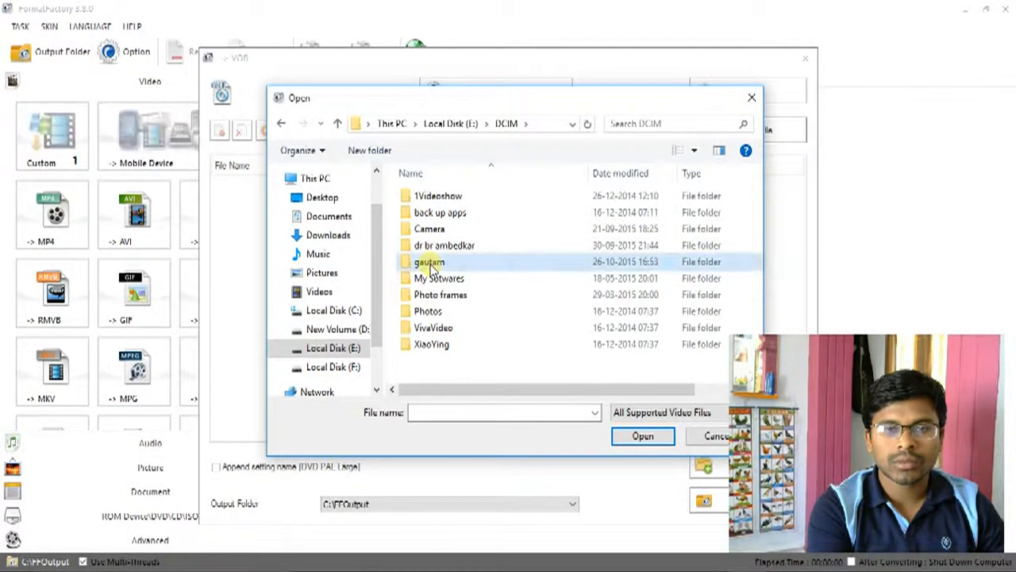
double_click(428, 261)
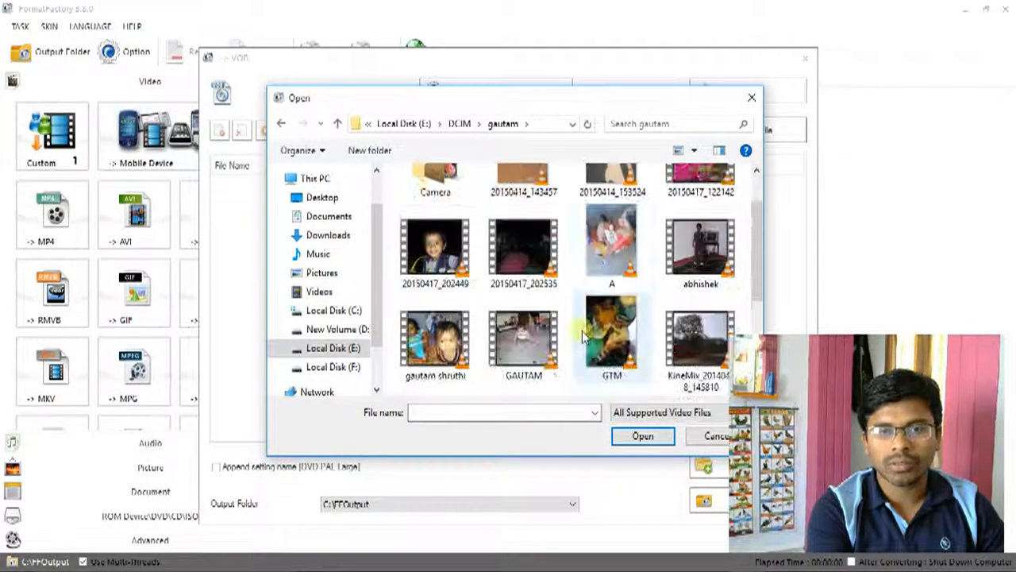
Step: Load the phone video 20150417_202449.mp4 into the VOB conversion list
scroll(down, 3)
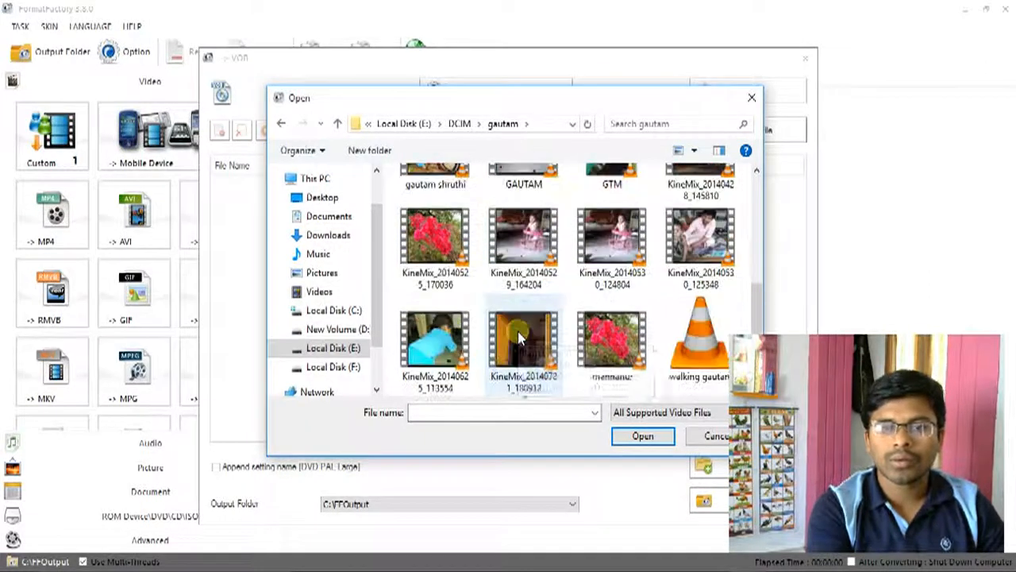
scroll(up, 3)
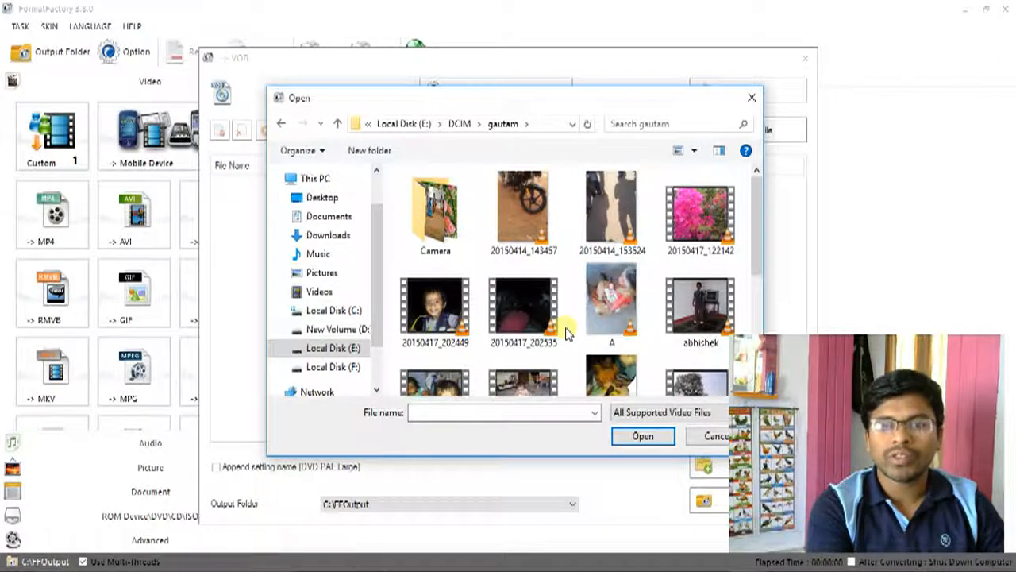
scroll(down, 3)
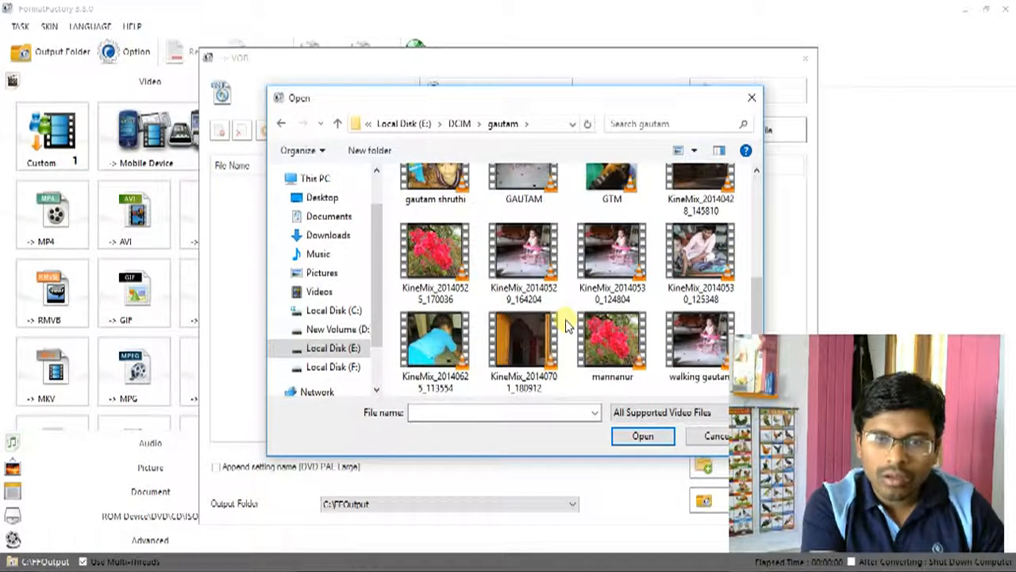
scroll(up, 3)
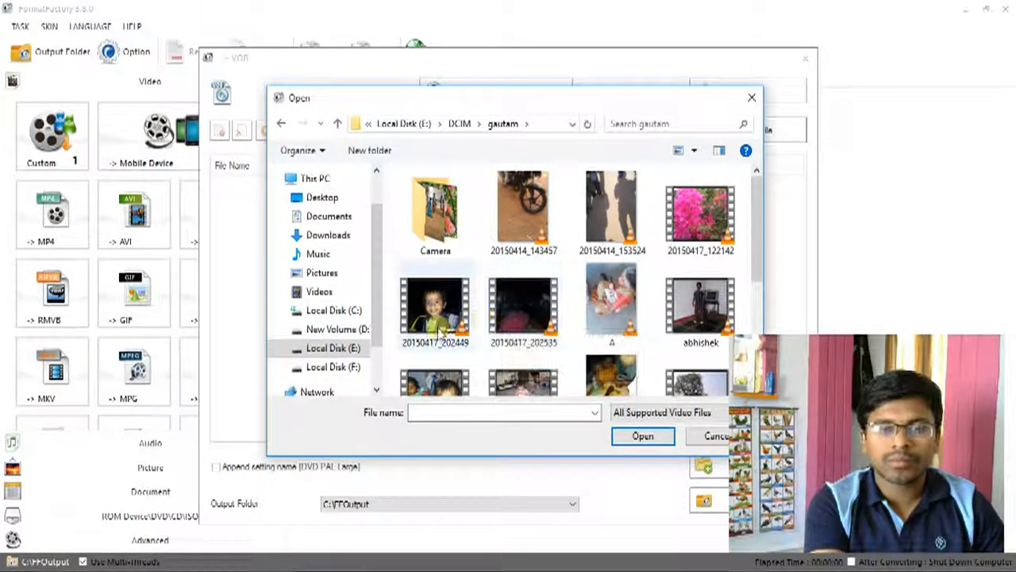
click(435, 309)
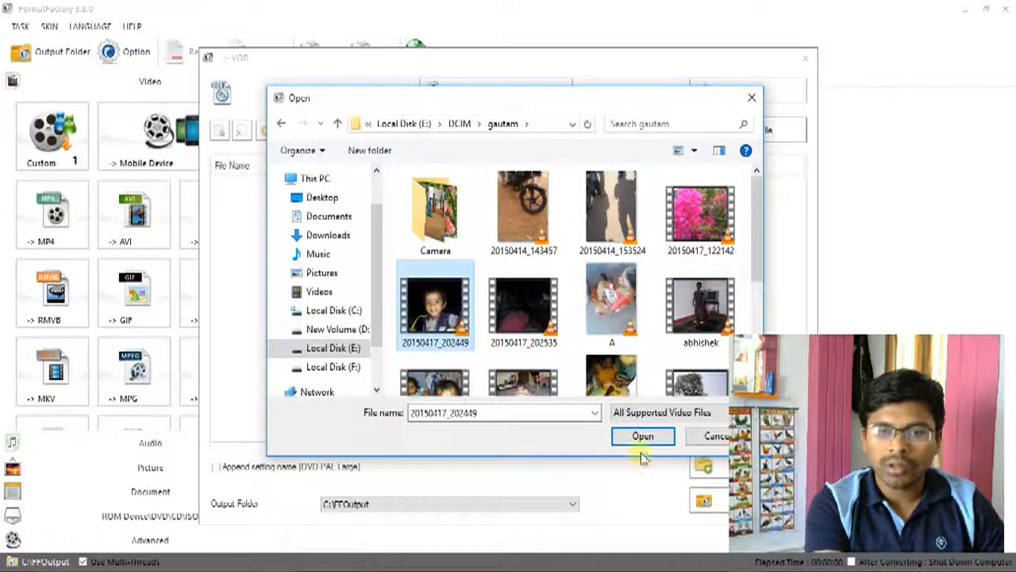
click(641, 435)
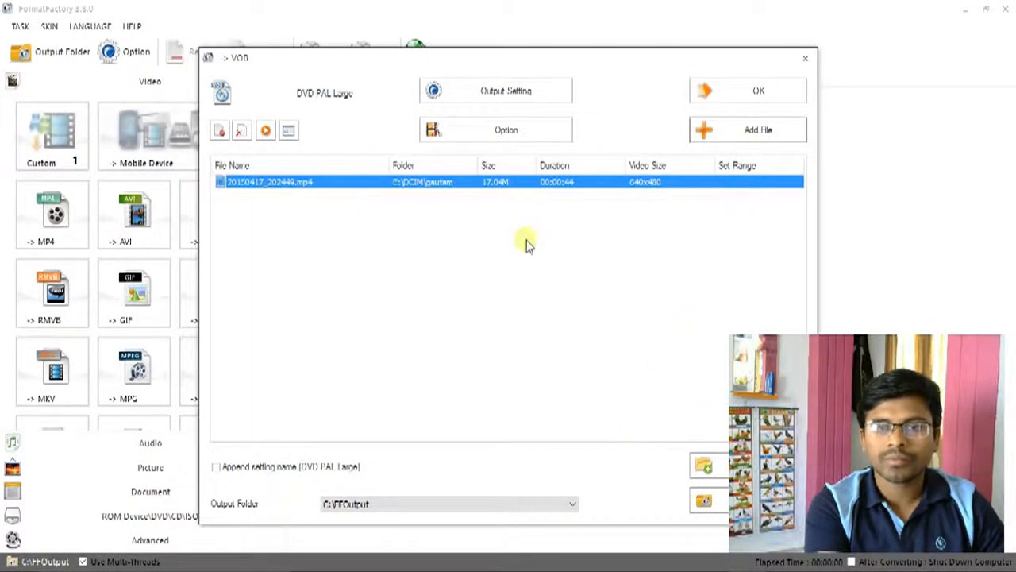
mouse_move(404, 205)
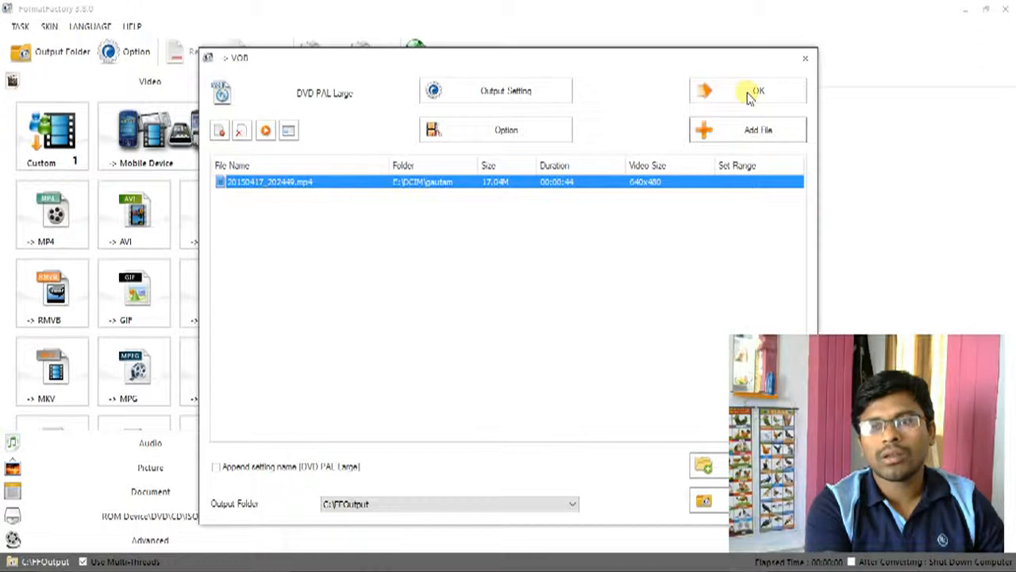
Step: Confirm the VOB dialog so 20150417_202449 is queued as a task for FFOutput
click(746, 89)
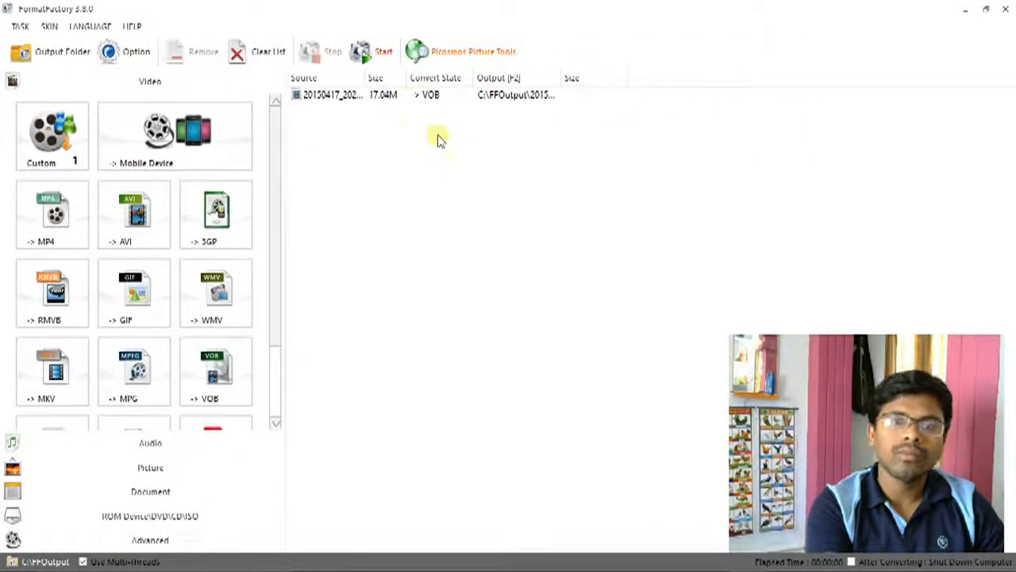
mouse_move(373, 58)
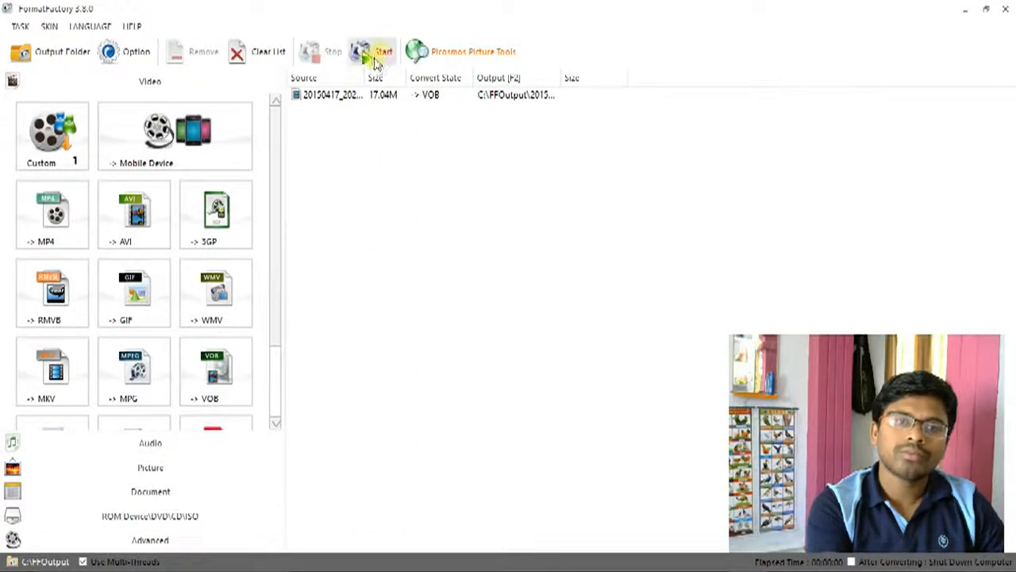
Step: Start the conversion and let the 20150417_202449 VOB task reach Completed
click(384, 51)
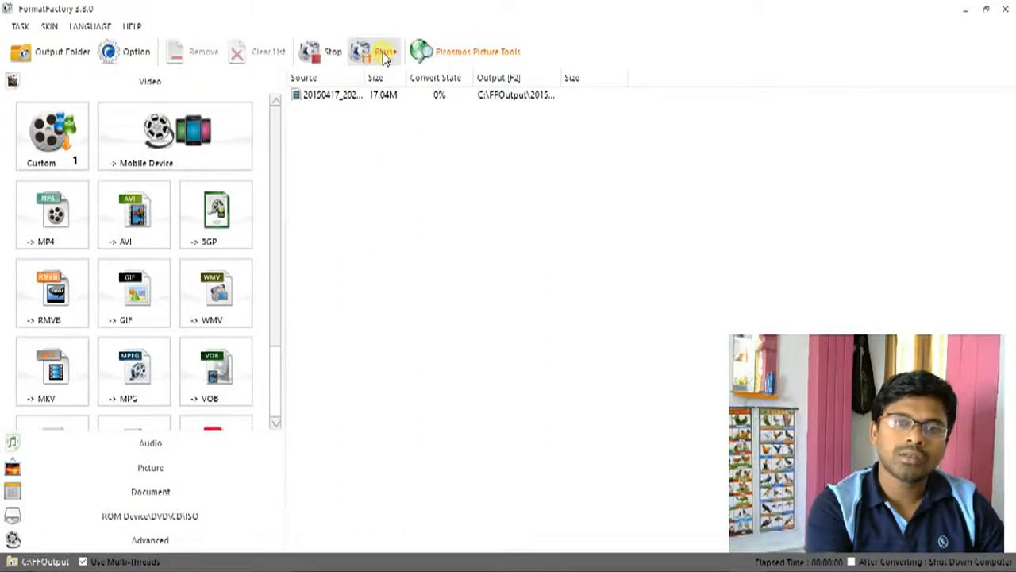
click(385, 50)
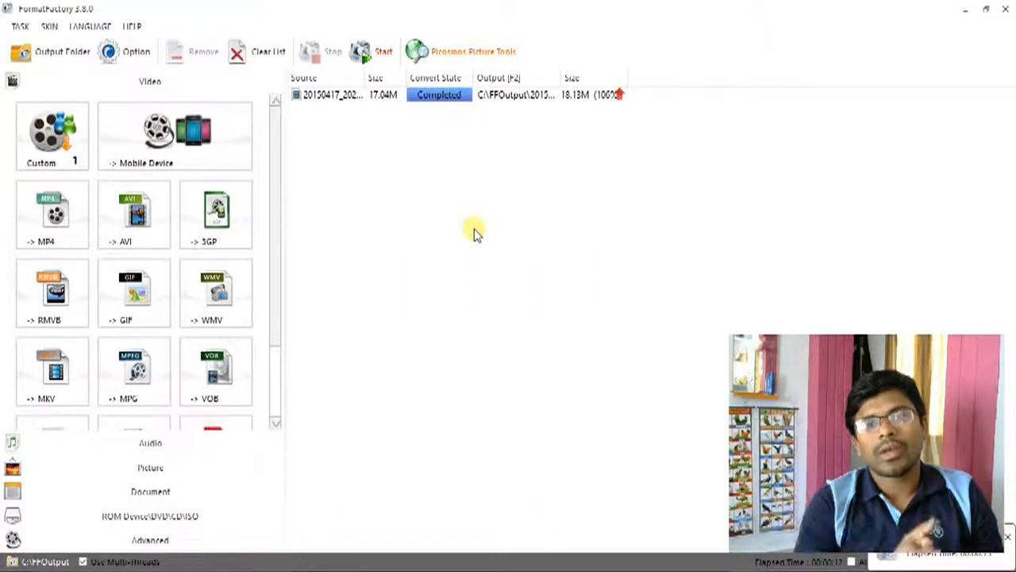
mouse_move(521, 374)
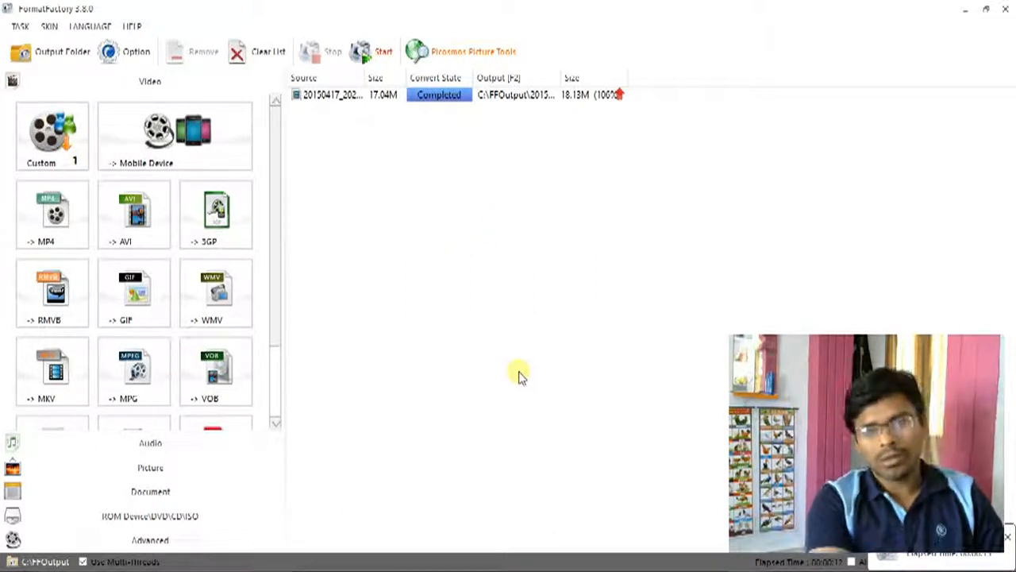
mouse_move(486, 481)
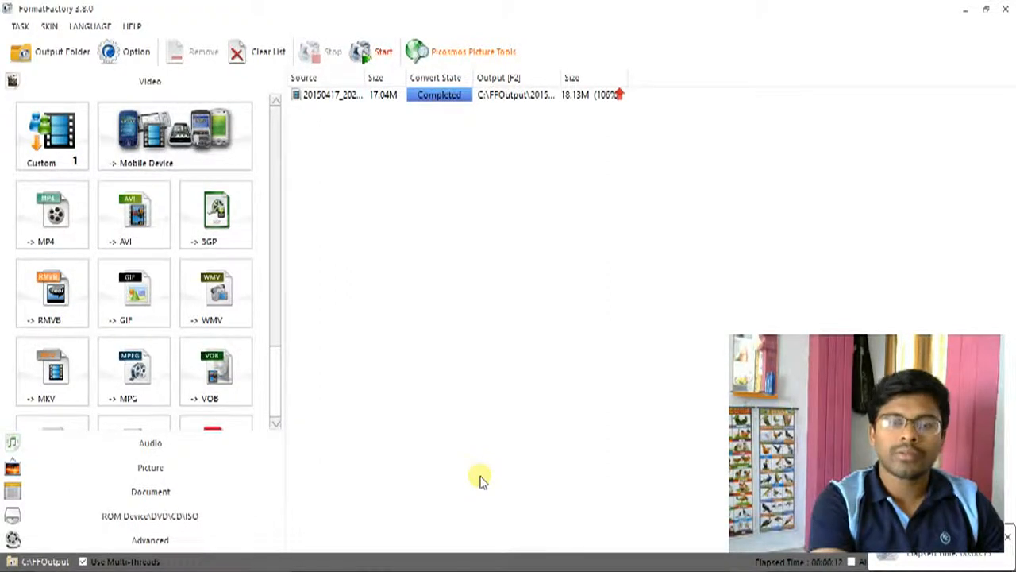
mouse_move(389, 157)
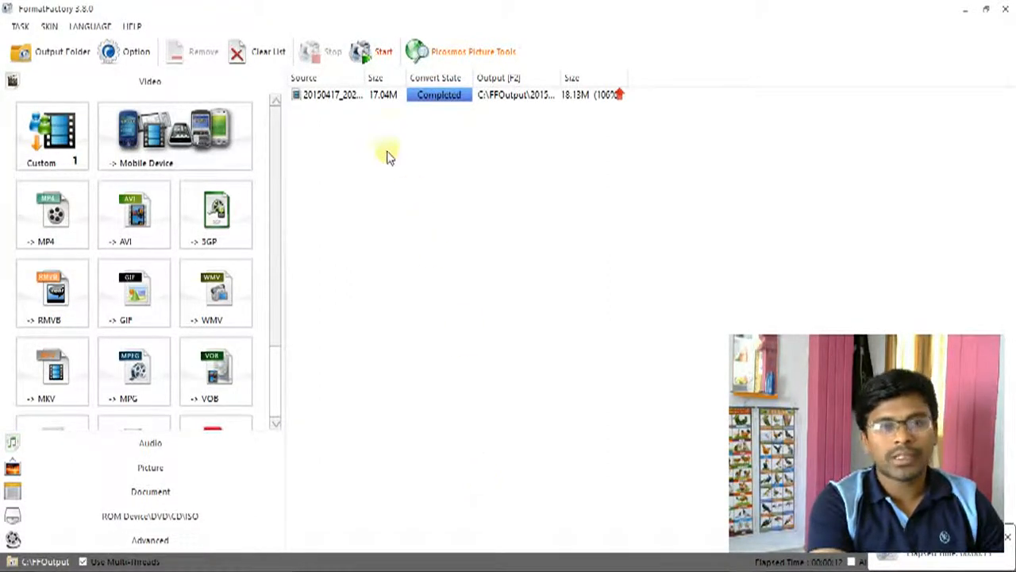
mouse_move(389, 156)
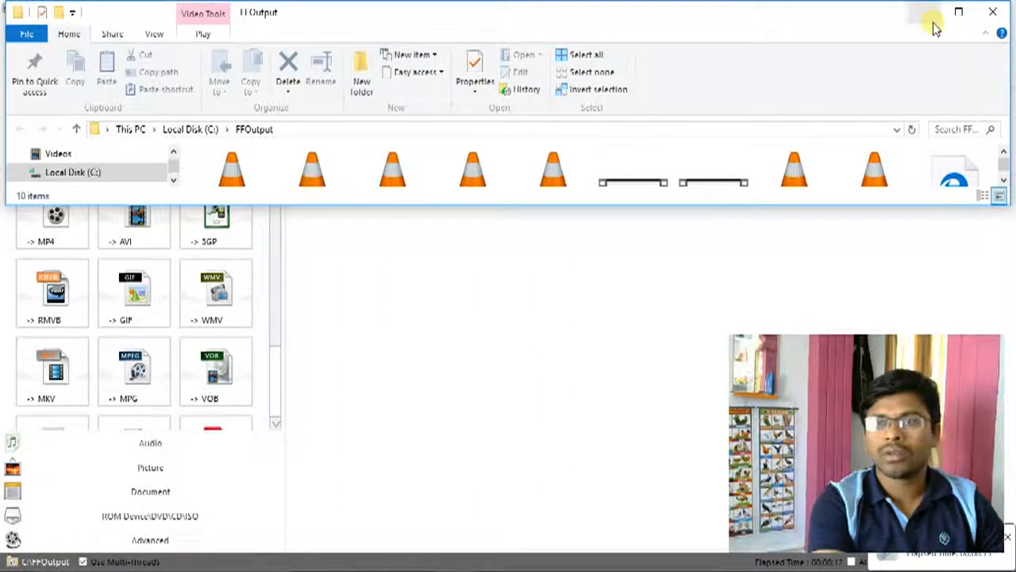
Step: Maximize the FFOutput folder and sort its files by date so 20150417_202449 is newest
click(959, 11)
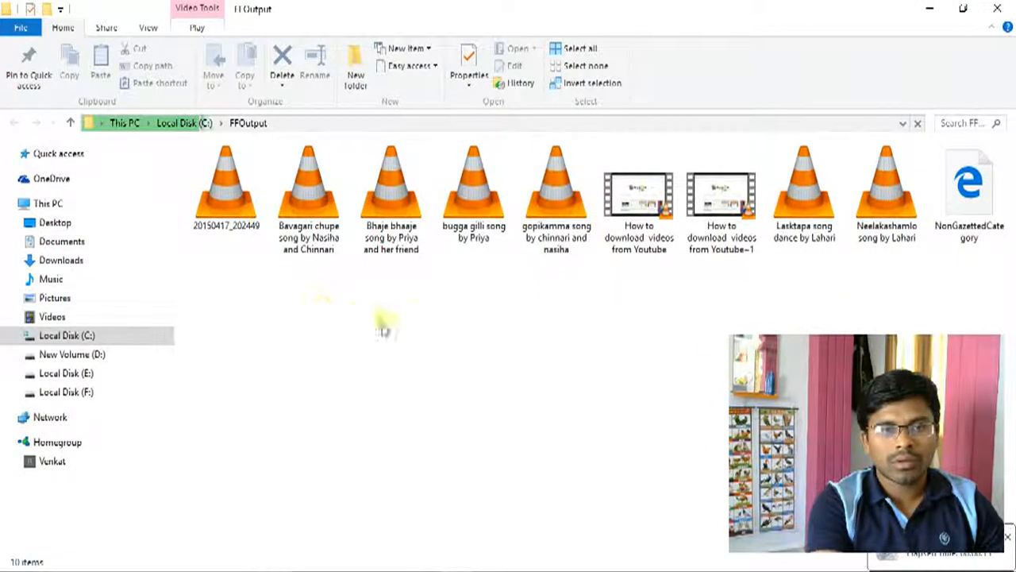
mouse_move(397, 333)
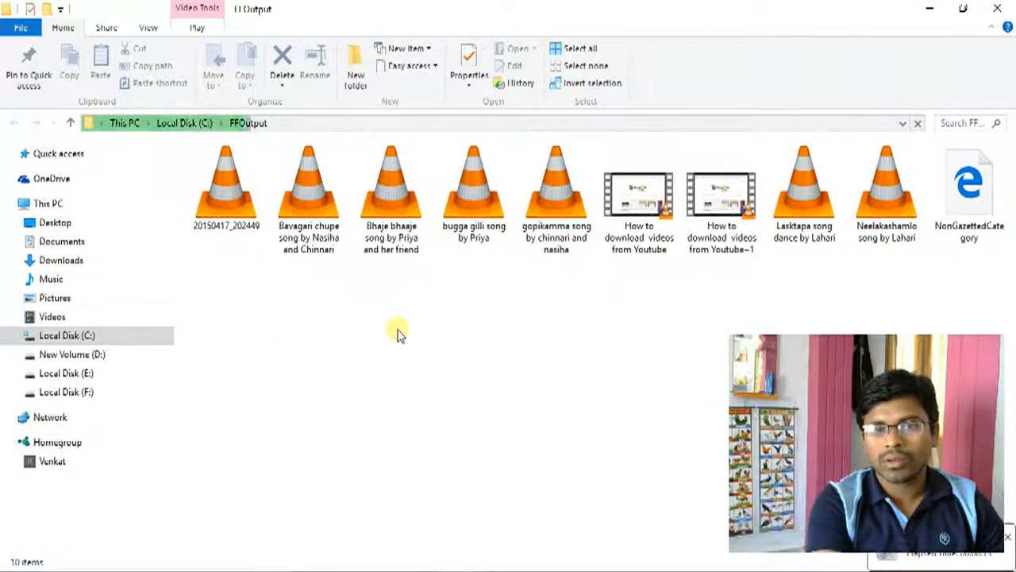
right_click(397, 333)
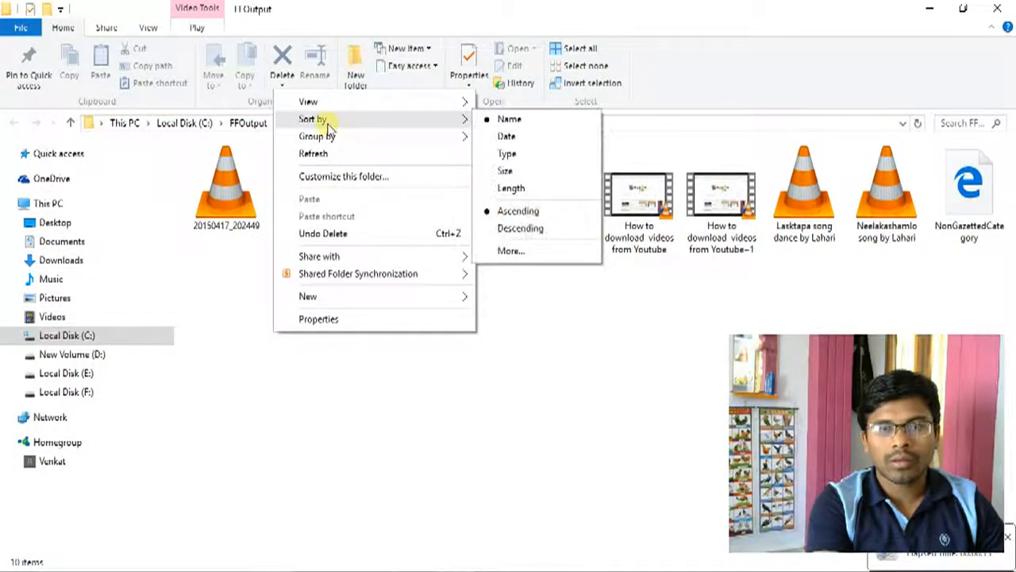
mouse_move(507, 136)
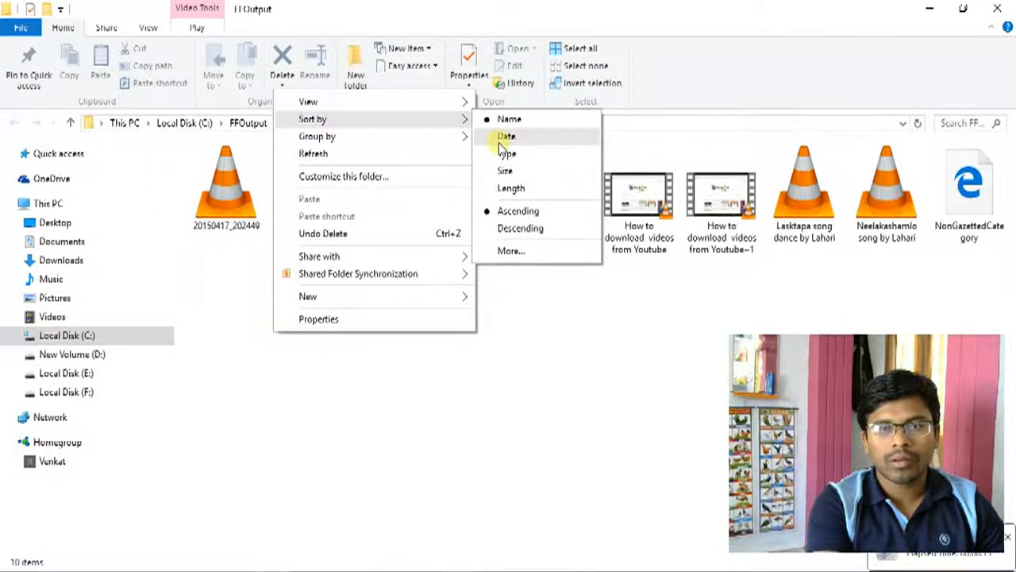
click(508, 117)
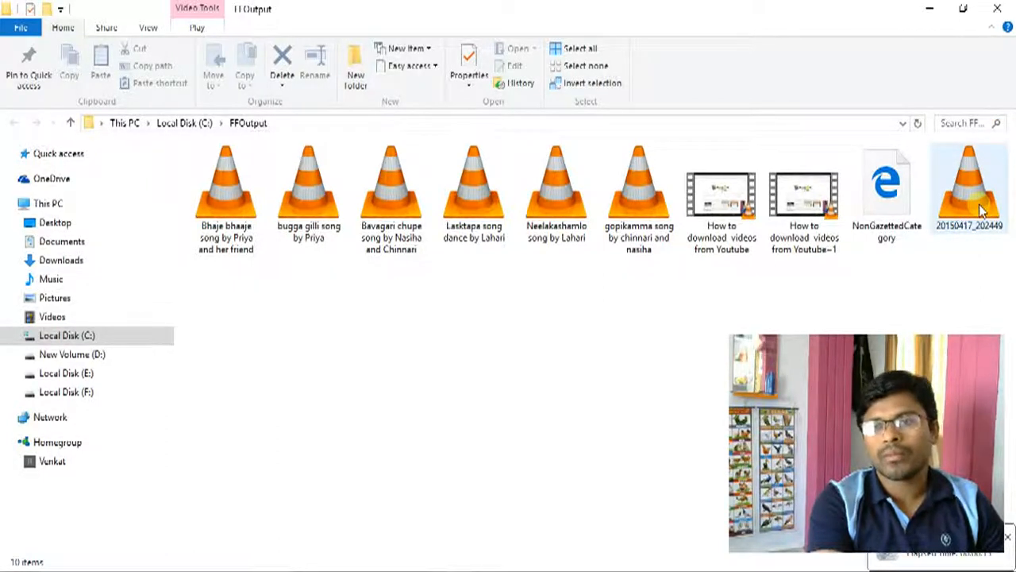
right_click(968, 187)
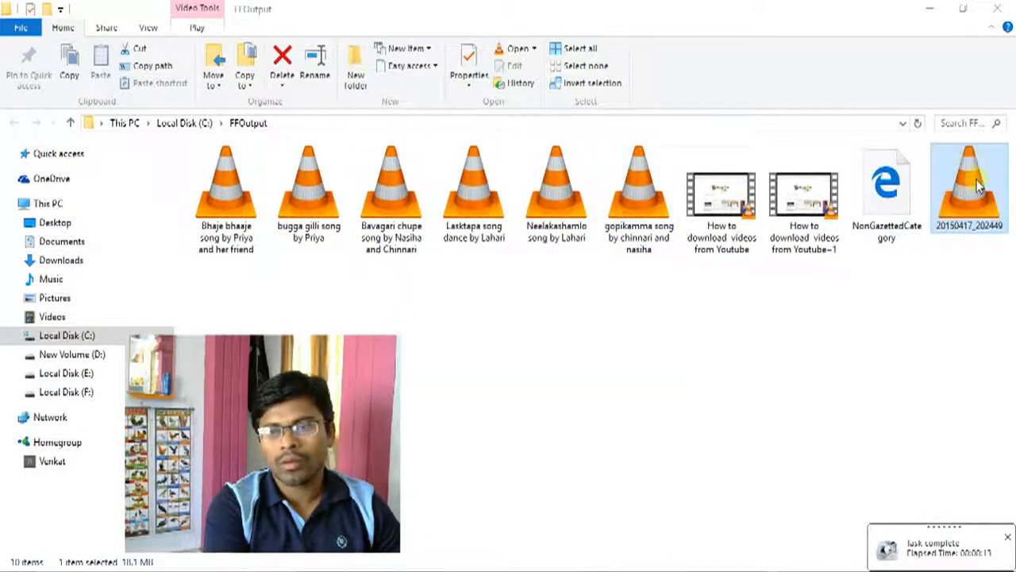
right_click(968, 187)
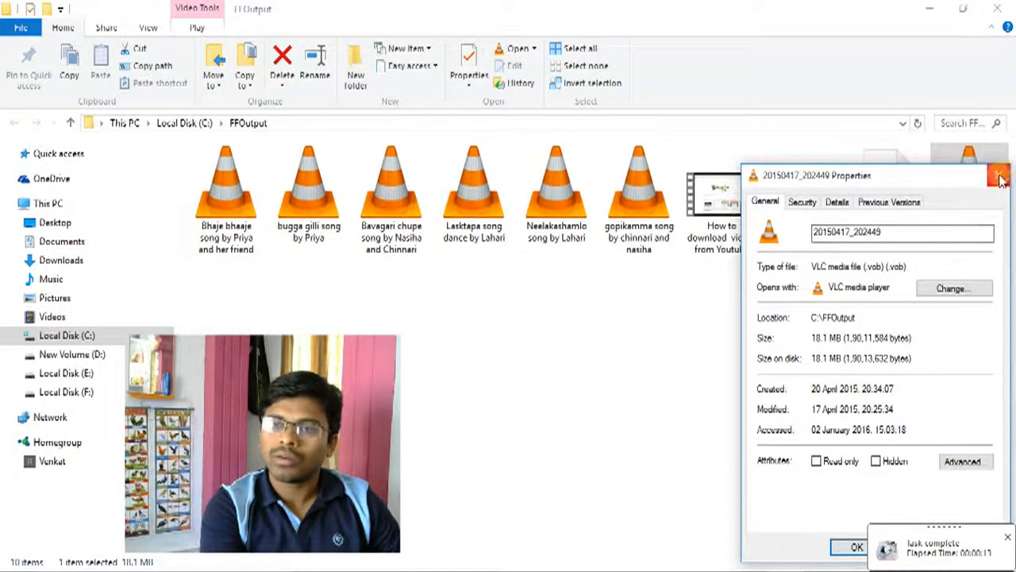
click(1000, 174)
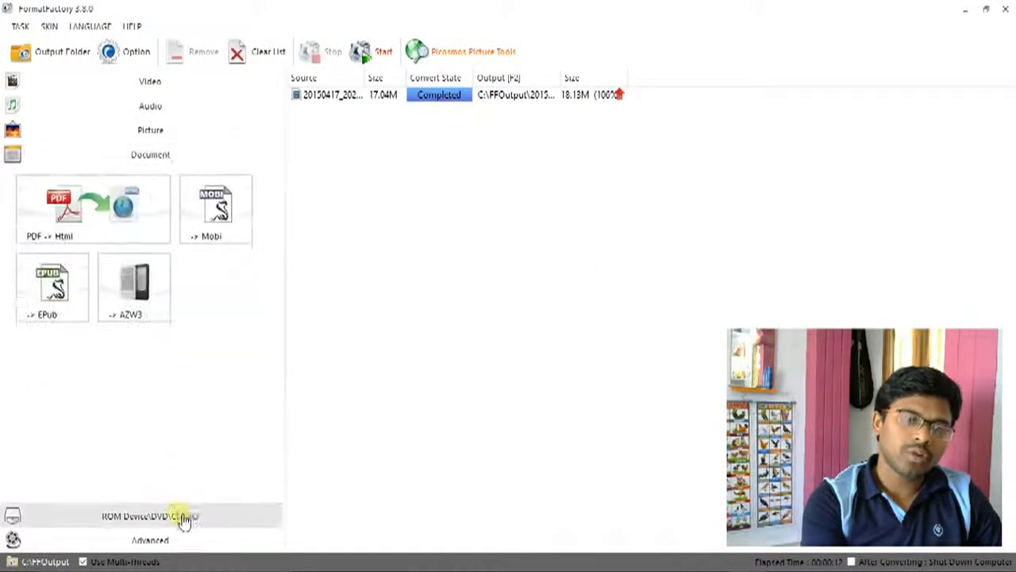
click(149, 79)
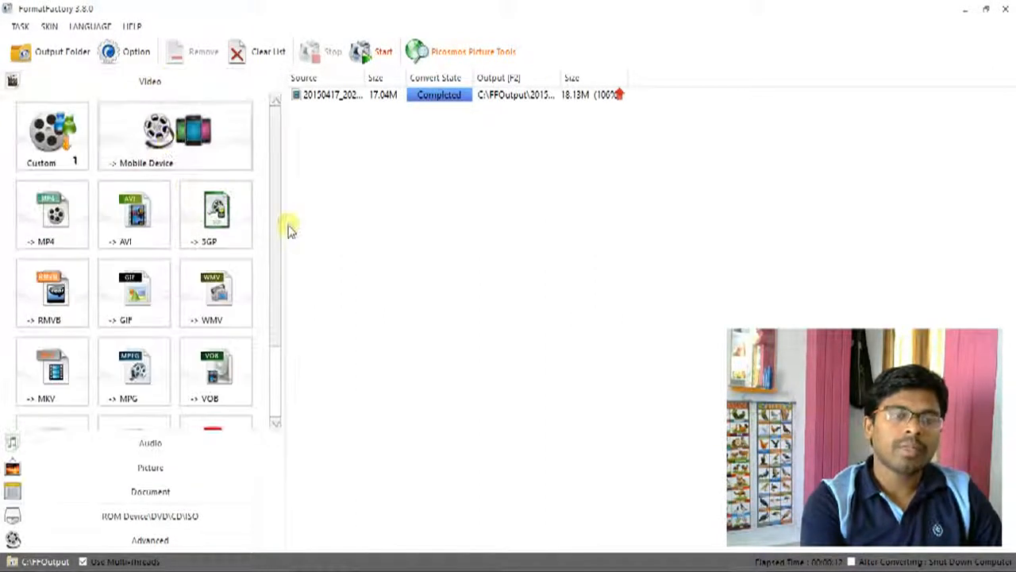
mouse_move(381, 278)
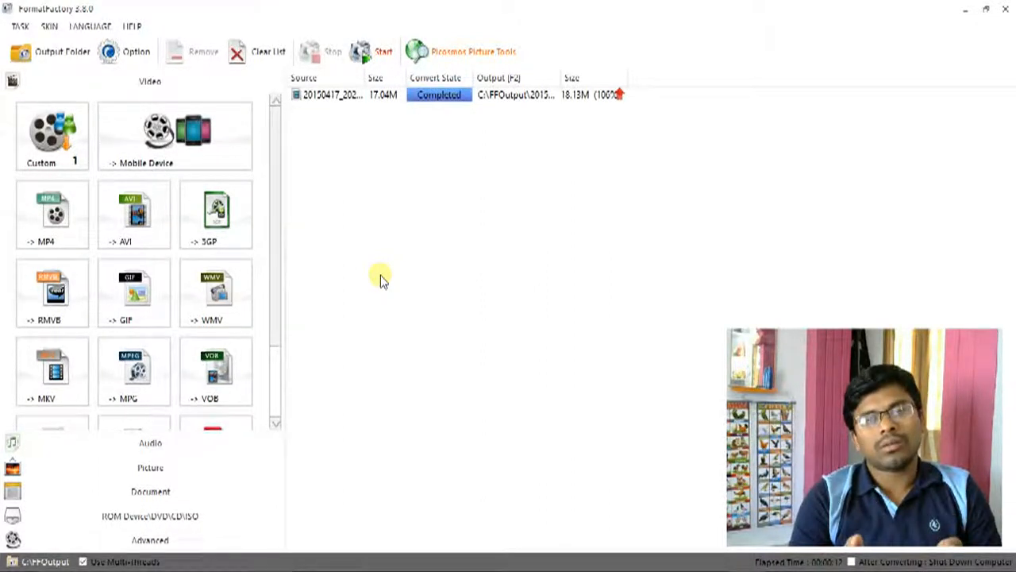
mouse_move(505, 305)
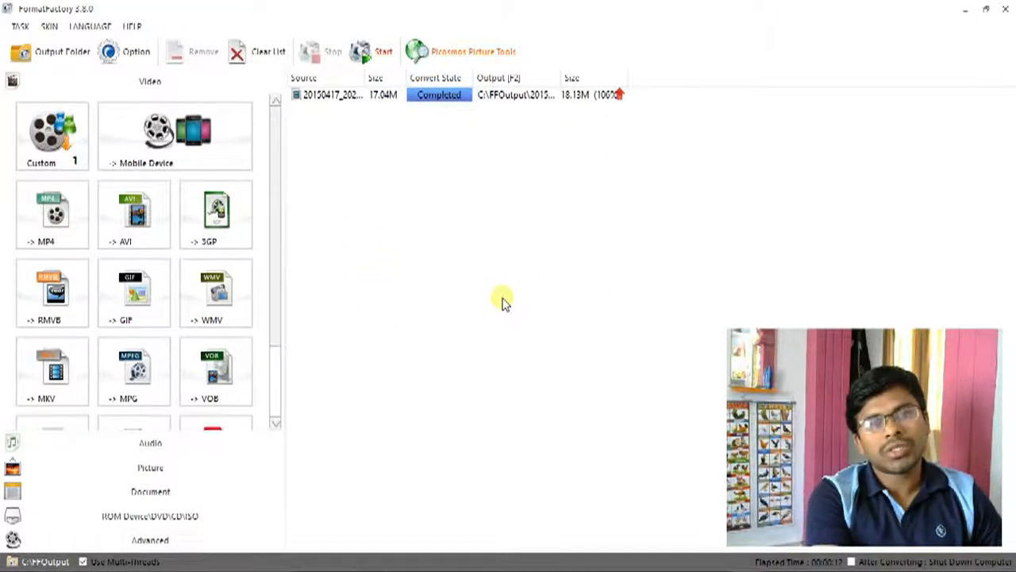
mouse_move(511, 316)
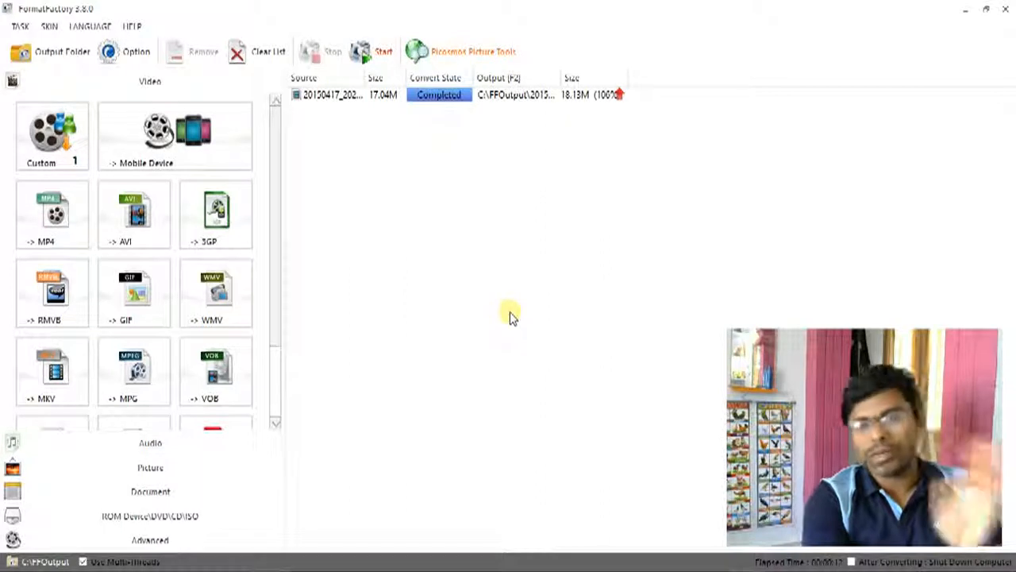